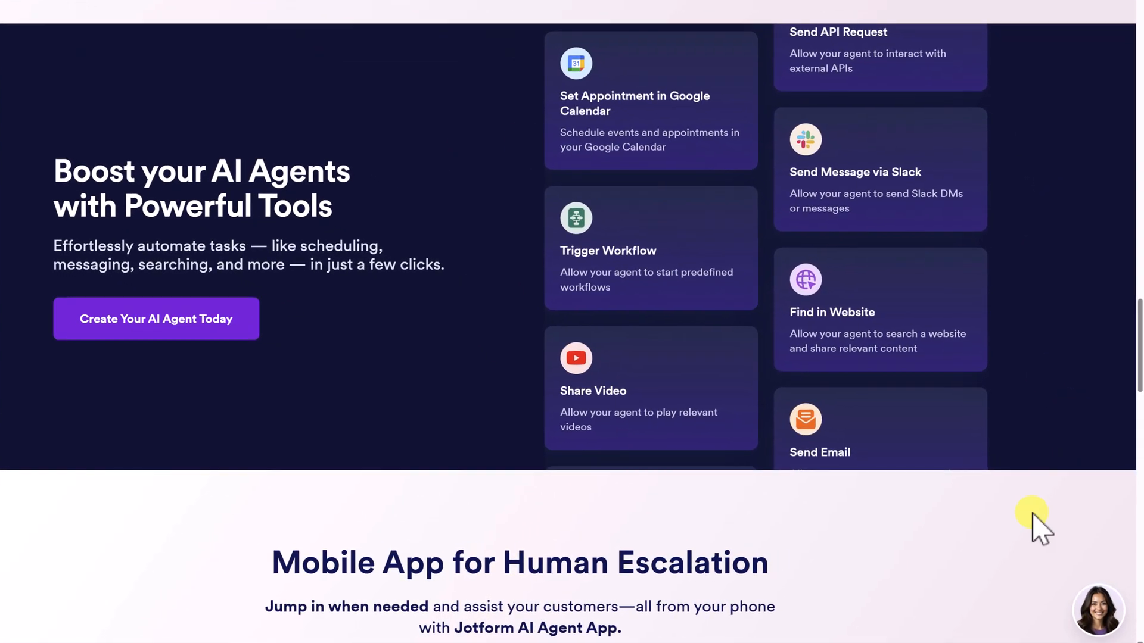
# Step: Try the Sarah demo assistant's chat window on the Jotform AI Agents site
pyautogui.click(1097, 610)
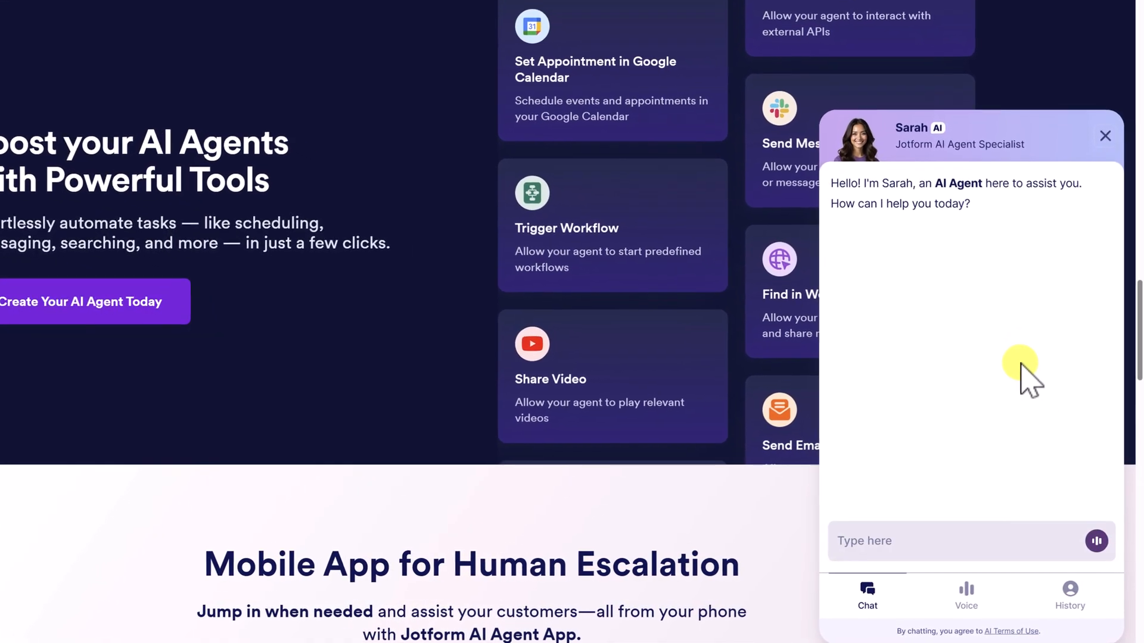
pyautogui.scroll(-3)
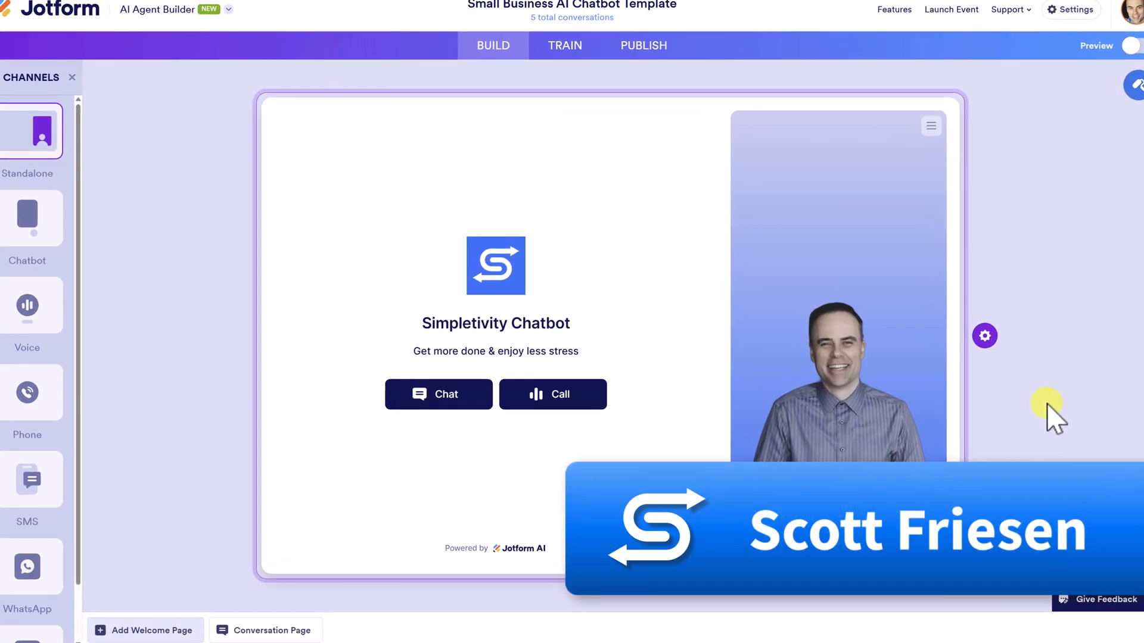
# Step: Scroll the standalone Simpletivity Chatbot preview page to view its welcome content
pyautogui.scroll(-3)
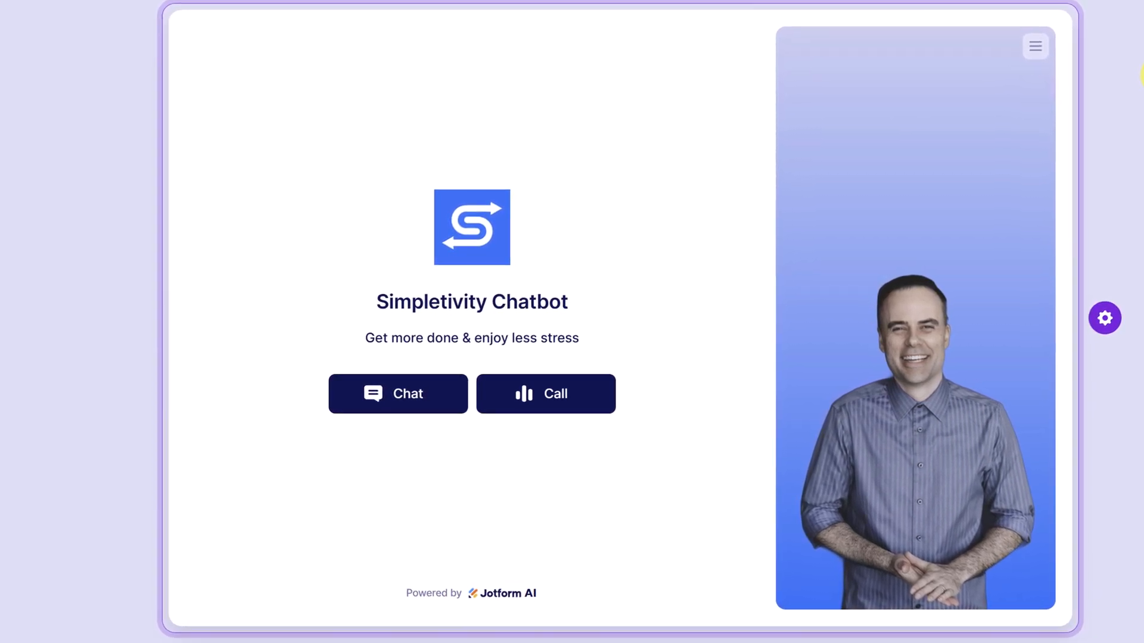
# Step: Start a text chat and send 'Who is this community for?' to the Simpletivity agent
pyautogui.click(398, 395)
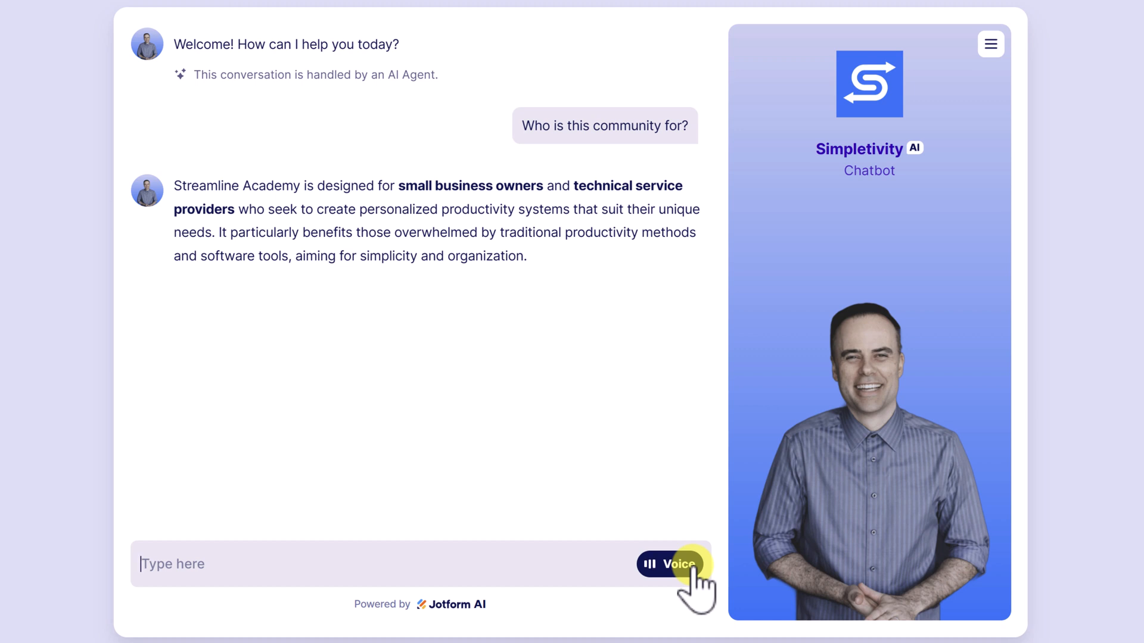
pyautogui.click(687, 564)
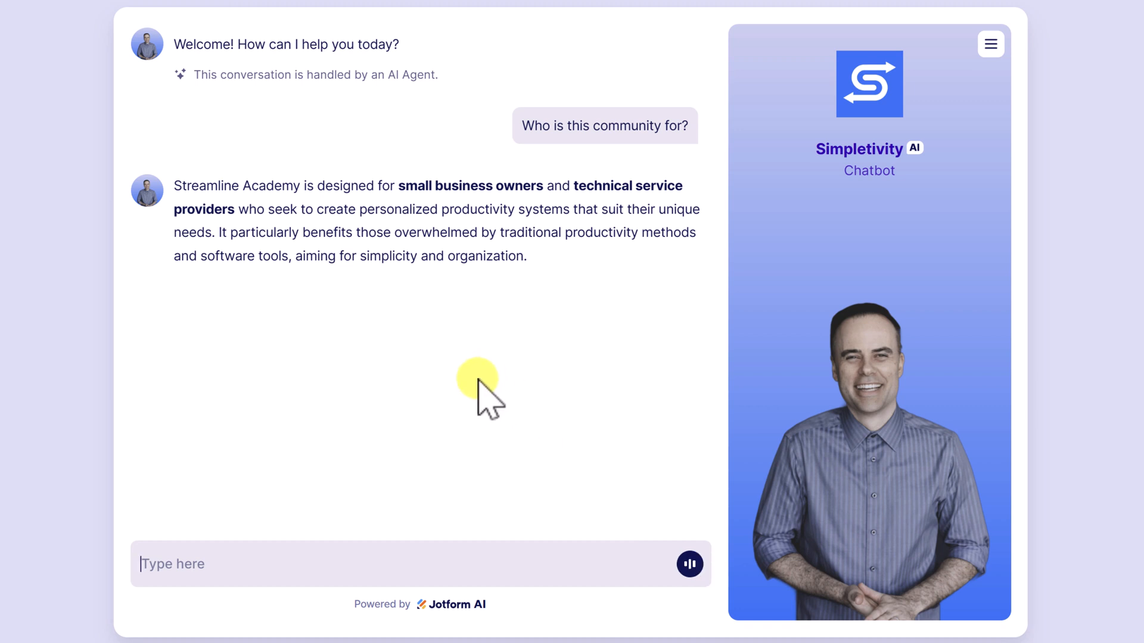
pyautogui.moveTo(354, 210)
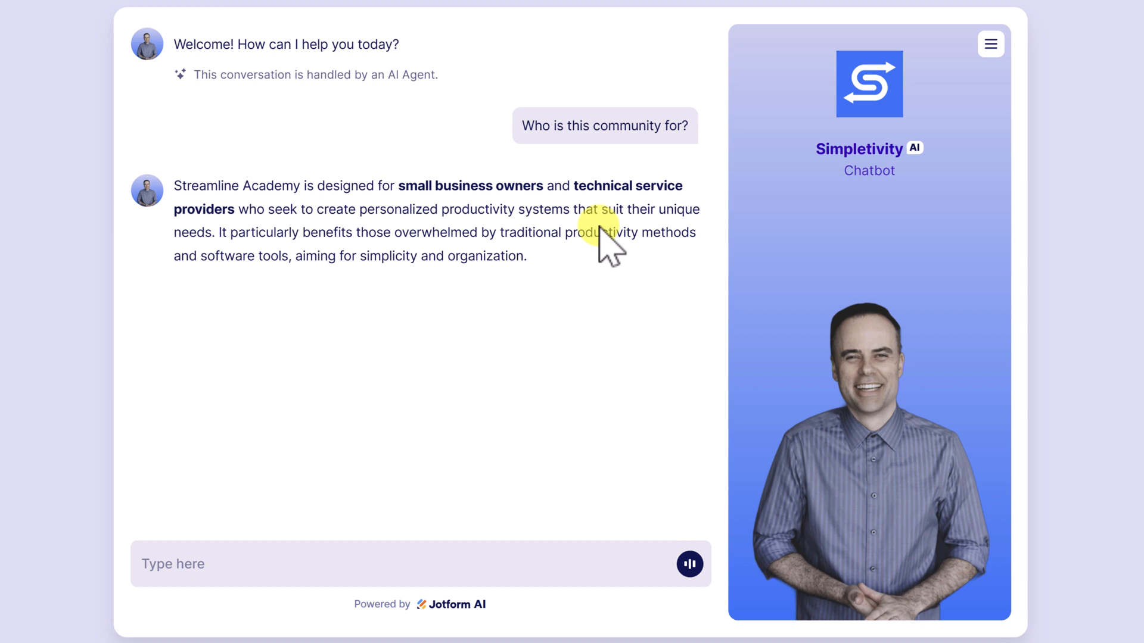
pyautogui.moveTo(580, 285)
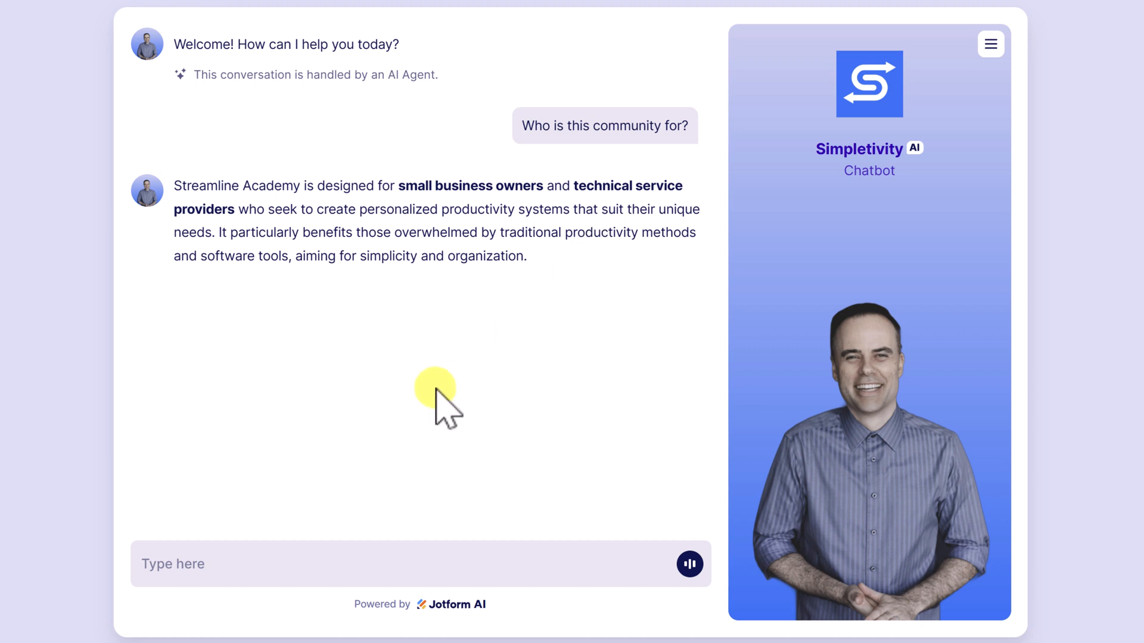
# Step: Ask the chatbot 'Can I learn using my calendar' and send it
pyautogui.write('Can I learn about')
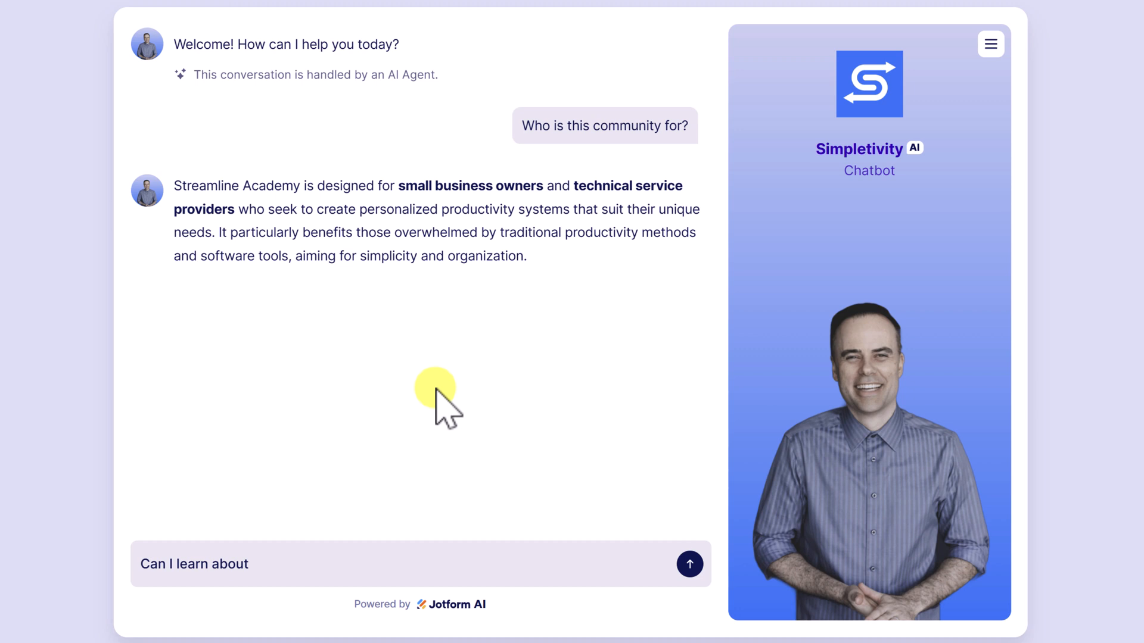
pyautogui.write('using my calend')
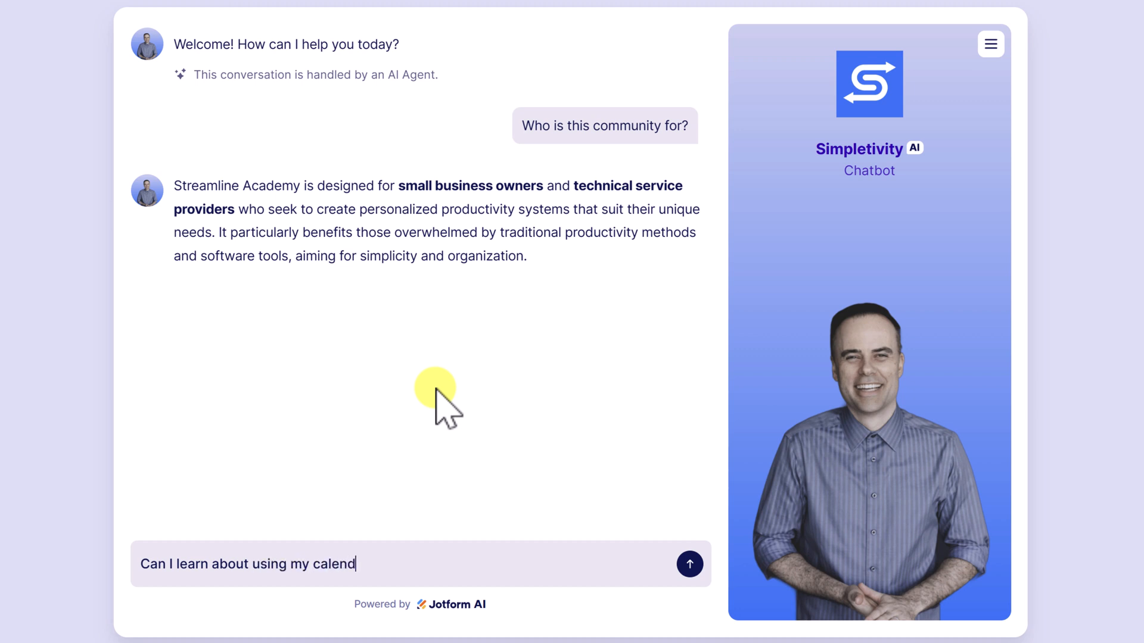
pyautogui.click(688, 564)
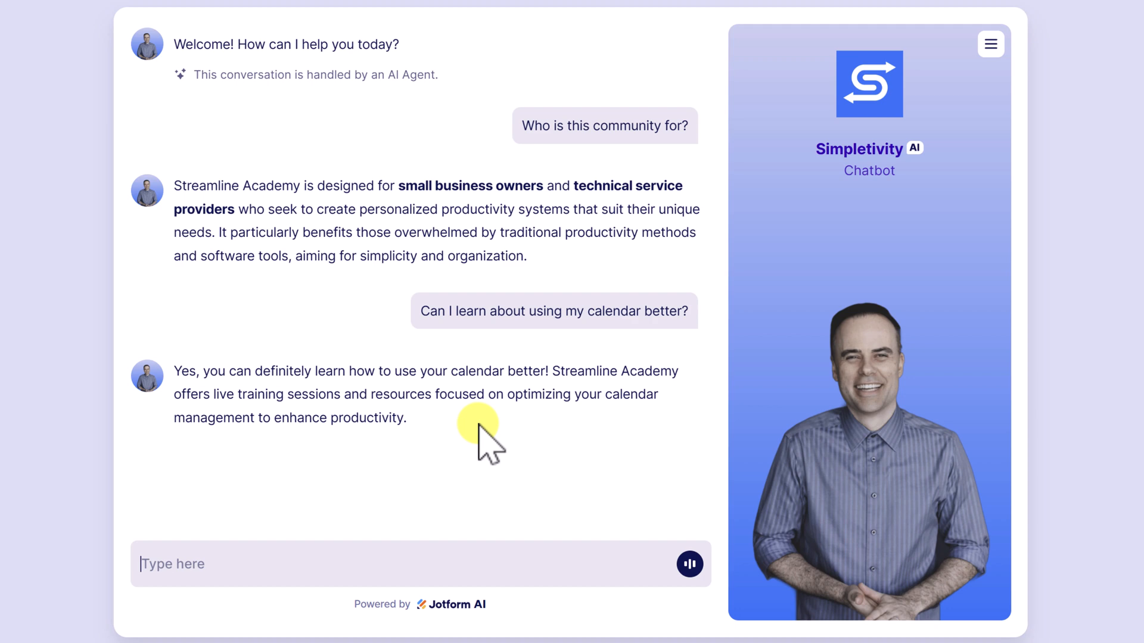
pyautogui.moveTo(397, 540)
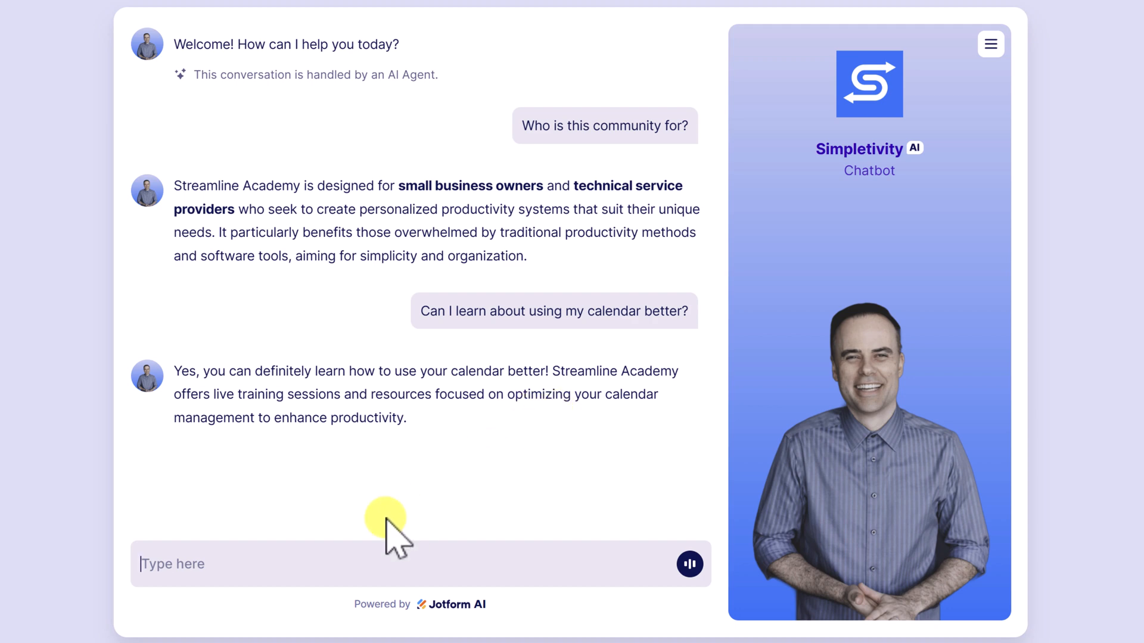
# Step: Ask the chatbot 'What is the price' and 'Can I try without paying'
pyautogui.write('What is the')
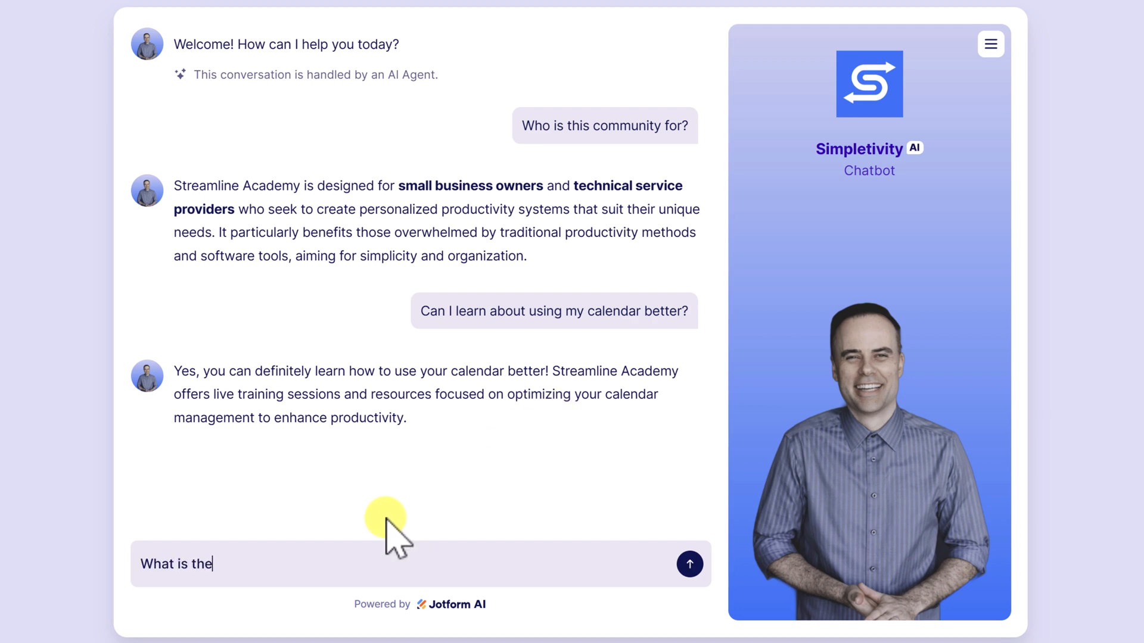
pyautogui.write('price')
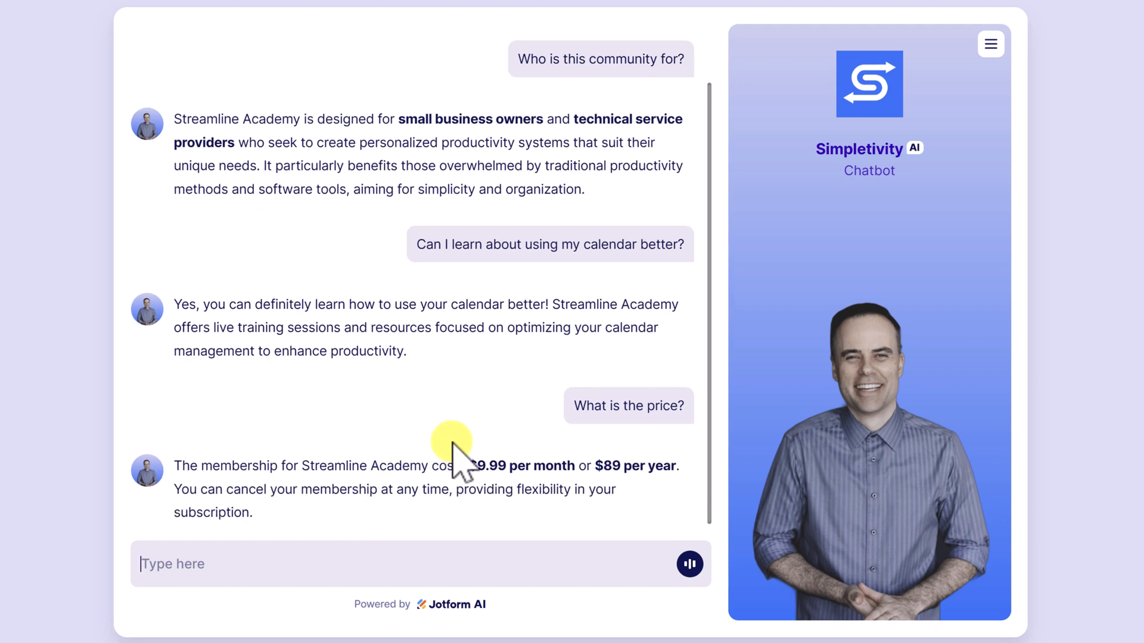
pyautogui.write('Can I')
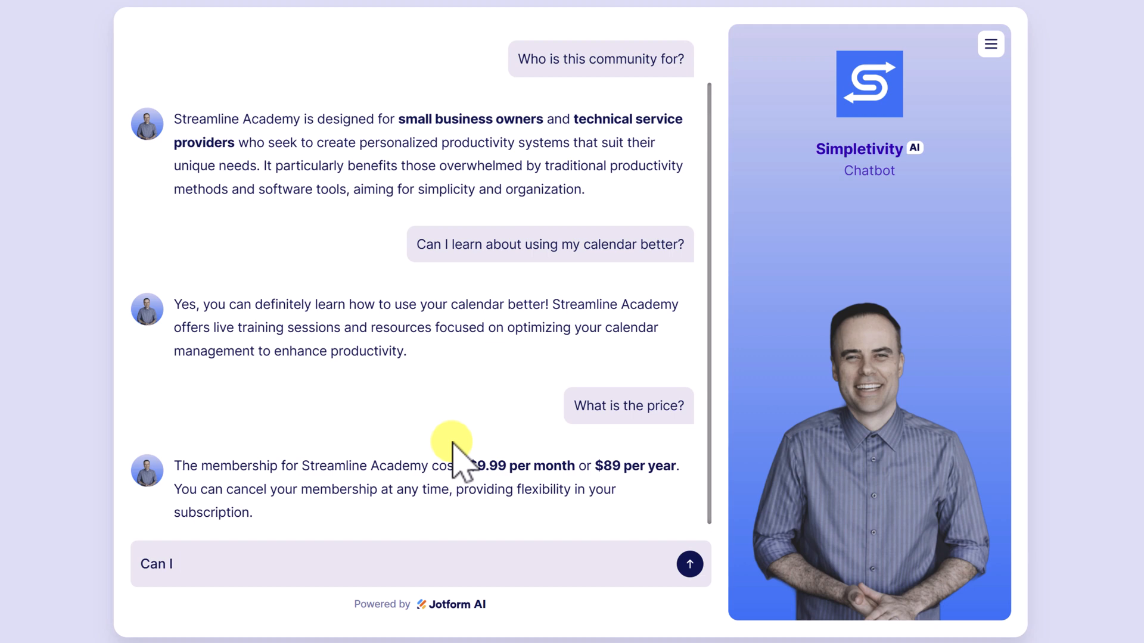
pyautogui.write('try without pa')
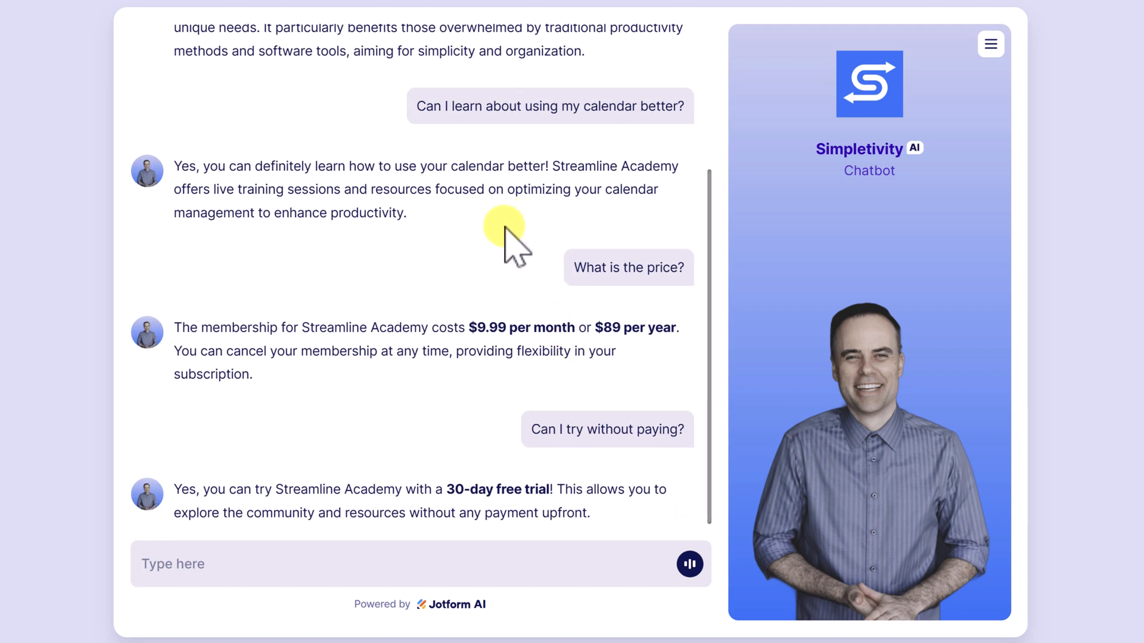
pyautogui.moveTo(519, 288)
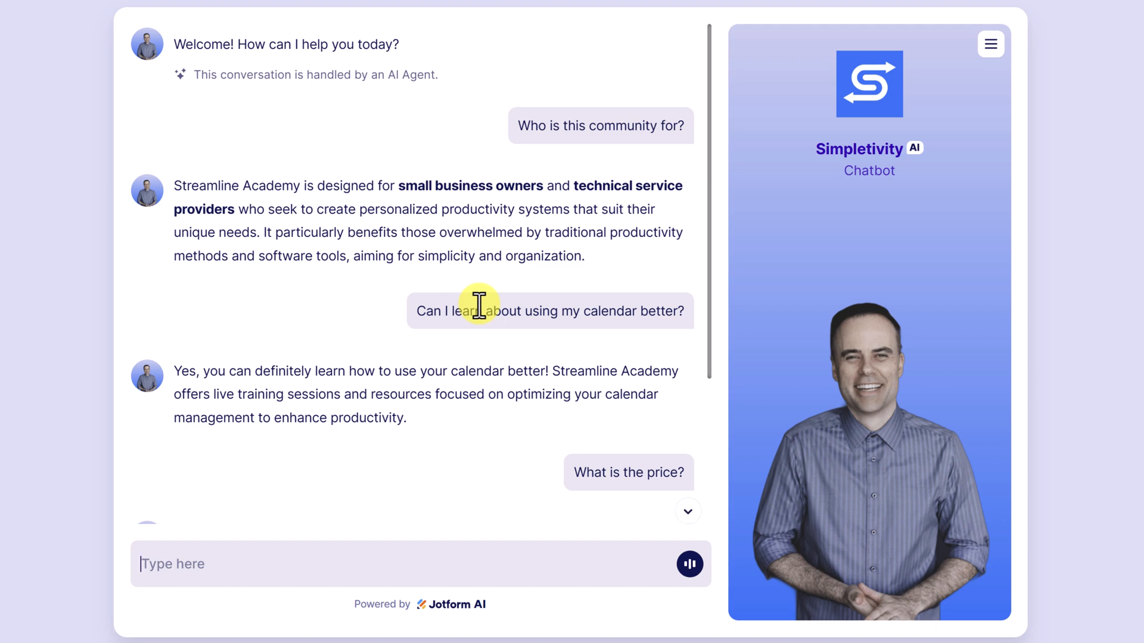
# Step: Scroll the Simpletivity Chatbot transcript to review the answers
pyautogui.scroll(-3)
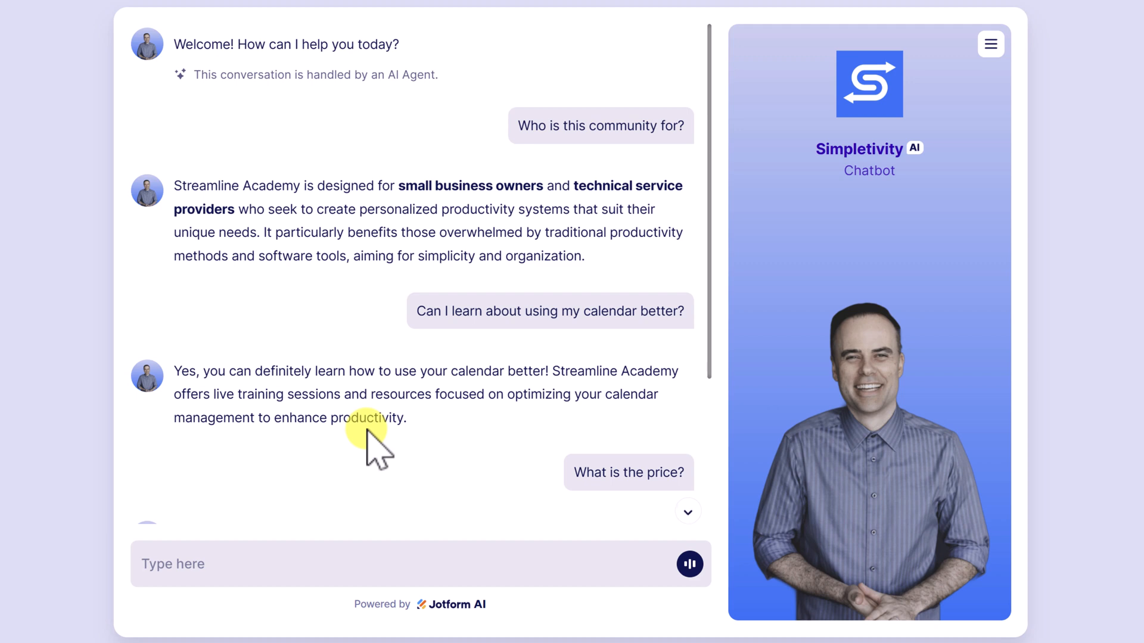
pyautogui.moveTo(340, 309)
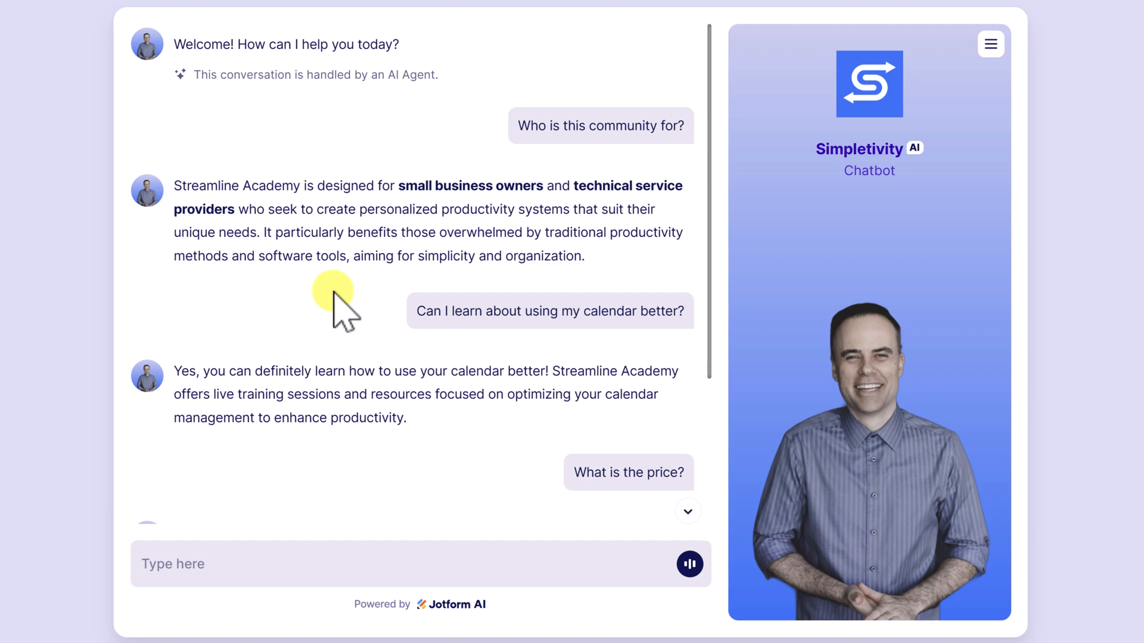
pyautogui.moveTo(343, 306)
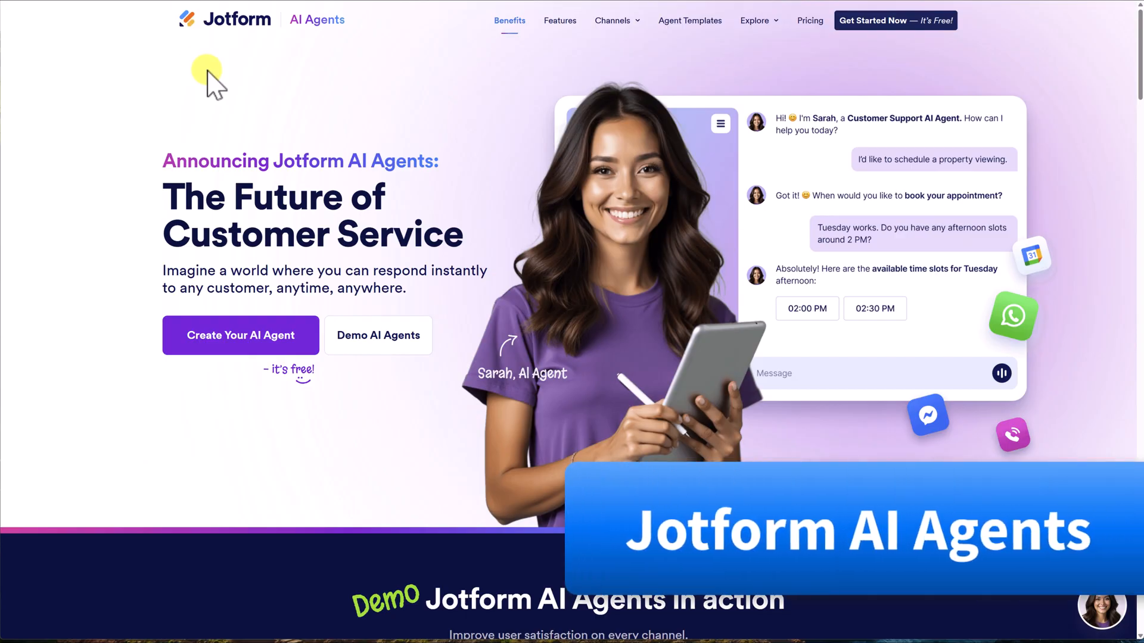
pyautogui.moveTo(350, 98)
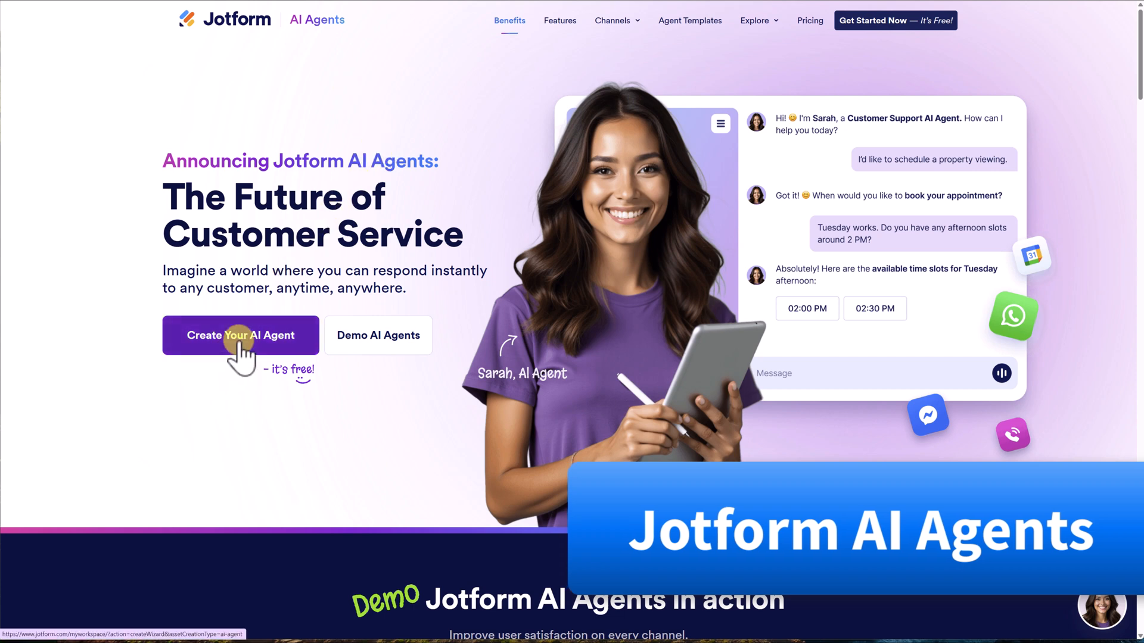
# Step: Scroll the landing page toward the Create Your AI Agent channel choices
pyautogui.scroll(-3)
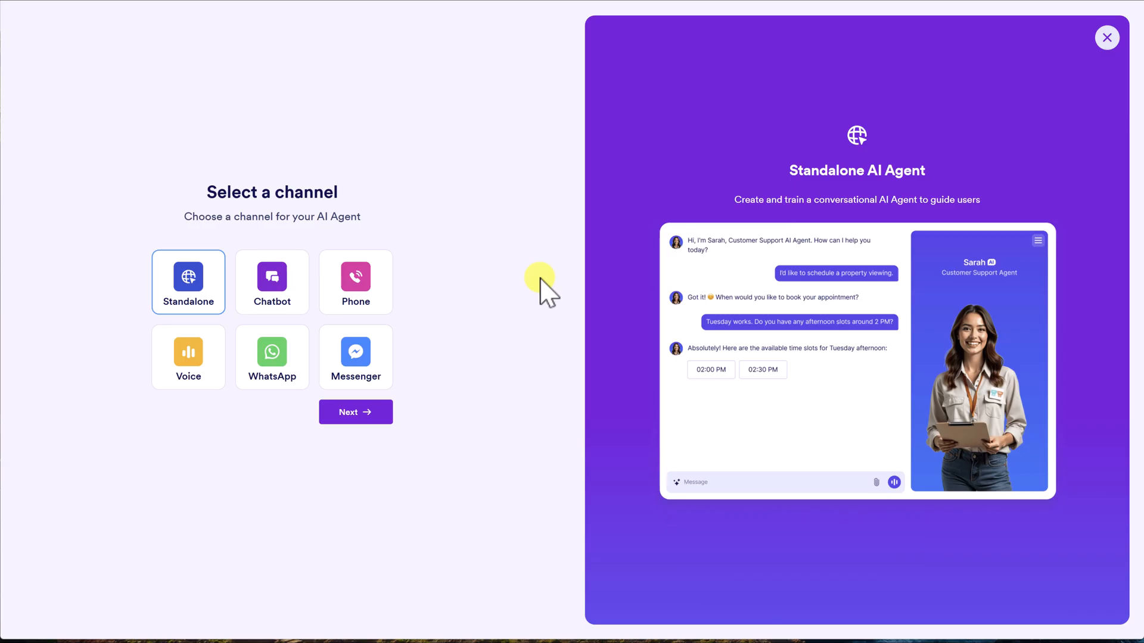
pyautogui.moveTo(545, 296)
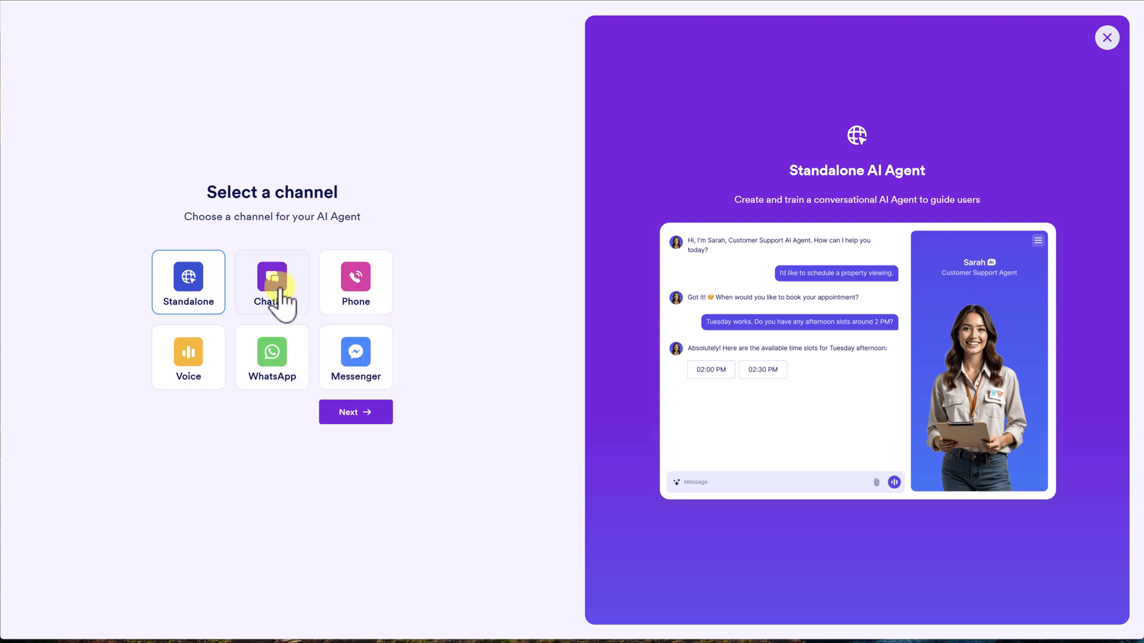
pyautogui.moveTo(356, 356)
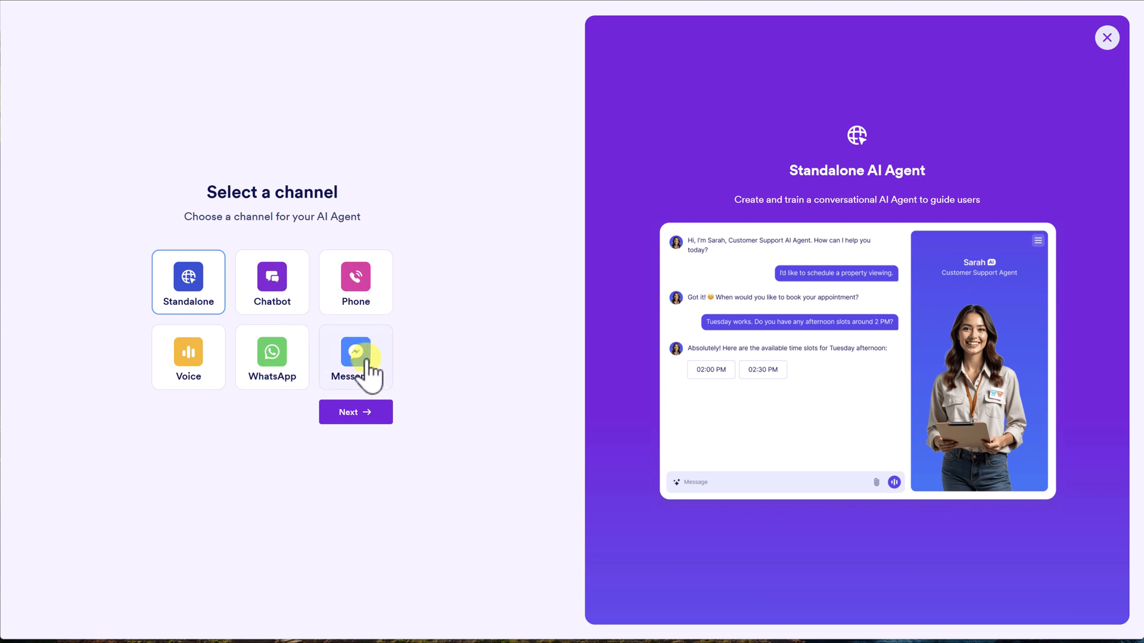
# Step: Preview Chatbot, Messenger and Voice channels, choose Standalone, and continue to creation options
pyautogui.click(271, 282)
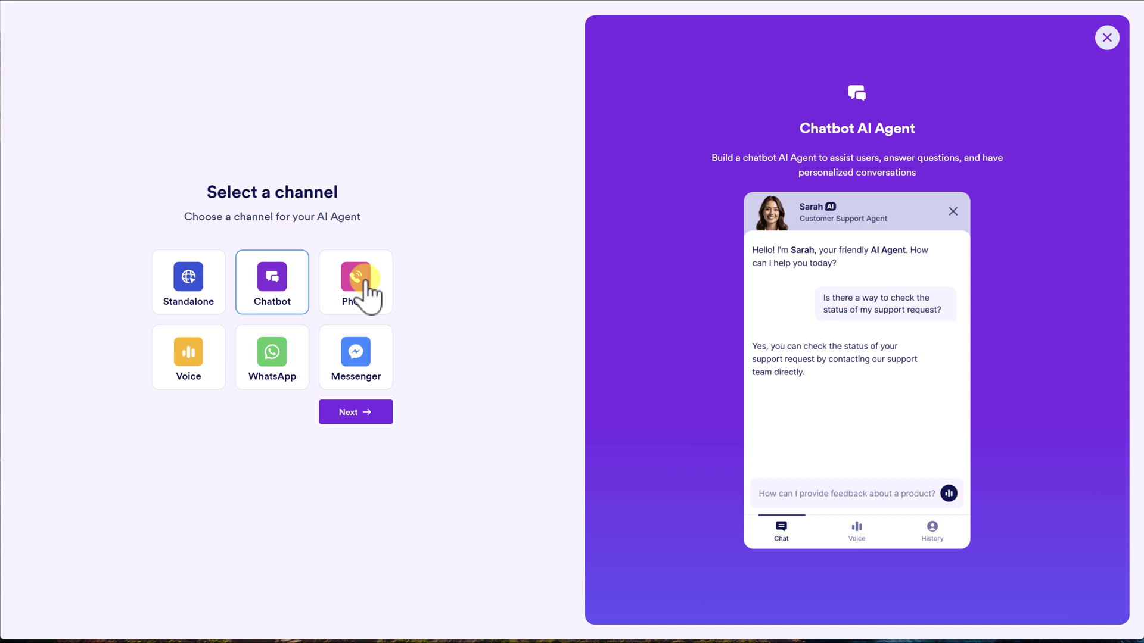
pyautogui.click(355, 356)
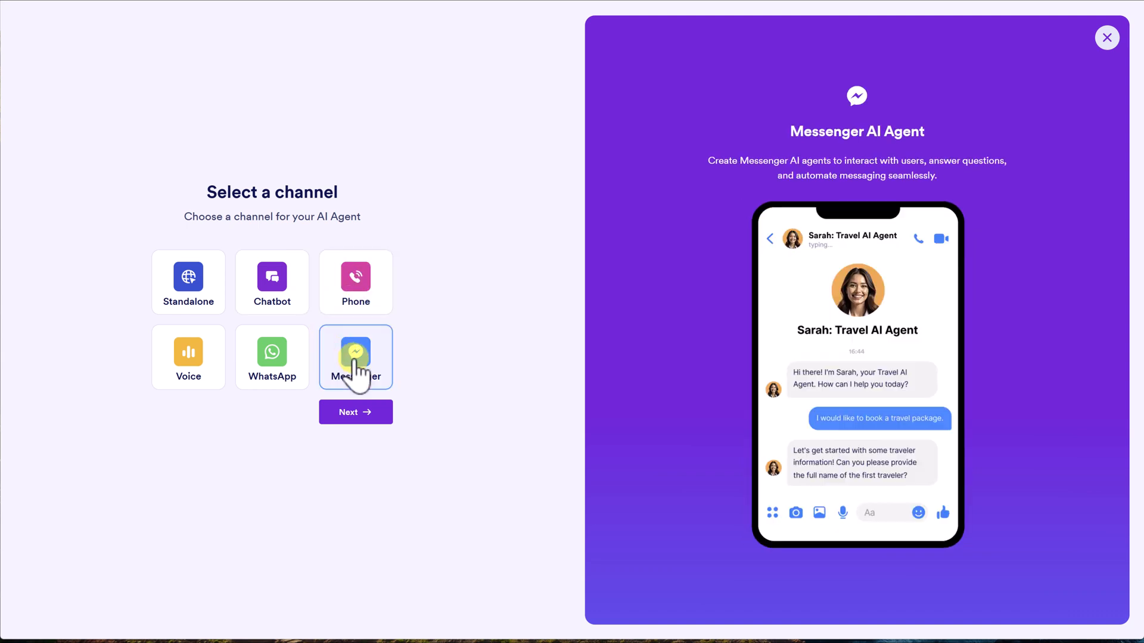
pyautogui.click(188, 356)
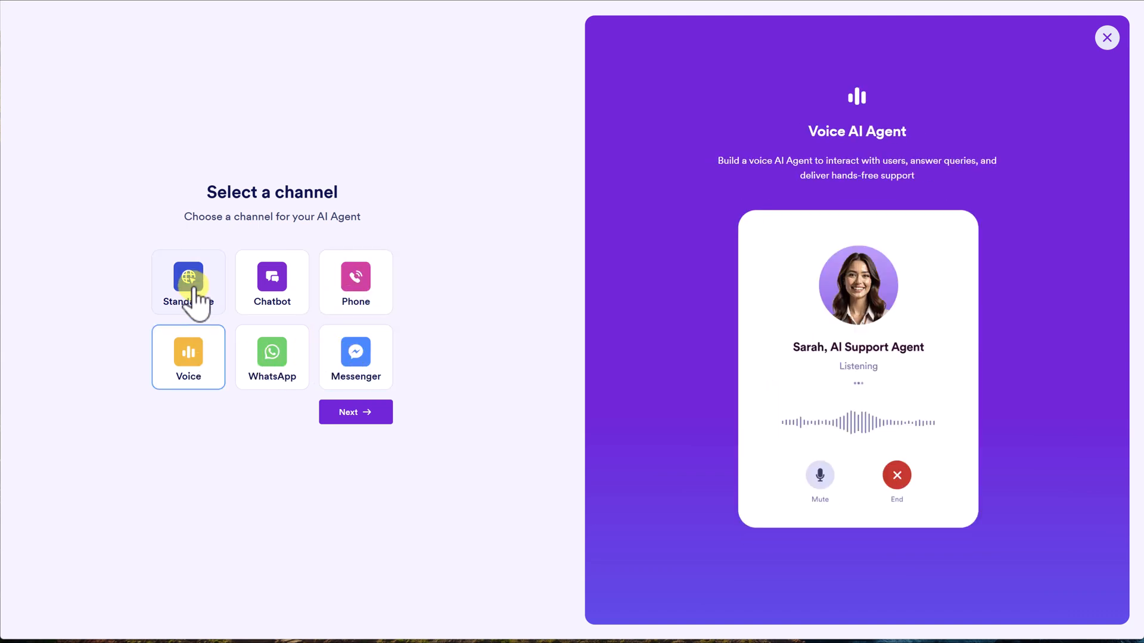
pyautogui.click(188, 283)
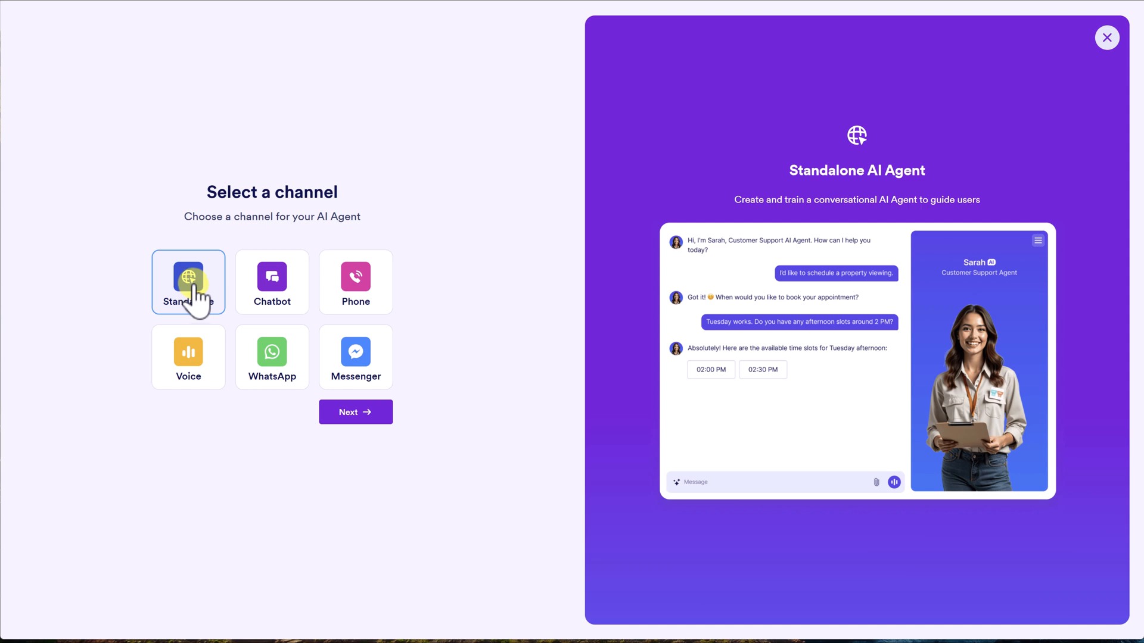
pyautogui.click(355, 412)
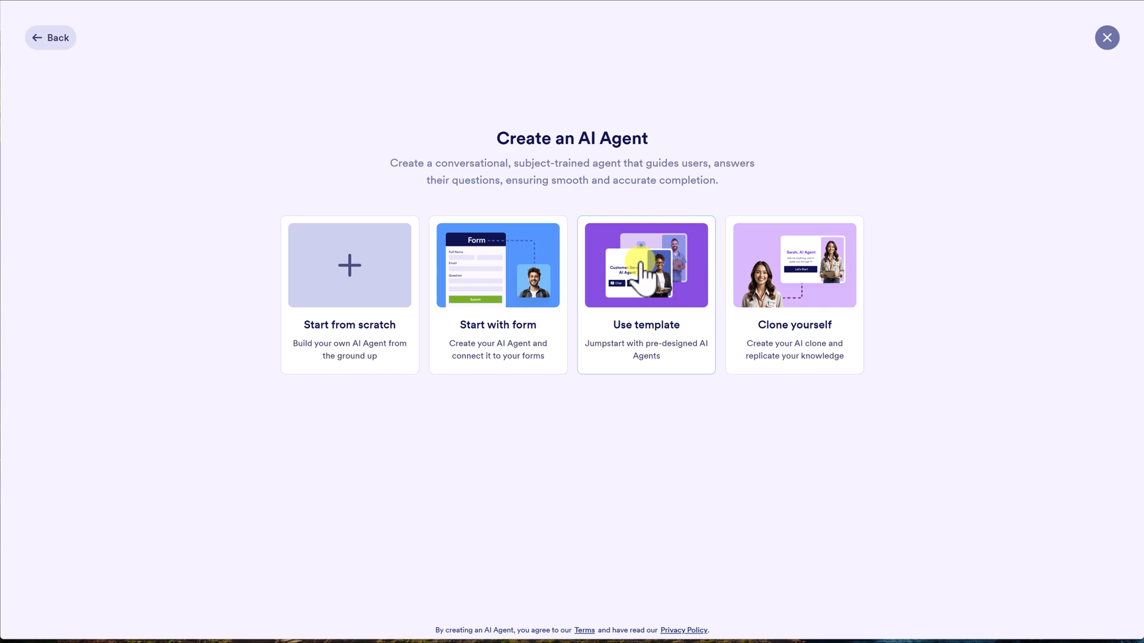
pyautogui.click(644, 265)
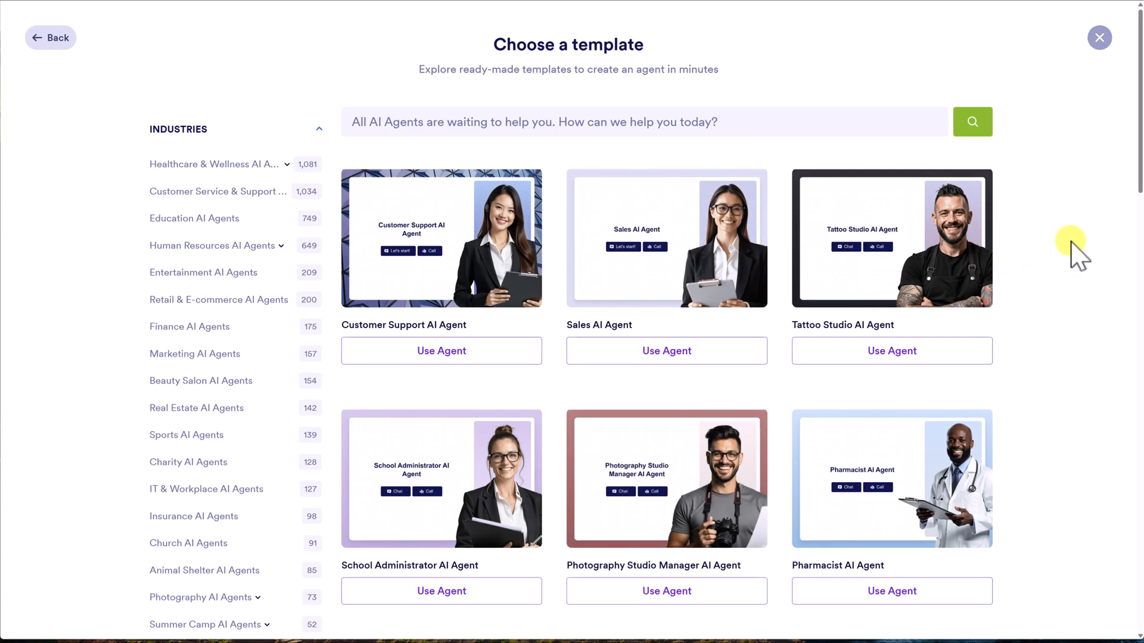
pyautogui.scroll(-3)
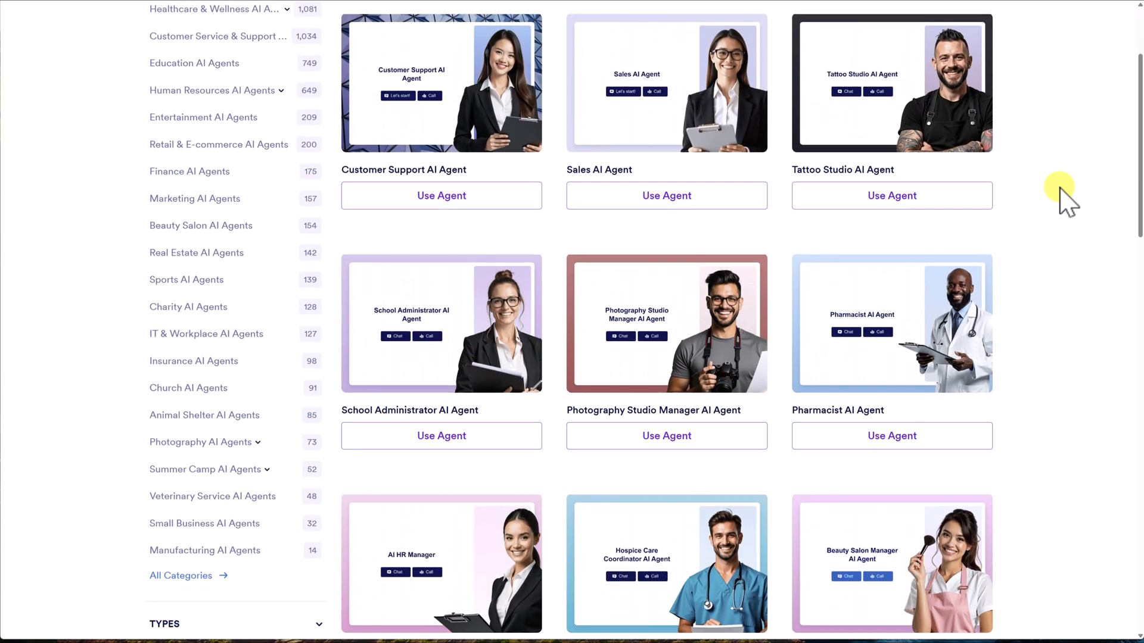
pyautogui.scroll(-3)
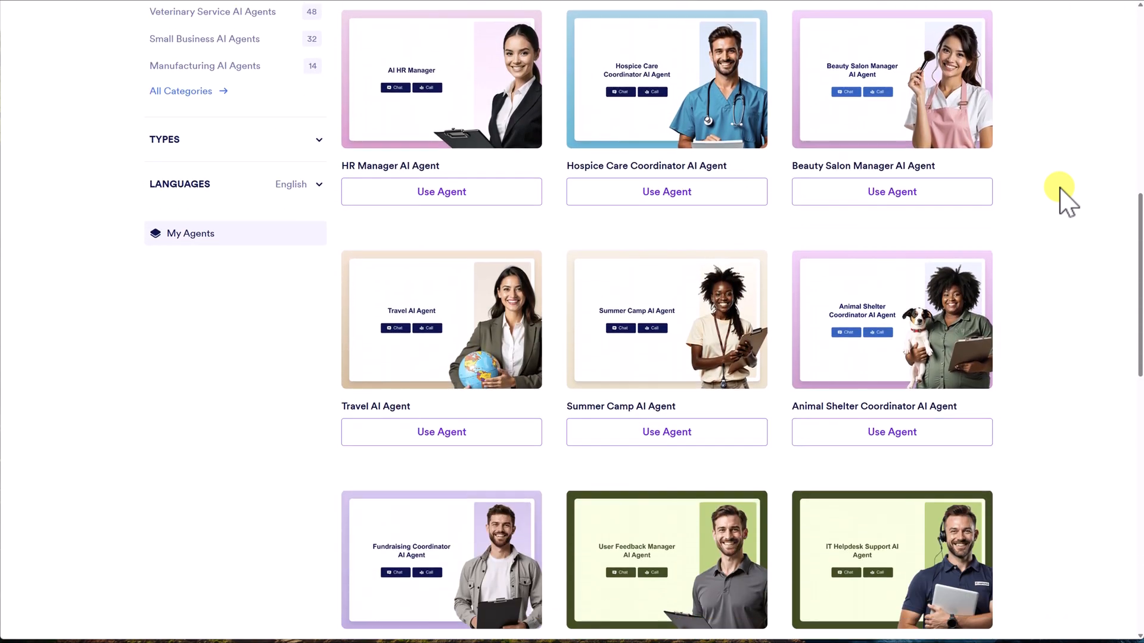
pyautogui.scroll(-3)
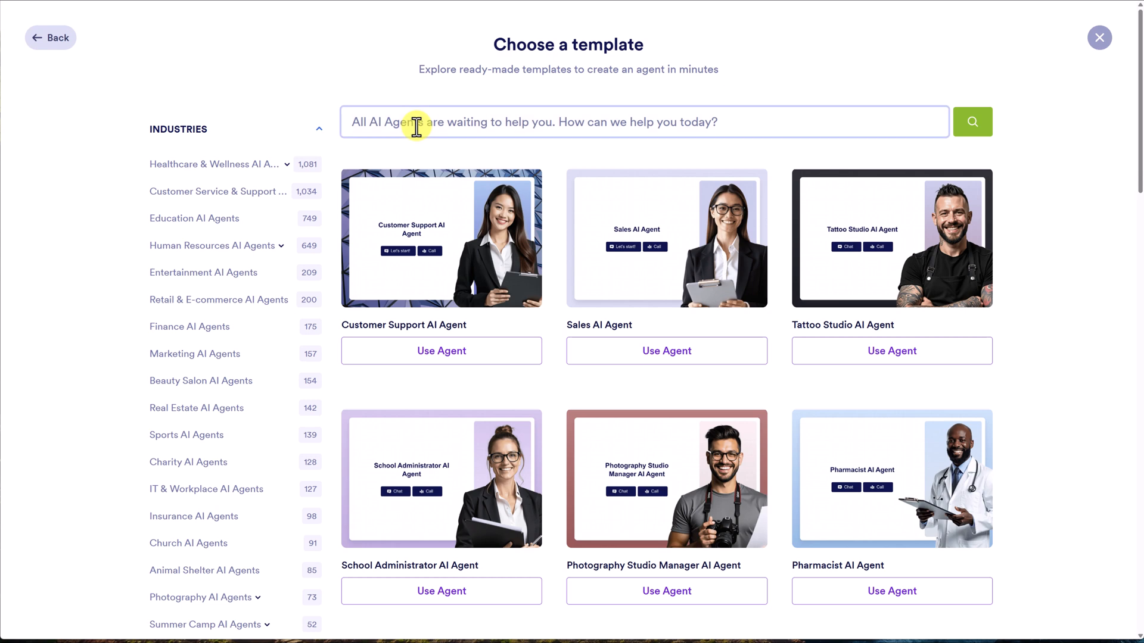
pyautogui.moveTo(252, 129)
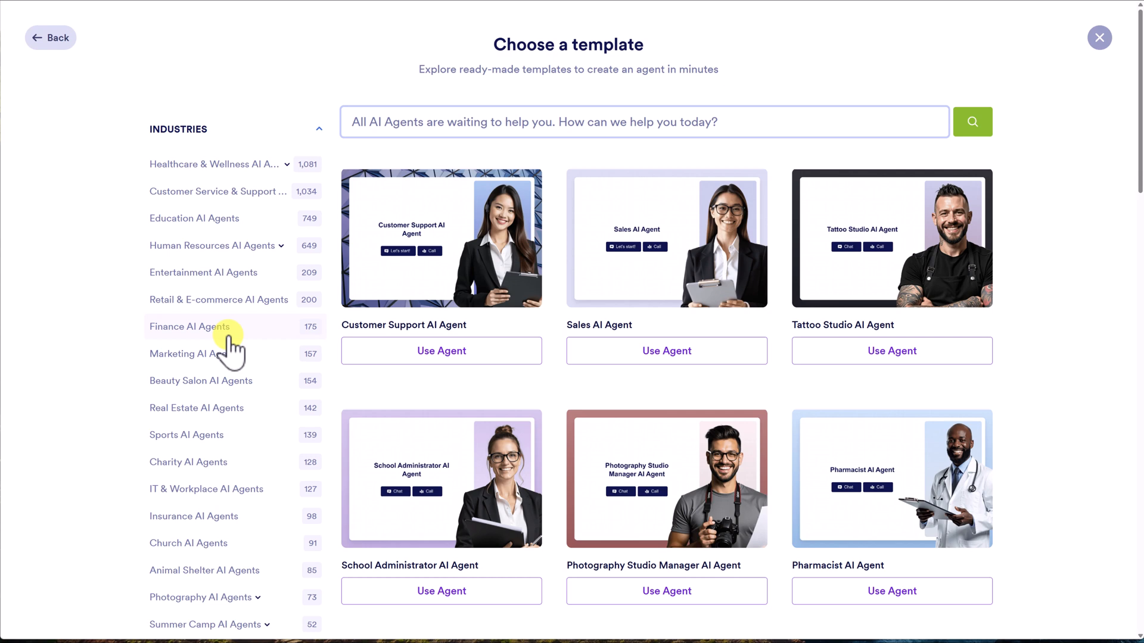
pyautogui.moveTo(487, 121)
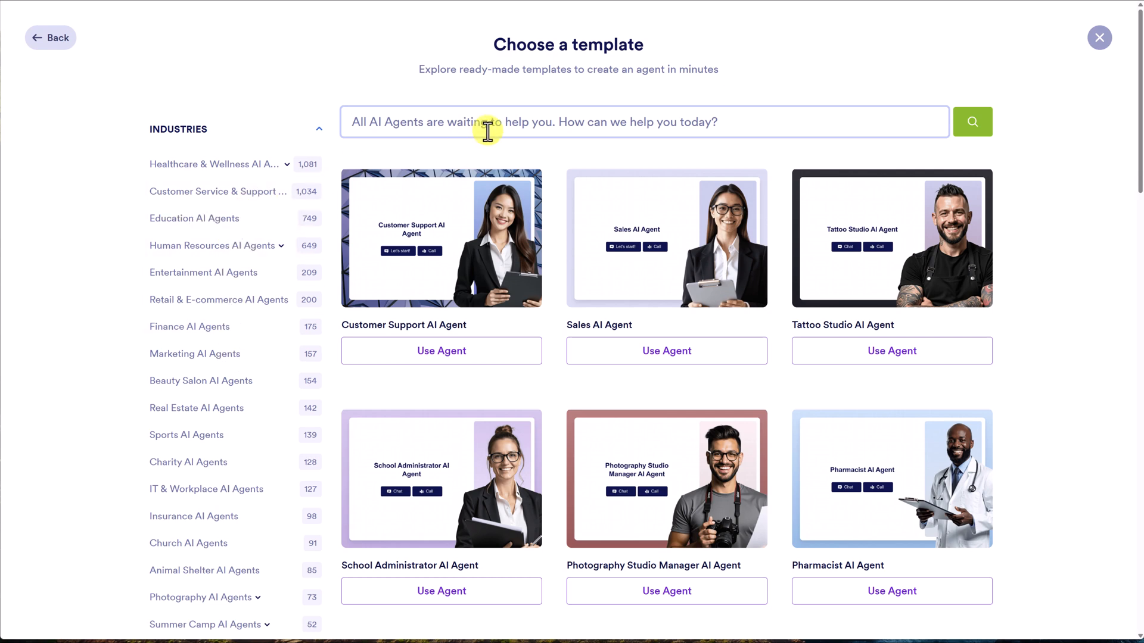
# Step: Search the template gallery for 'real estate' and browse the matching agent templates
pyautogui.write('real estate')
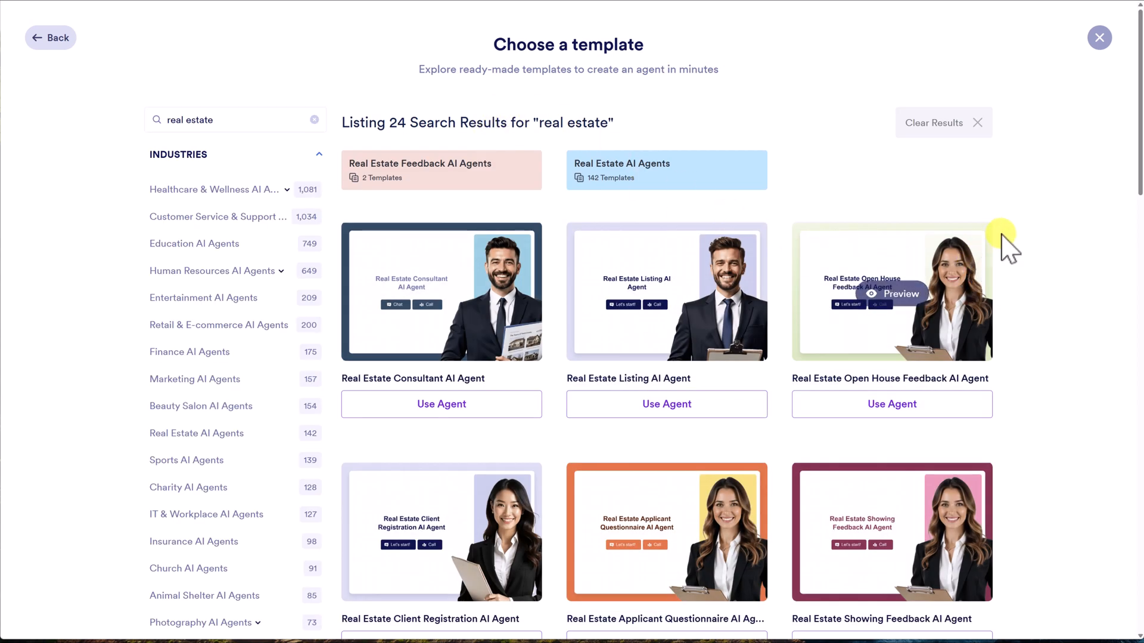
pyautogui.moveTo(623, 212)
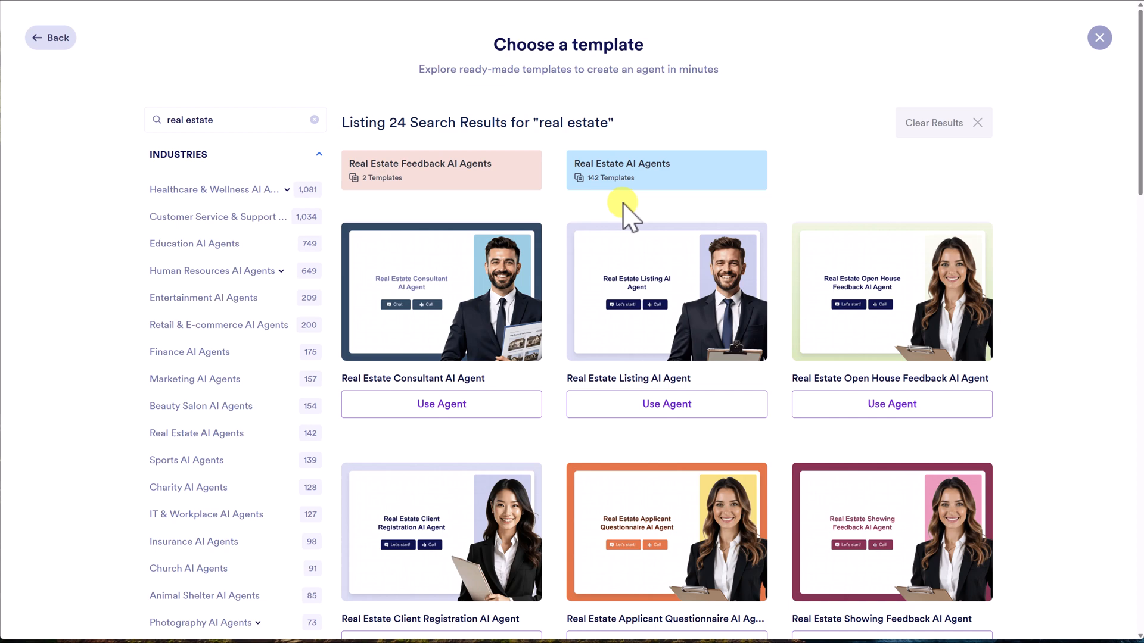
pyautogui.moveTo(636, 207)
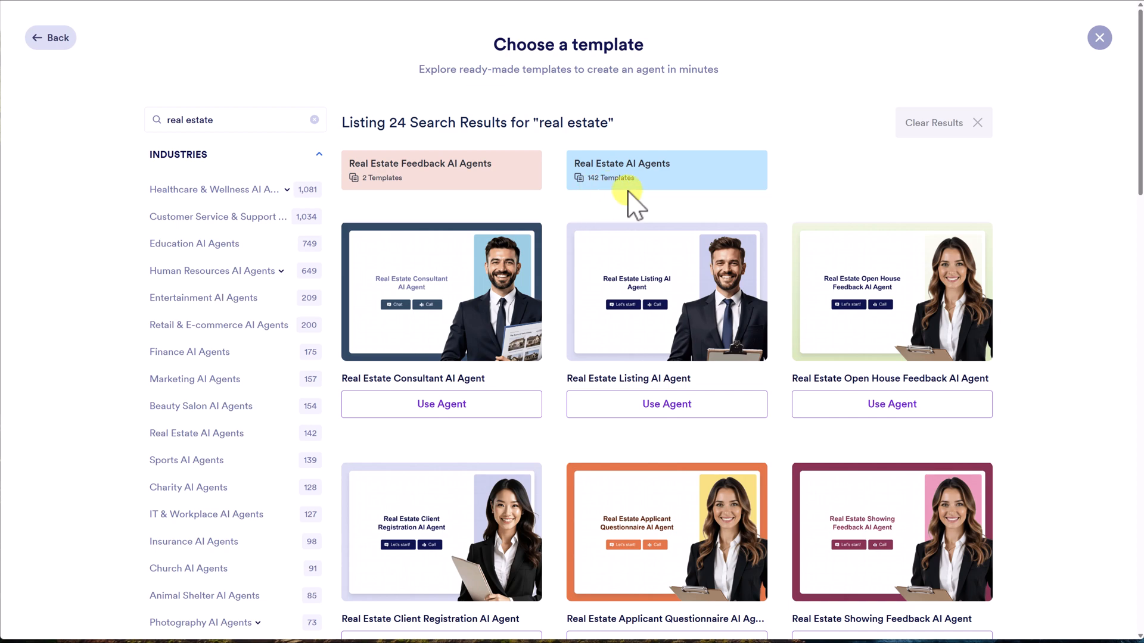
pyautogui.scroll(-3)
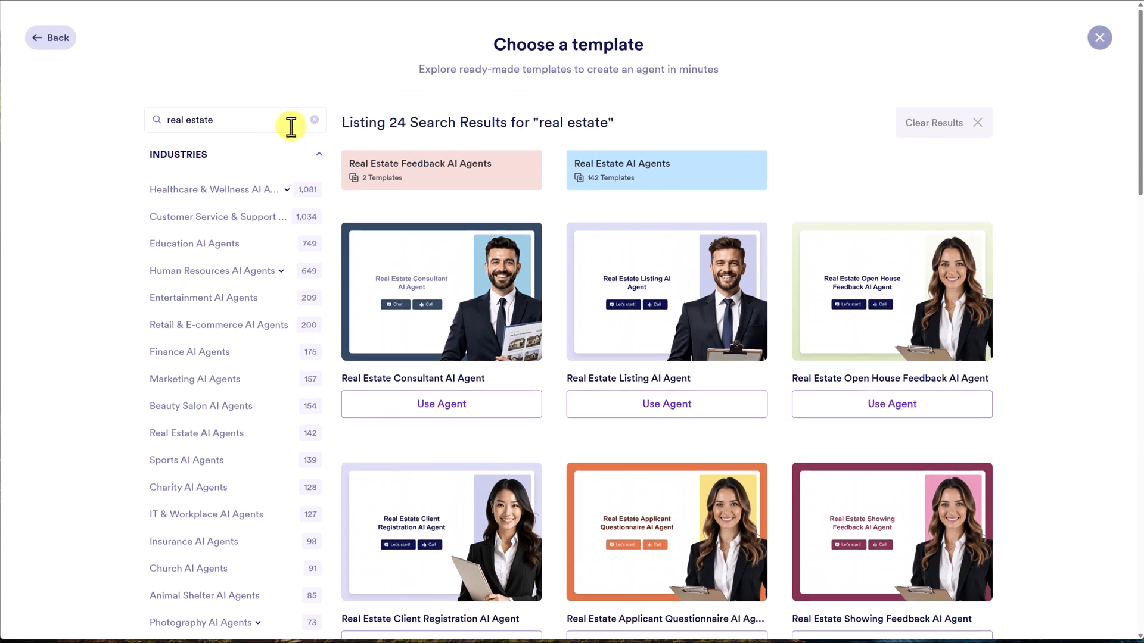
pyautogui.scroll(-3)
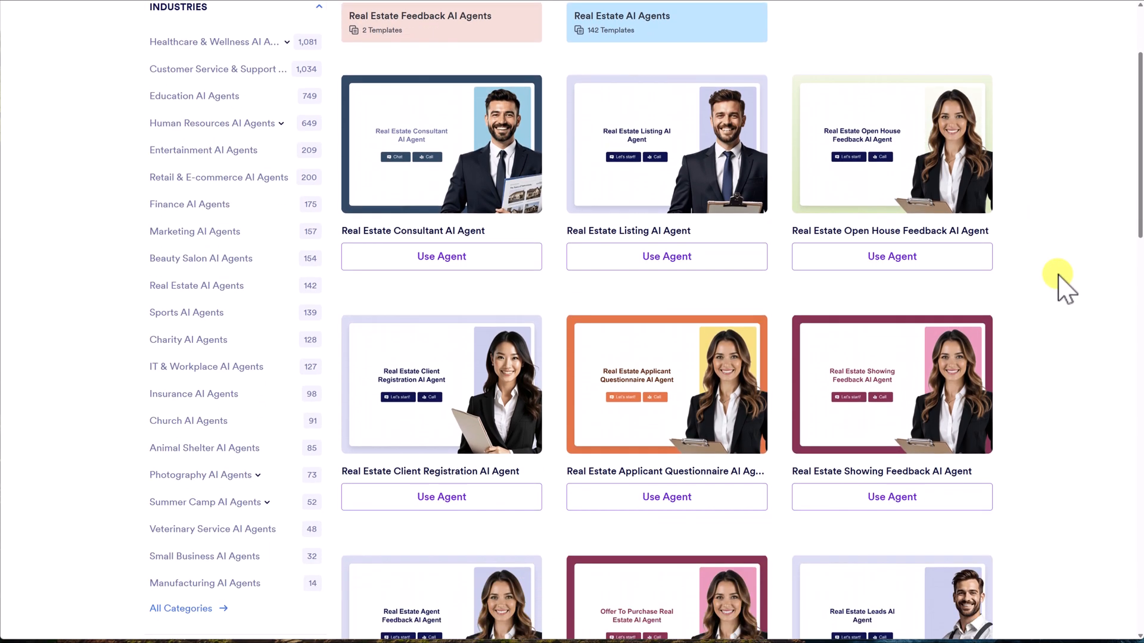
pyautogui.moveTo(911, 306)
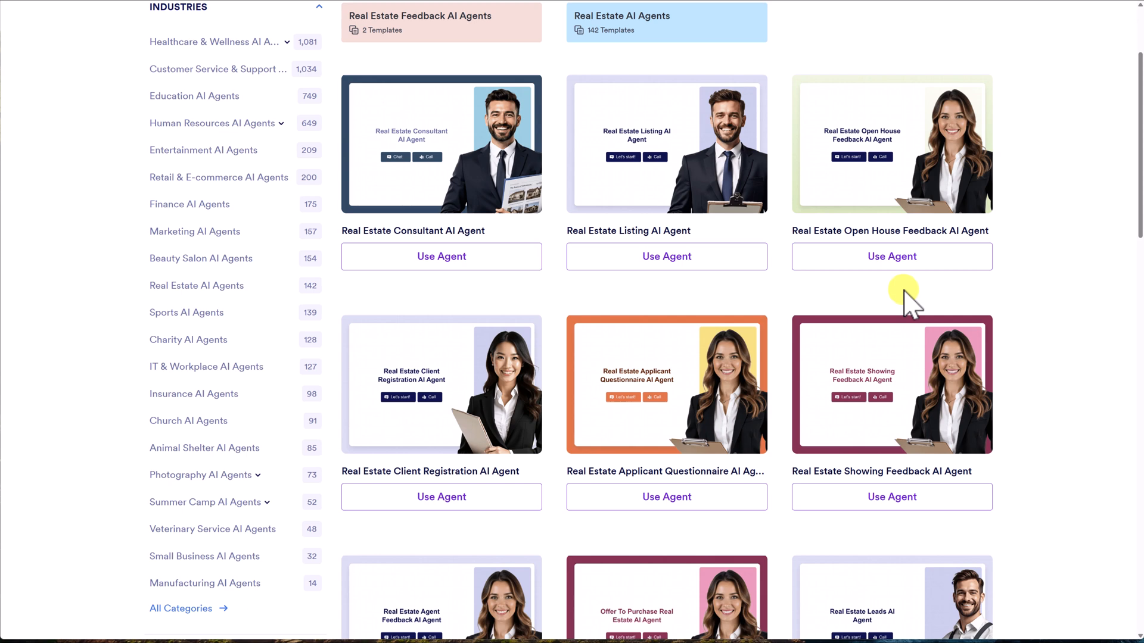
pyautogui.moveTo(665, 158)
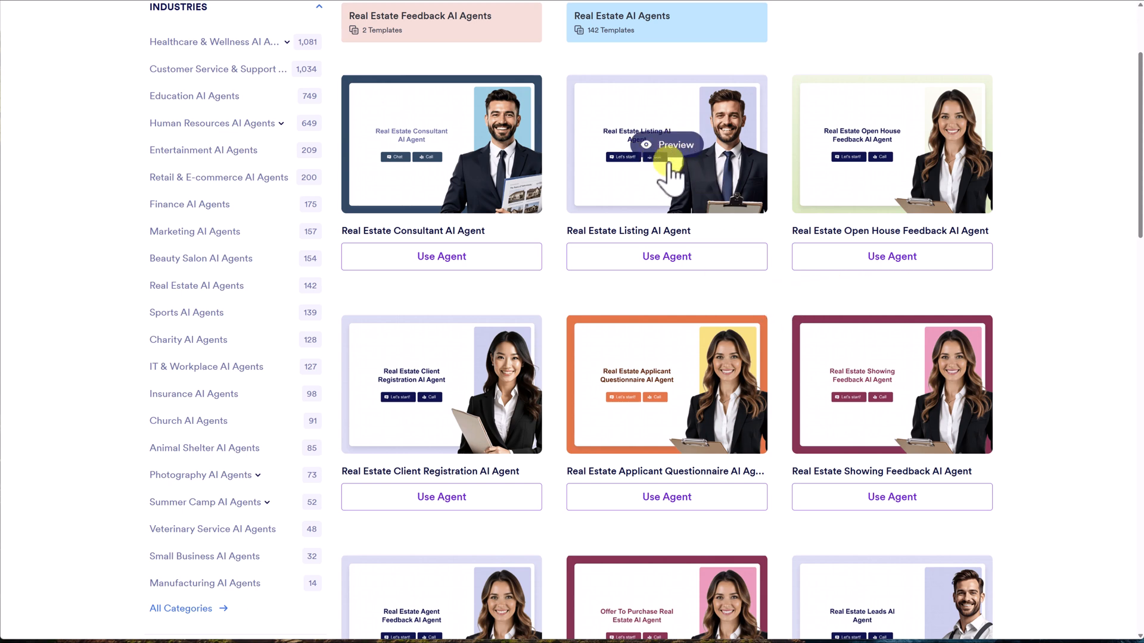
pyautogui.moveTo(671, 207)
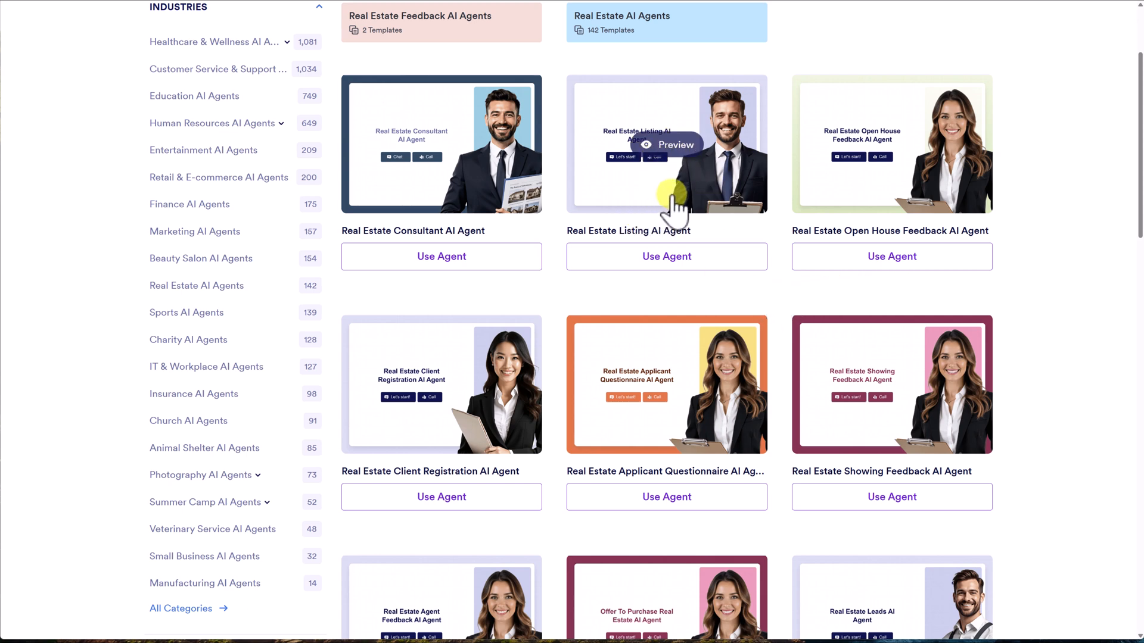
pyautogui.moveTo(719, 343)
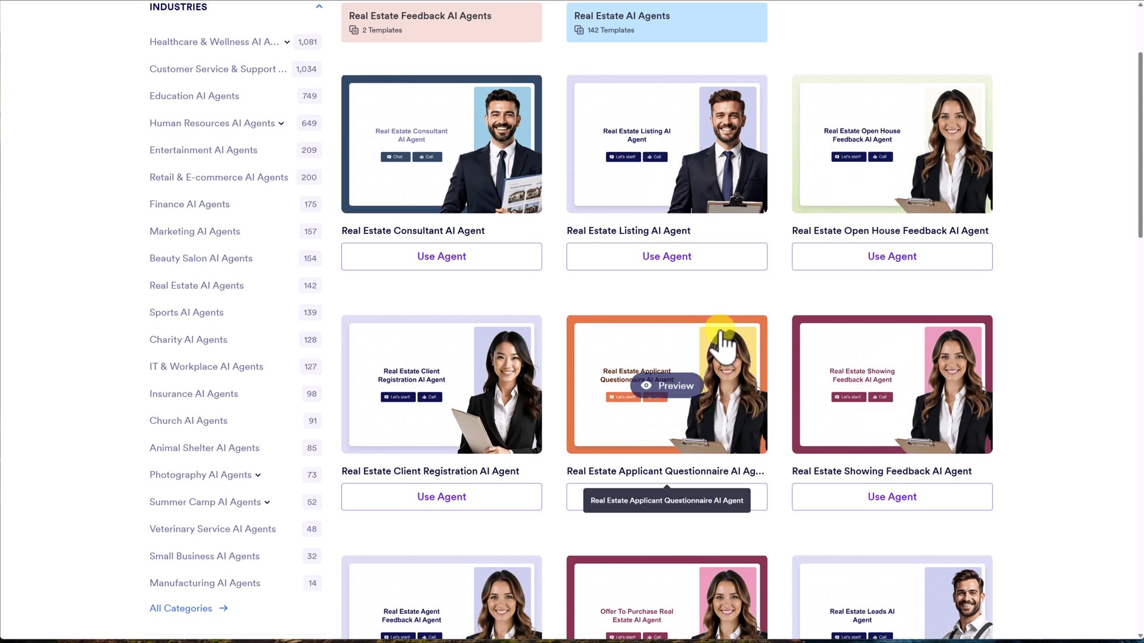
pyautogui.scroll(-3)
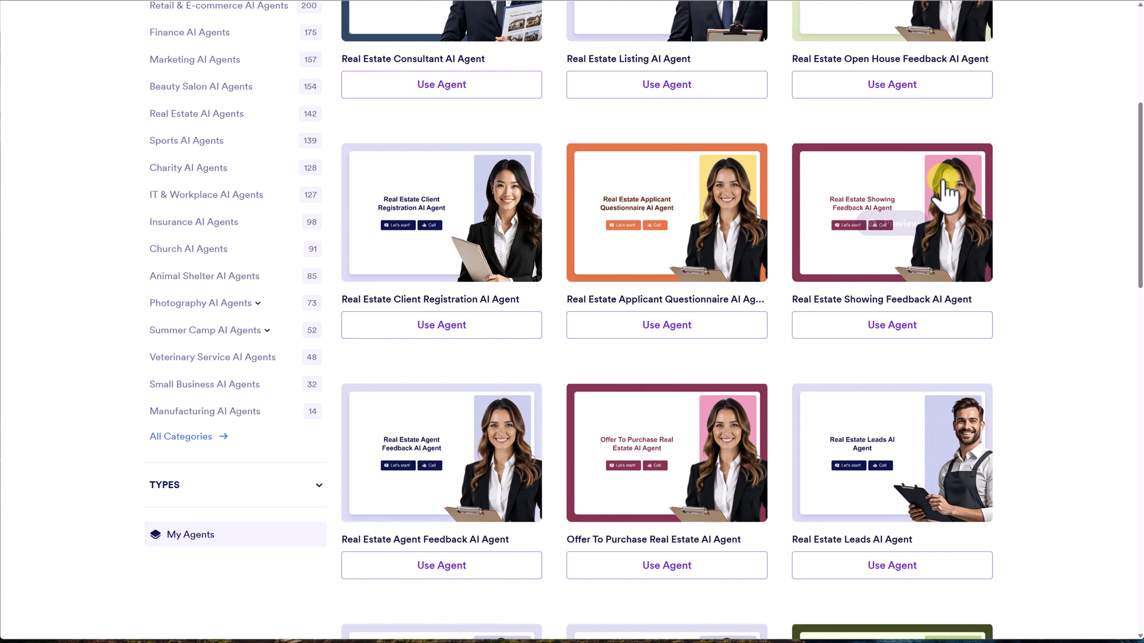
pyautogui.scroll(-3)
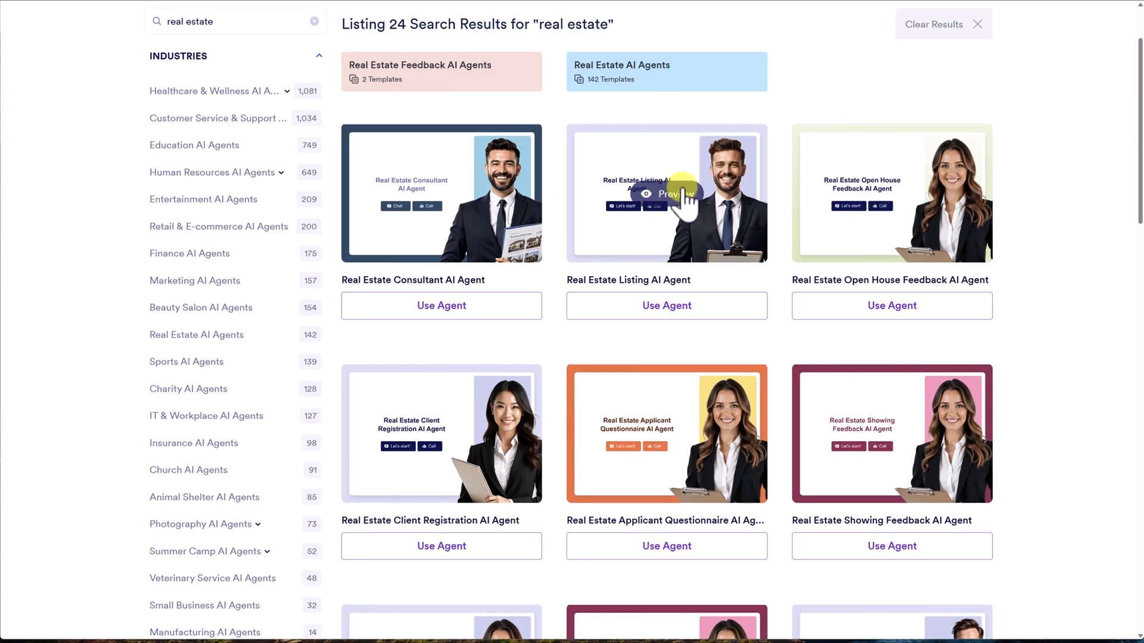
pyautogui.click(666, 194)
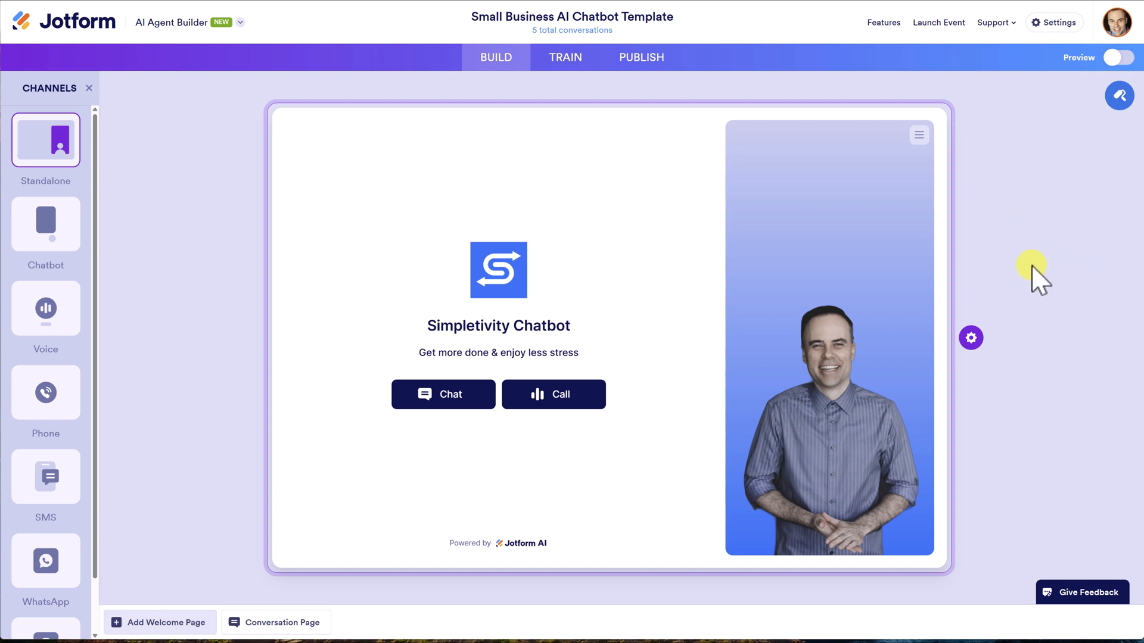
pyautogui.click(970, 337)
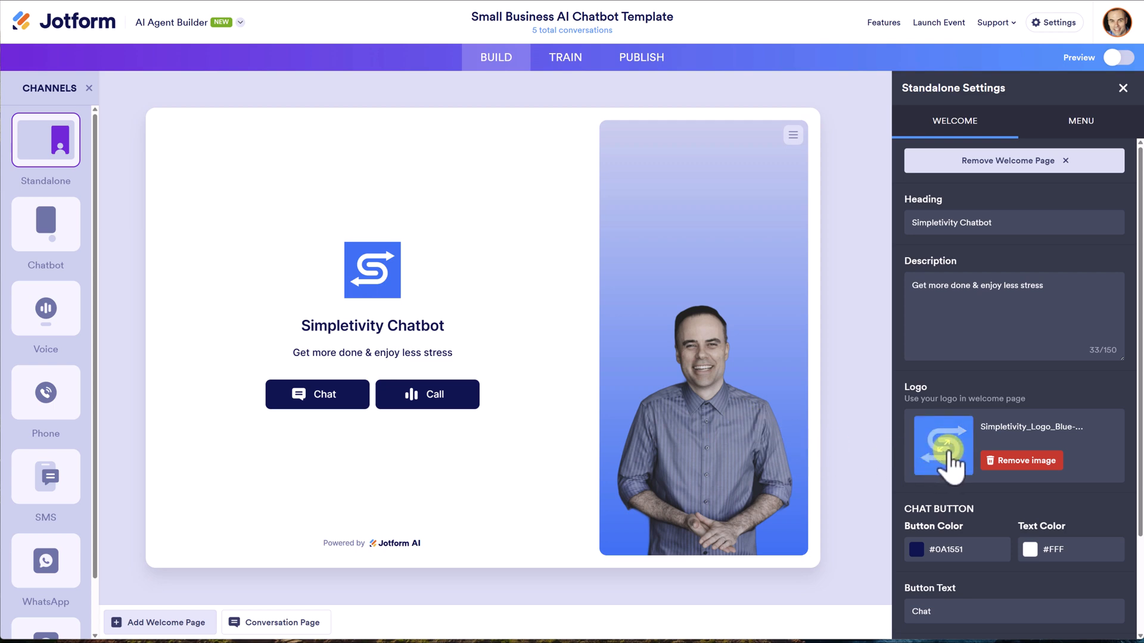
pyautogui.click(1122, 87)
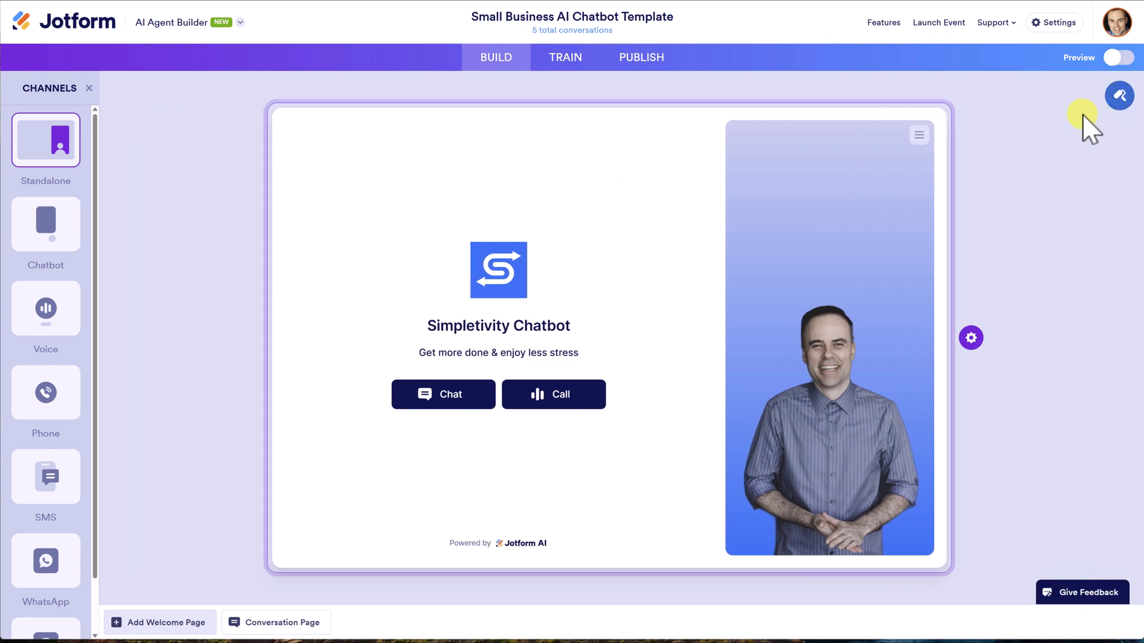
pyautogui.click(1118, 96)
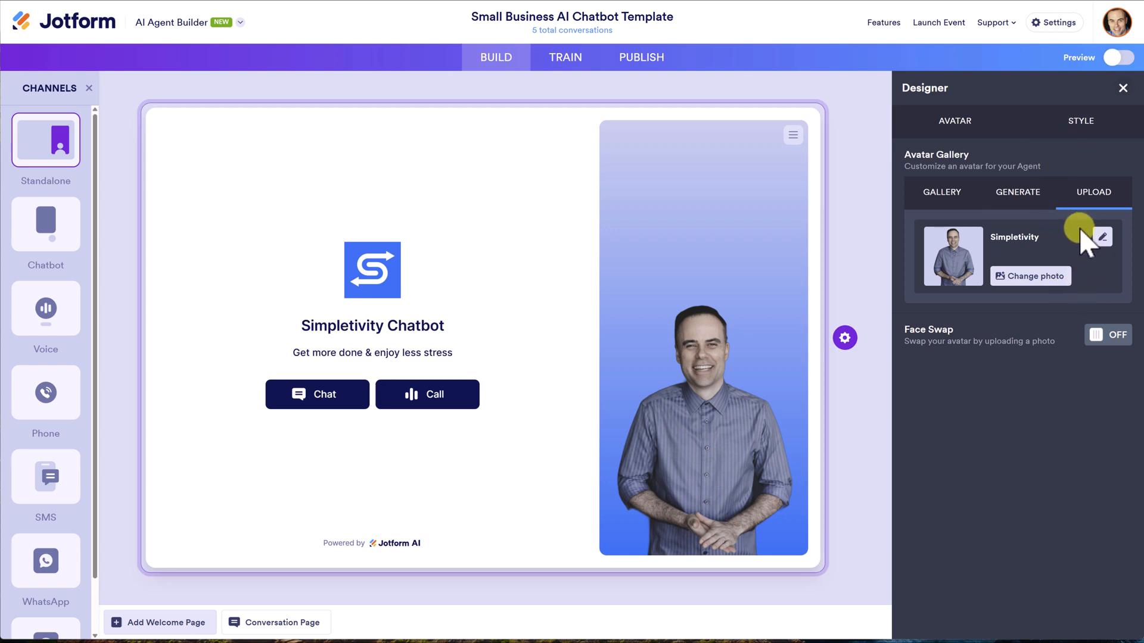
pyautogui.click(941, 192)
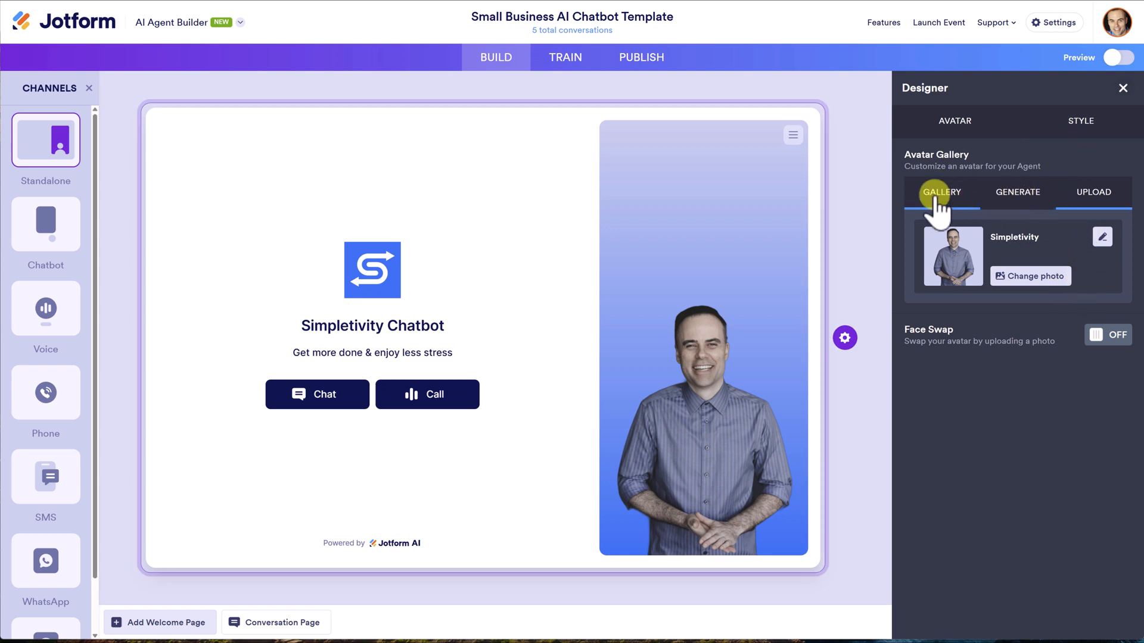
pyautogui.click(941, 192)
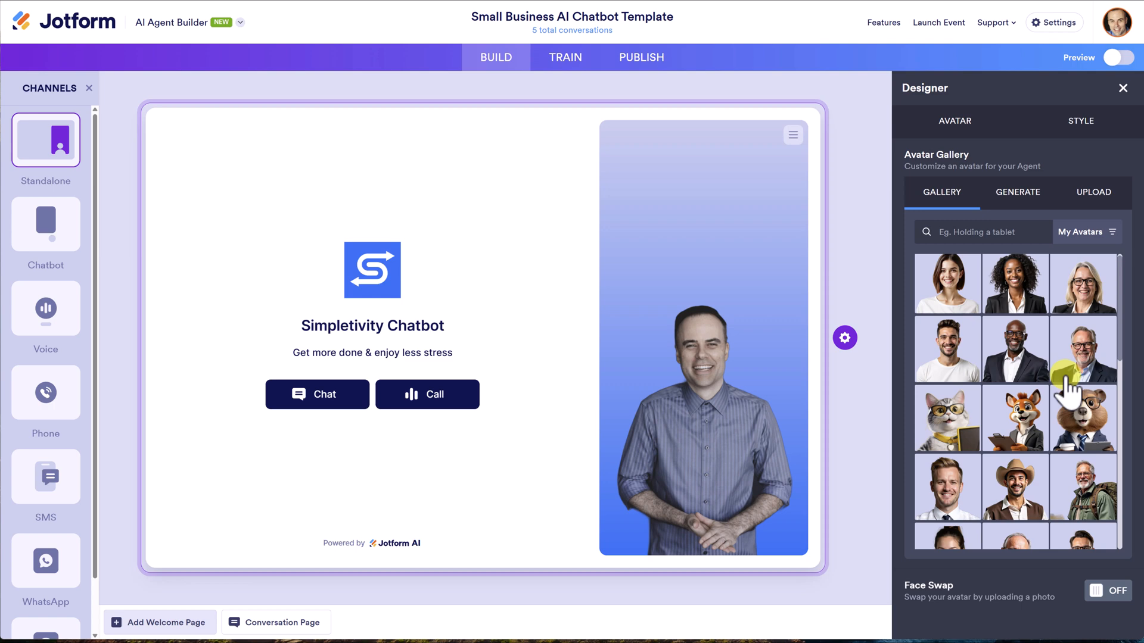
pyautogui.scroll(-3)
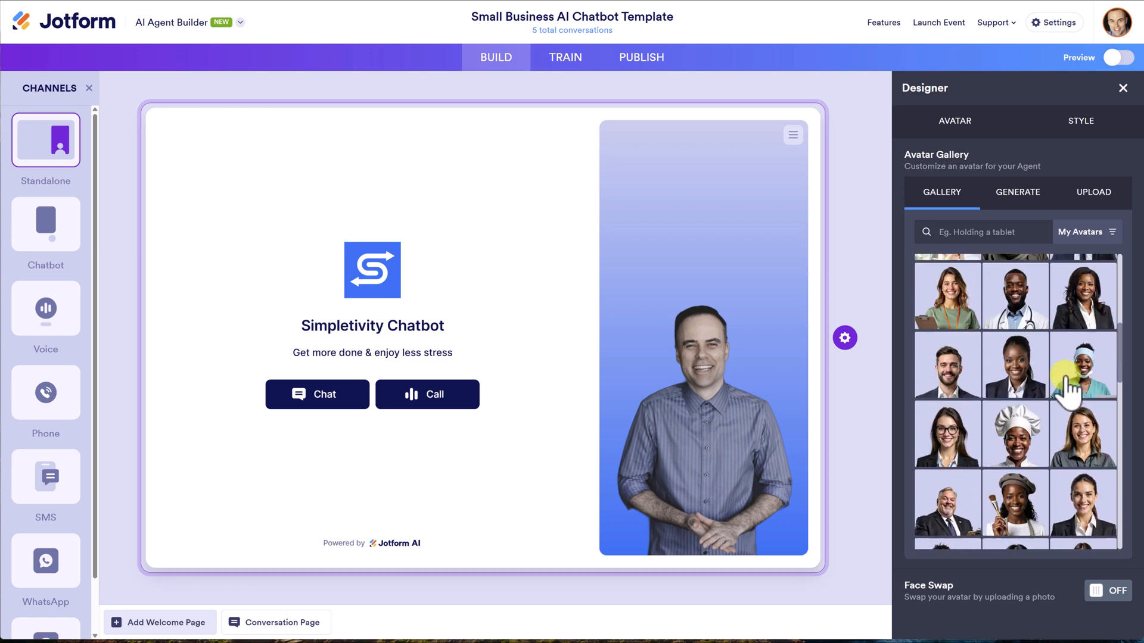
pyautogui.click(1017, 192)
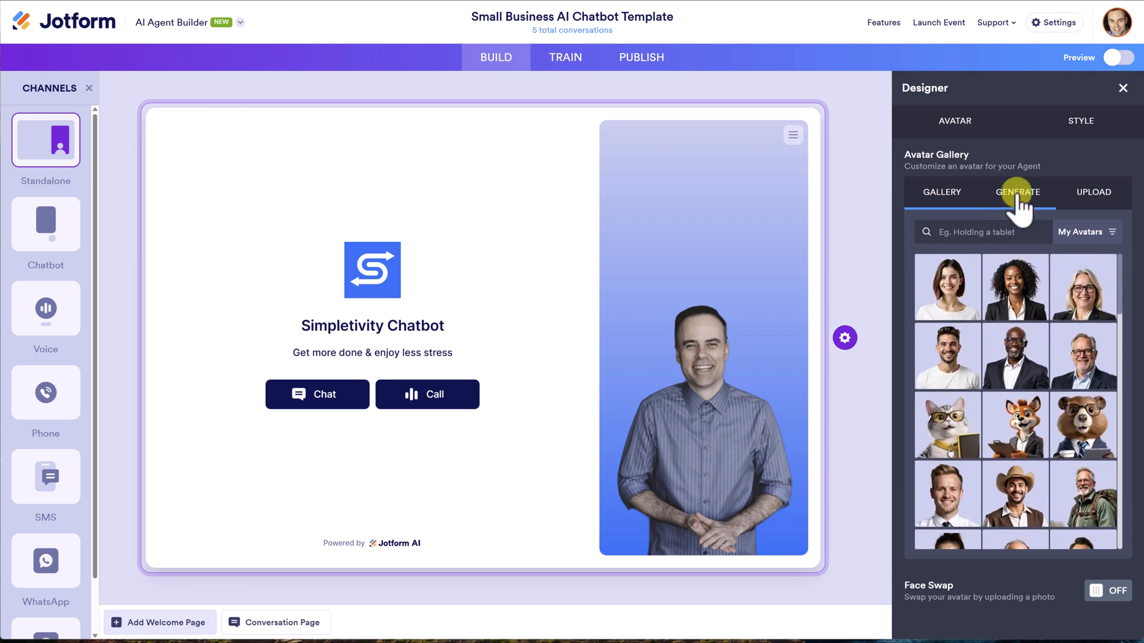
pyautogui.click(1016, 192)
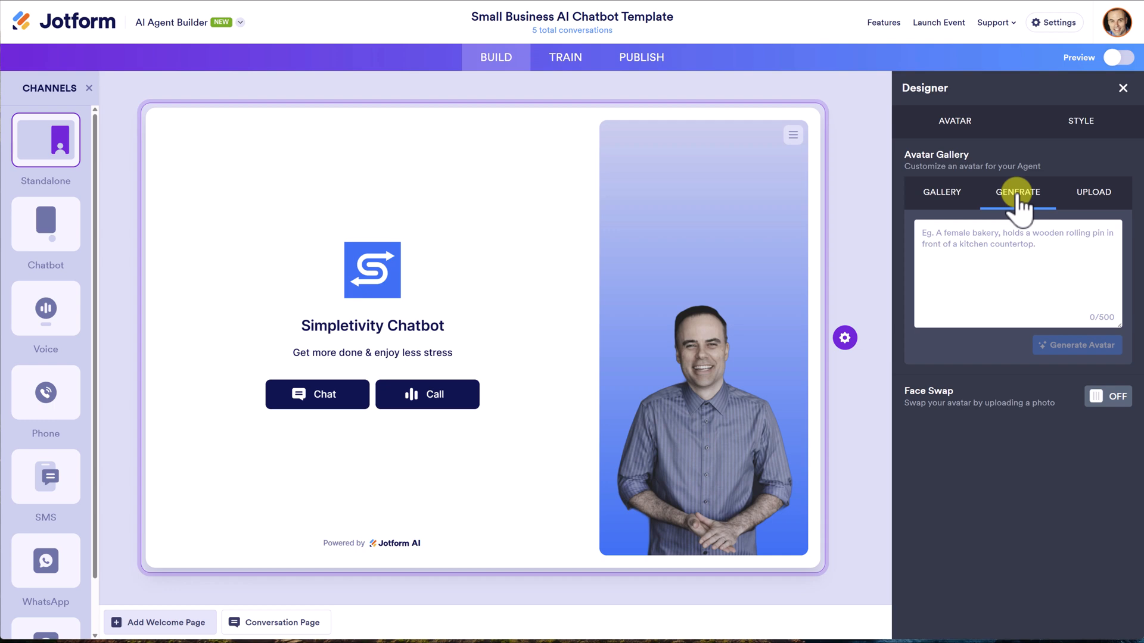
pyautogui.click(1122, 87)
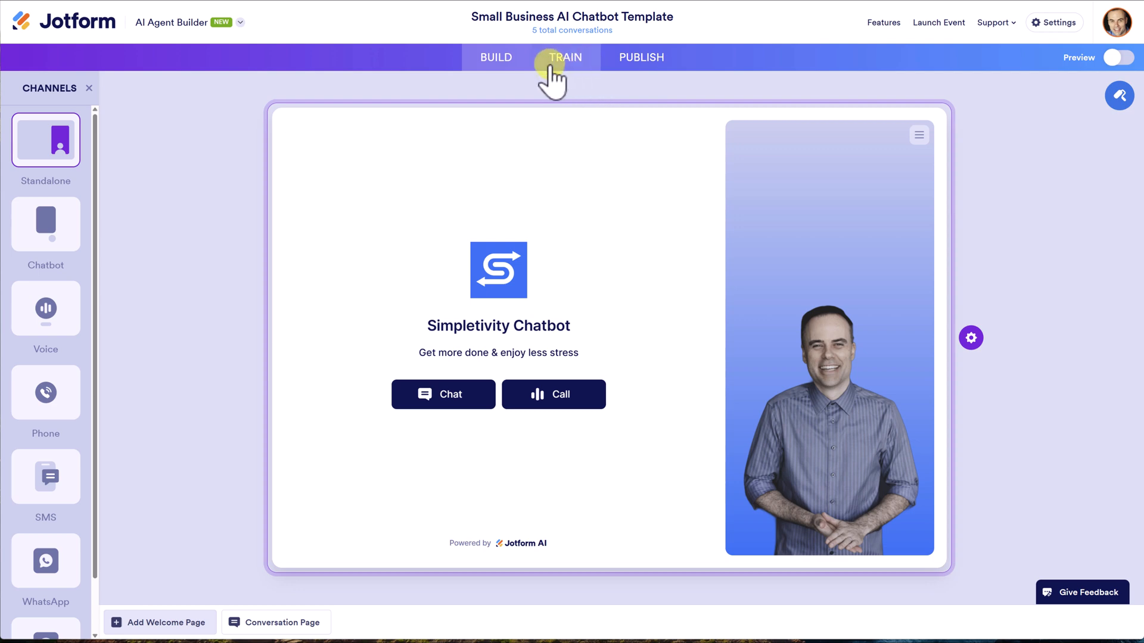
# Step: In the Train tab's Knowledge Base, open the Streamline Academy: Personalized Productivity Solutions entry
pyautogui.click(564, 57)
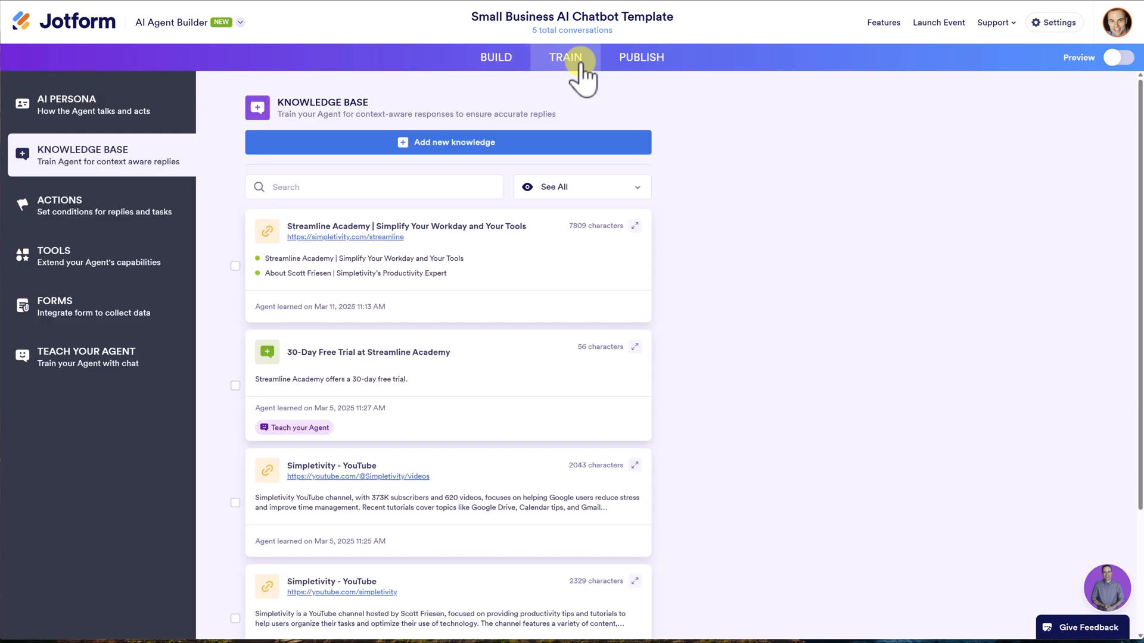
pyautogui.moveTo(702, 161)
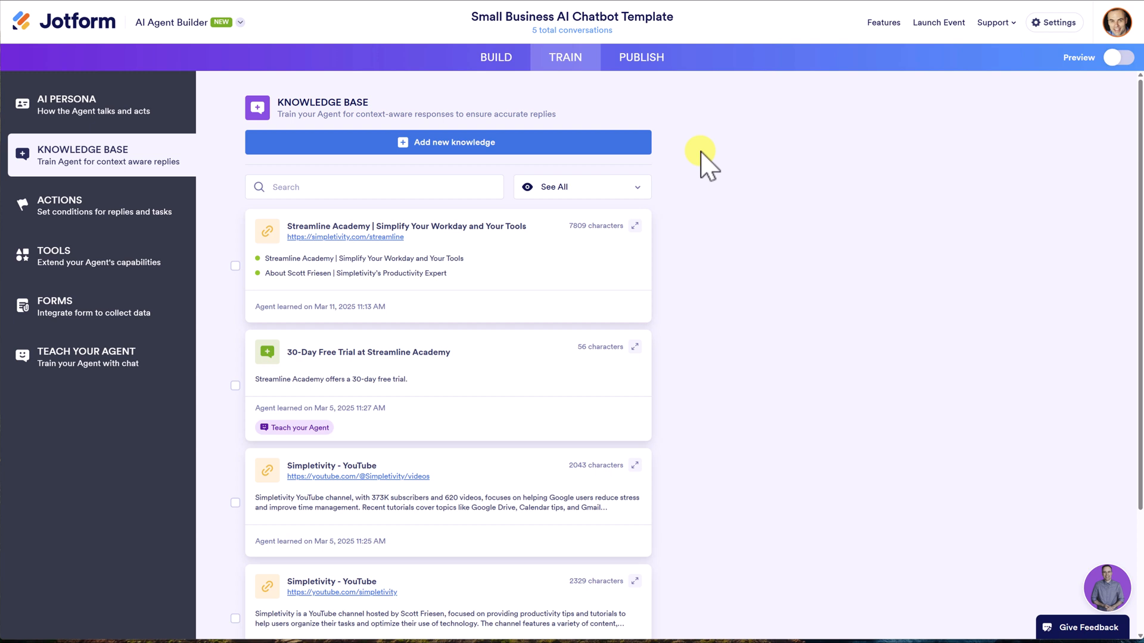
pyautogui.moveTo(691, 191)
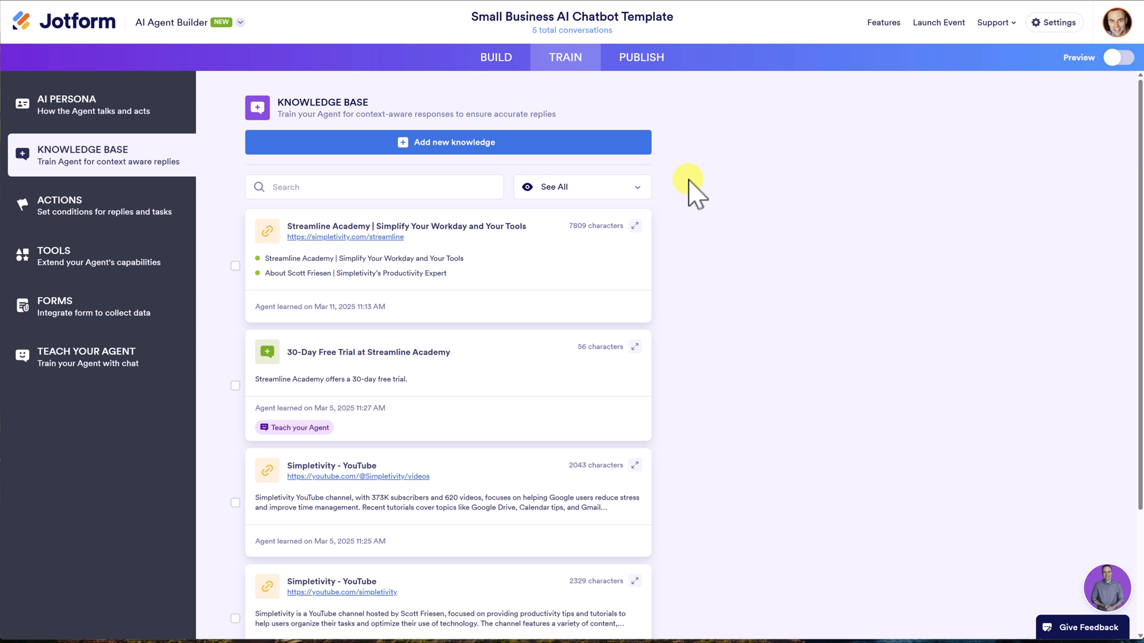
pyautogui.moveTo(722, 223)
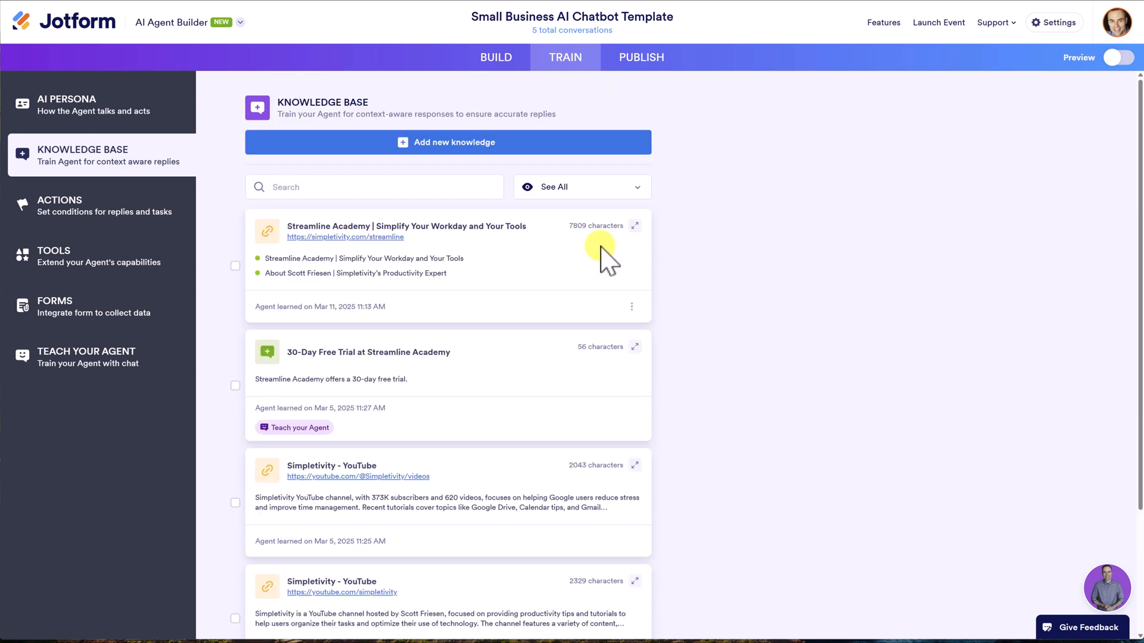
pyautogui.moveTo(543, 295)
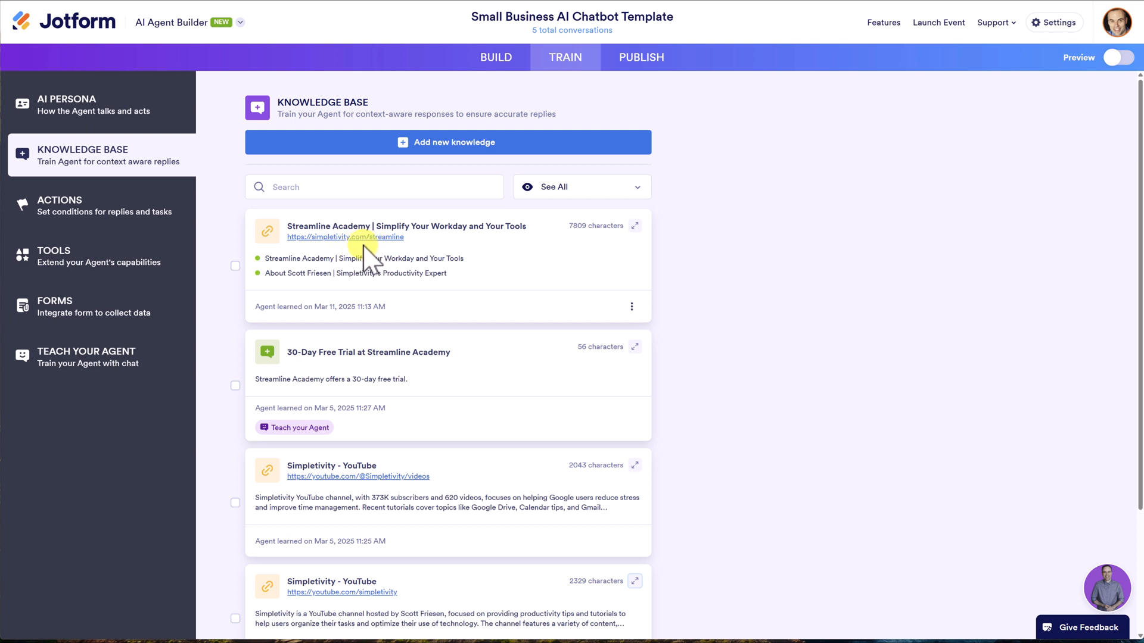
pyautogui.moveTo(496, 292)
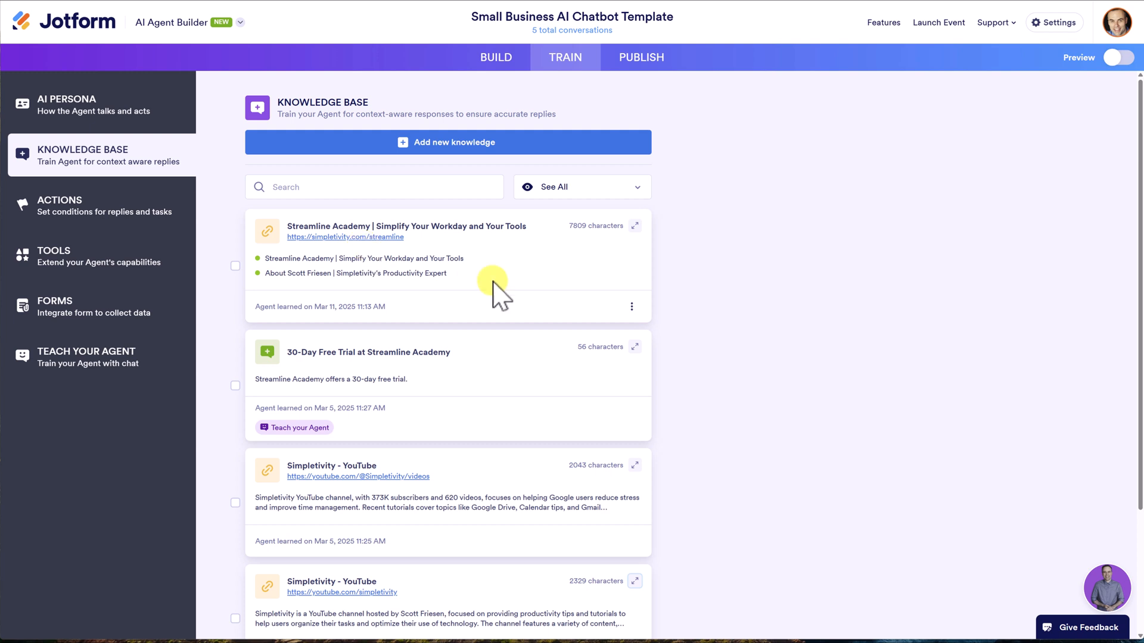
pyautogui.scroll(-3)
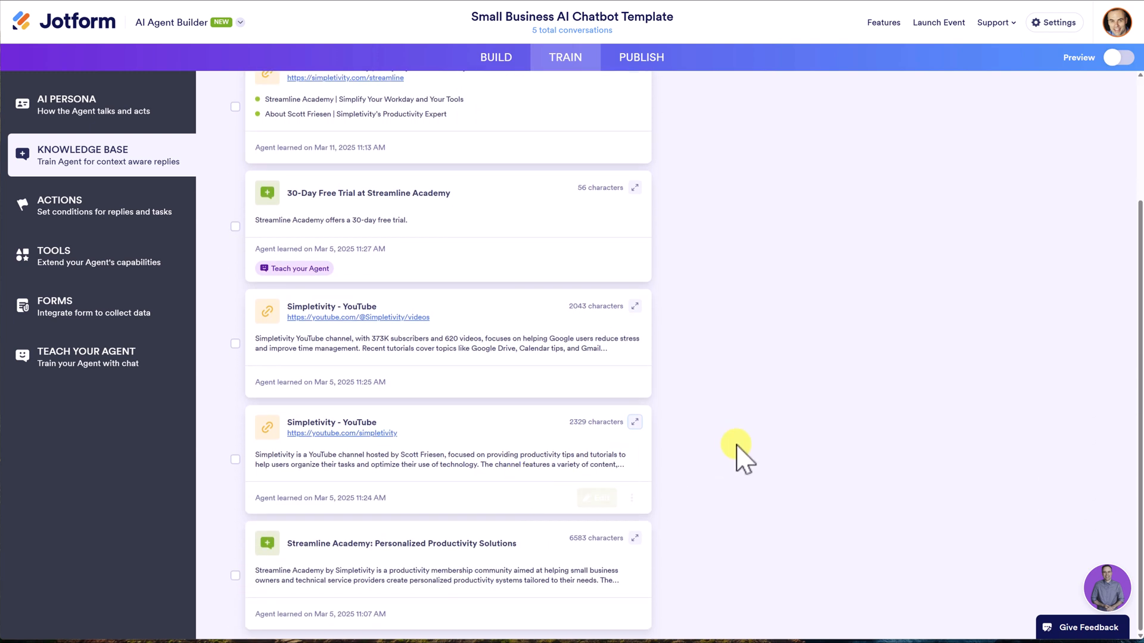
pyautogui.moveTo(532, 539)
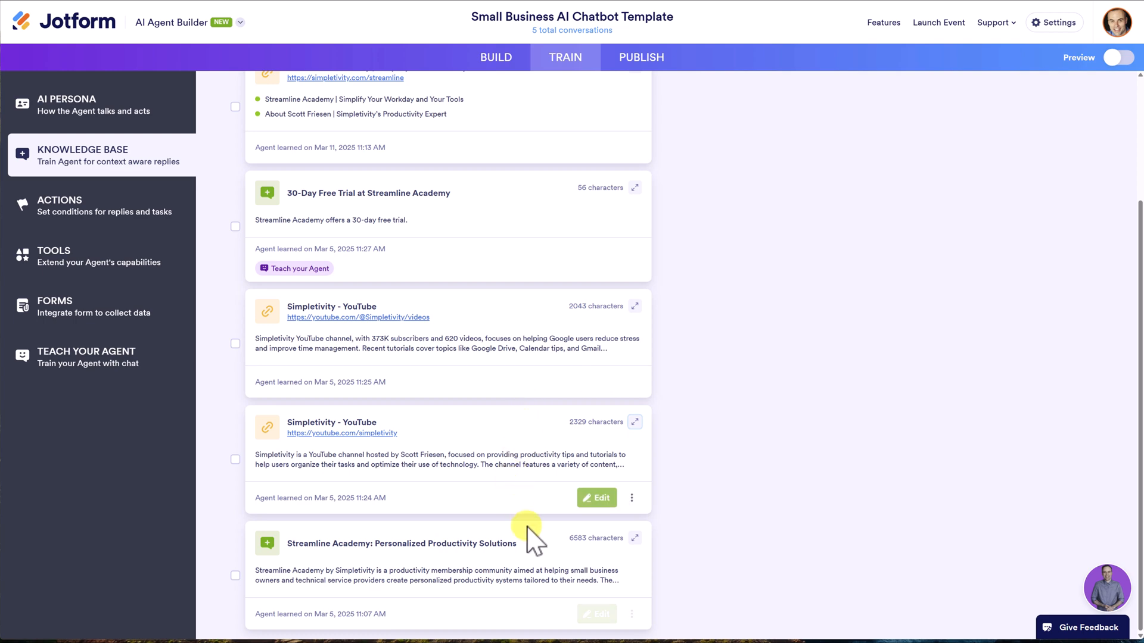
pyautogui.click(634, 537)
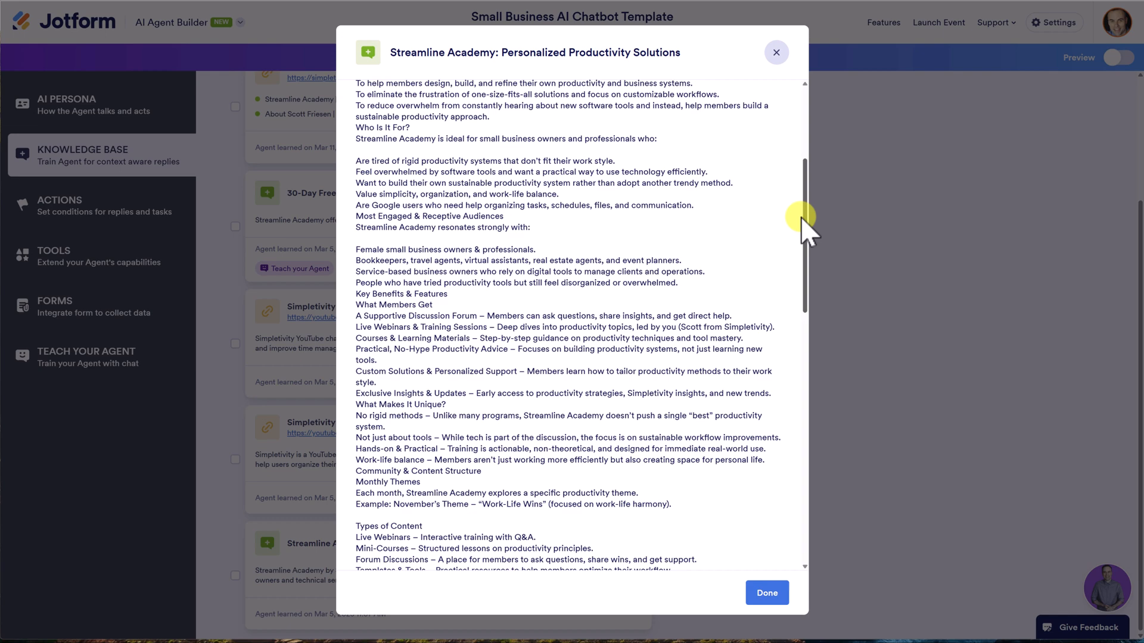
# Step: Read through the Personalized Productivity Solutions text and FAQs, then close the entry with Done
pyautogui.scroll(-3)
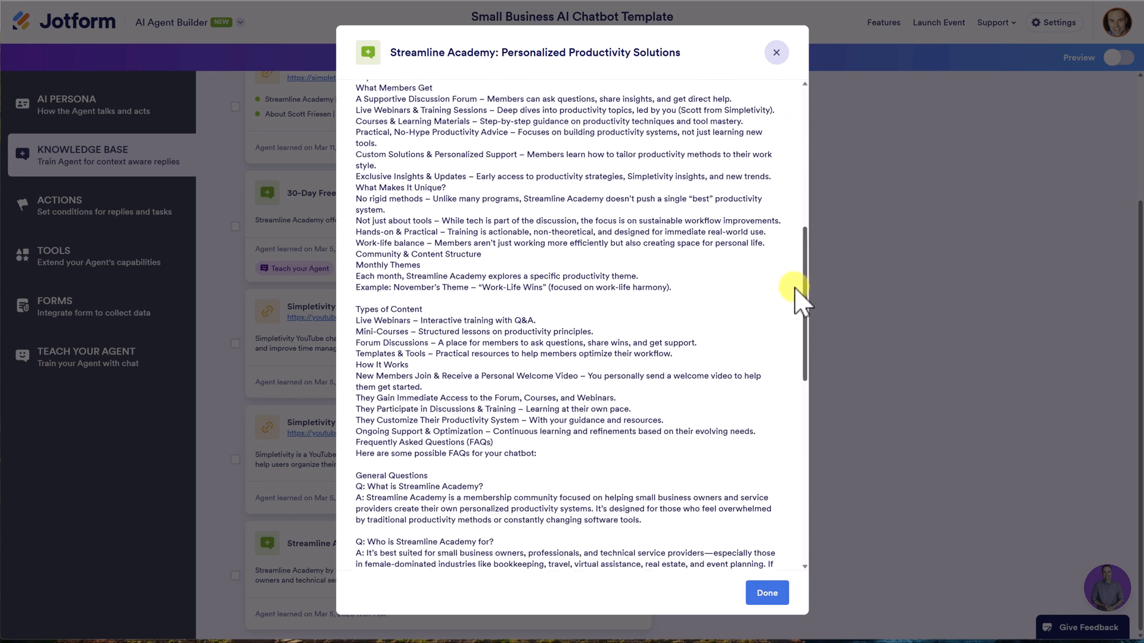
pyautogui.scroll(-3)
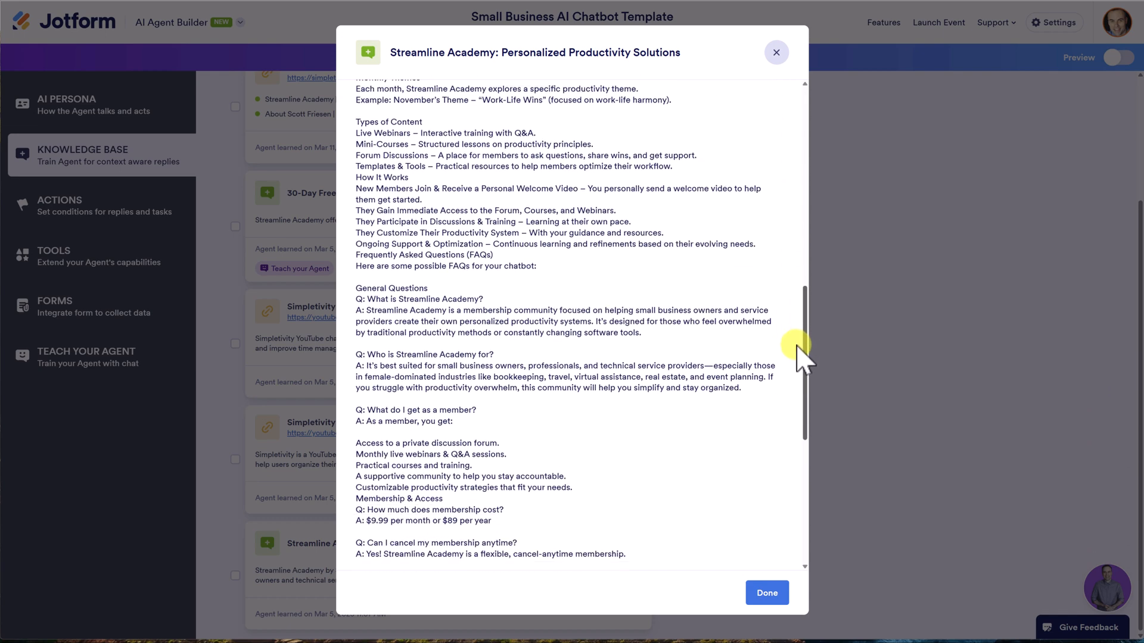
pyautogui.scroll(-3)
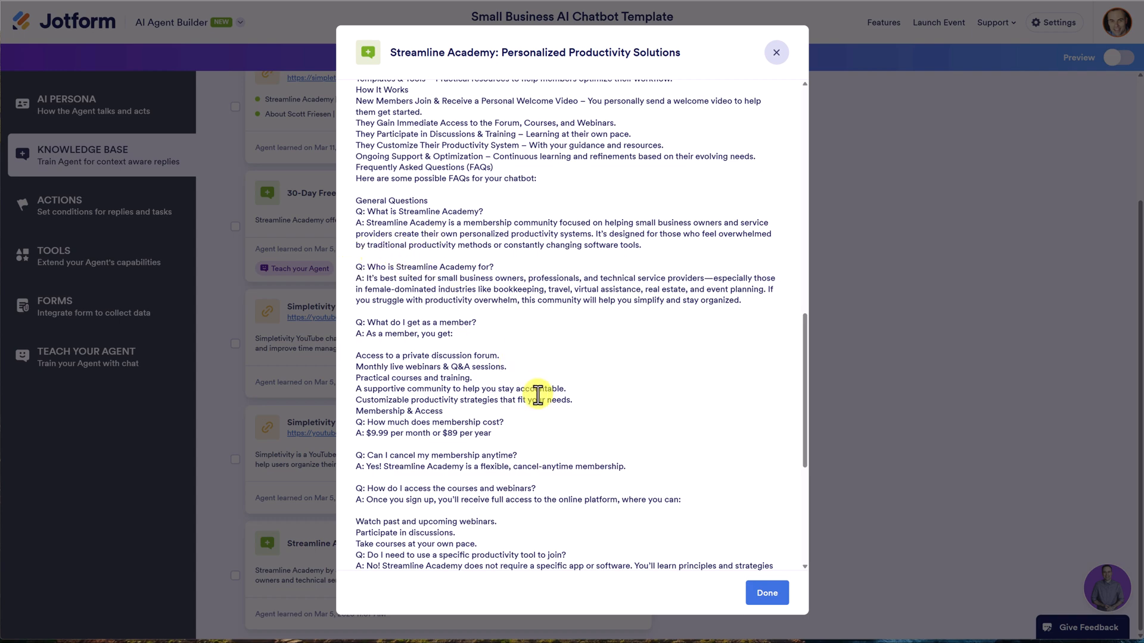
pyautogui.scroll(-3)
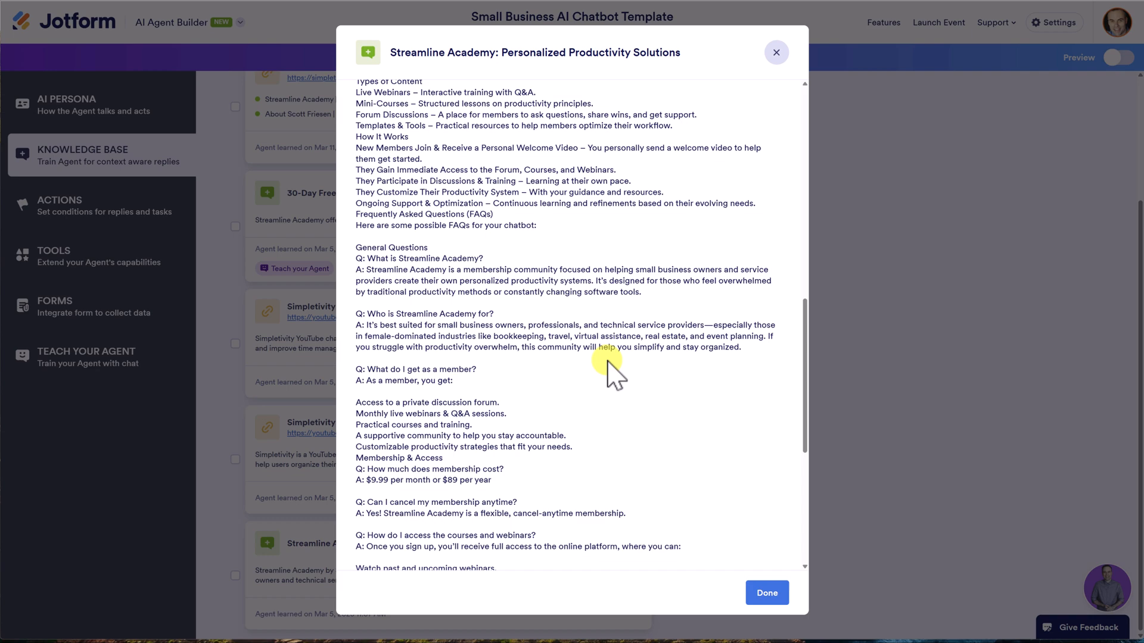
pyautogui.click(776, 51)
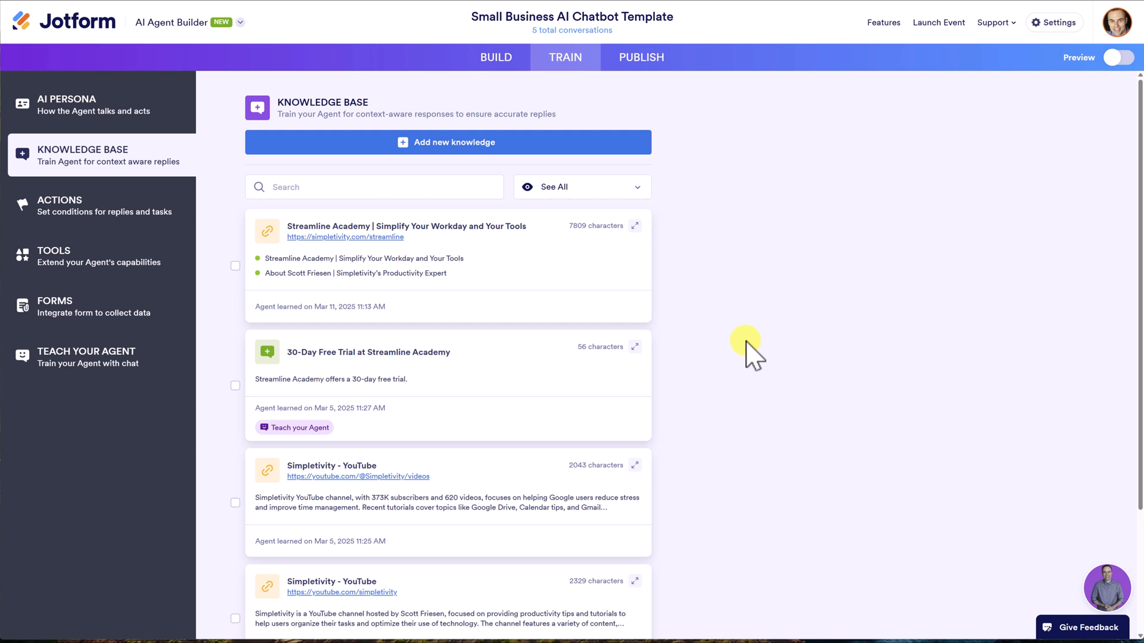
pyautogui.moveTo(93, 203)
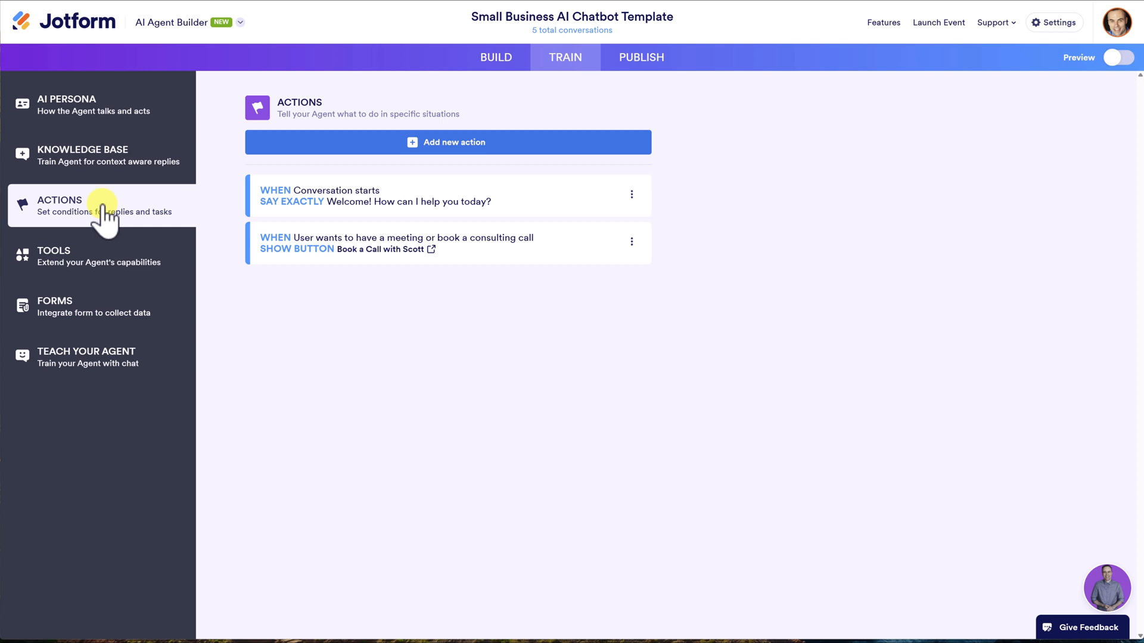
pyautogui.moveTo(430, 324)
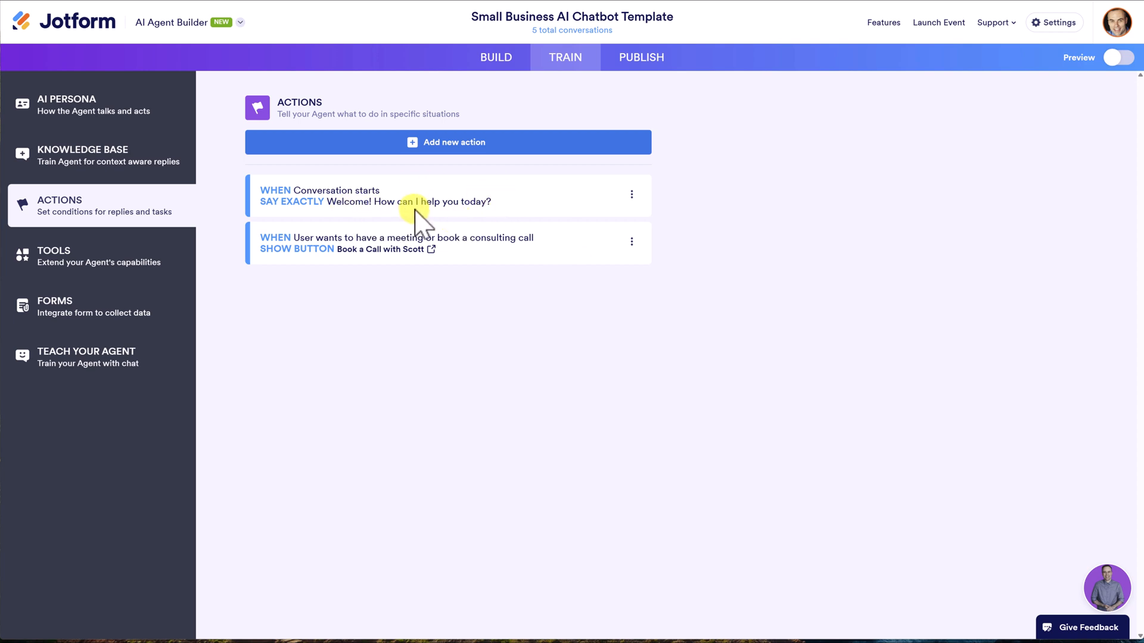
pyautogui.moveTo(498, 225)
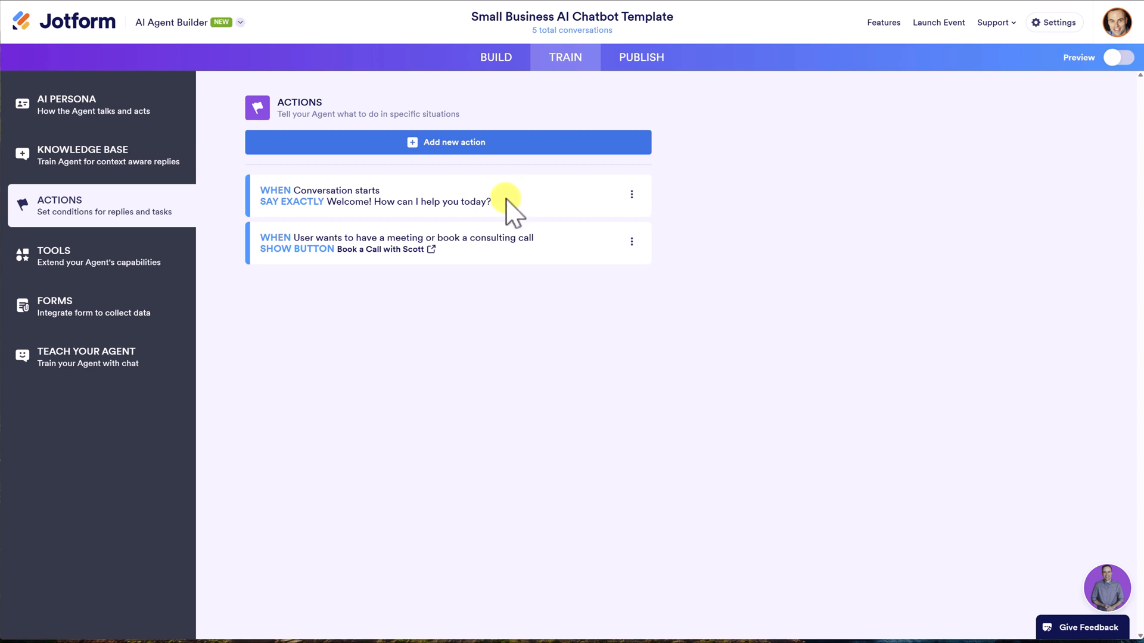
pyautogui.moveTo(473, 262)
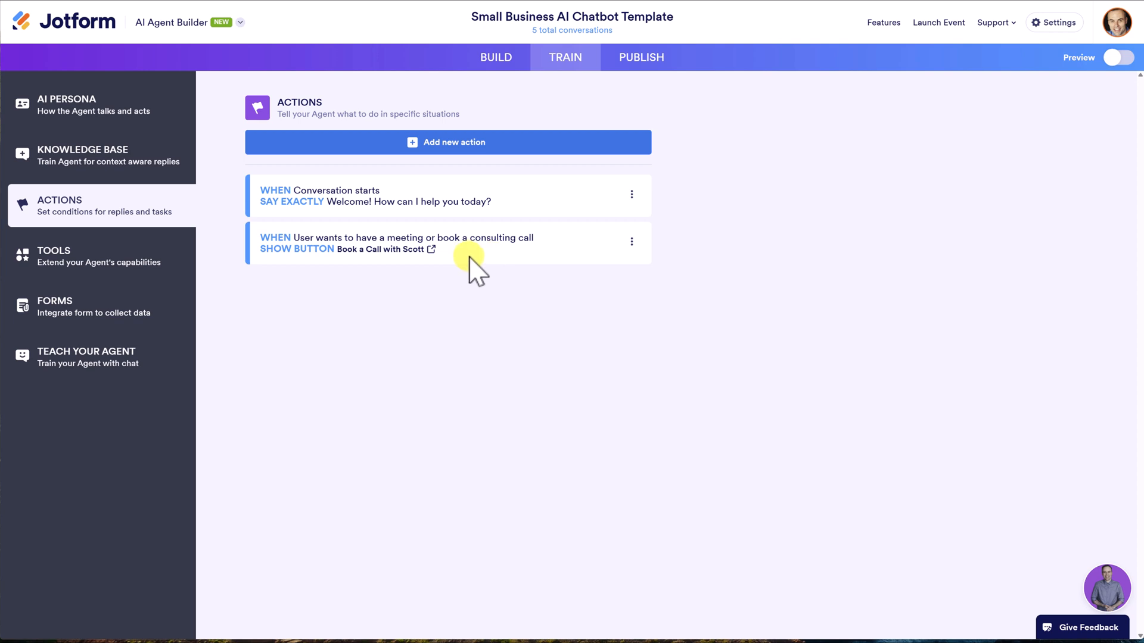
pyautogui.moveTo(538, 266)
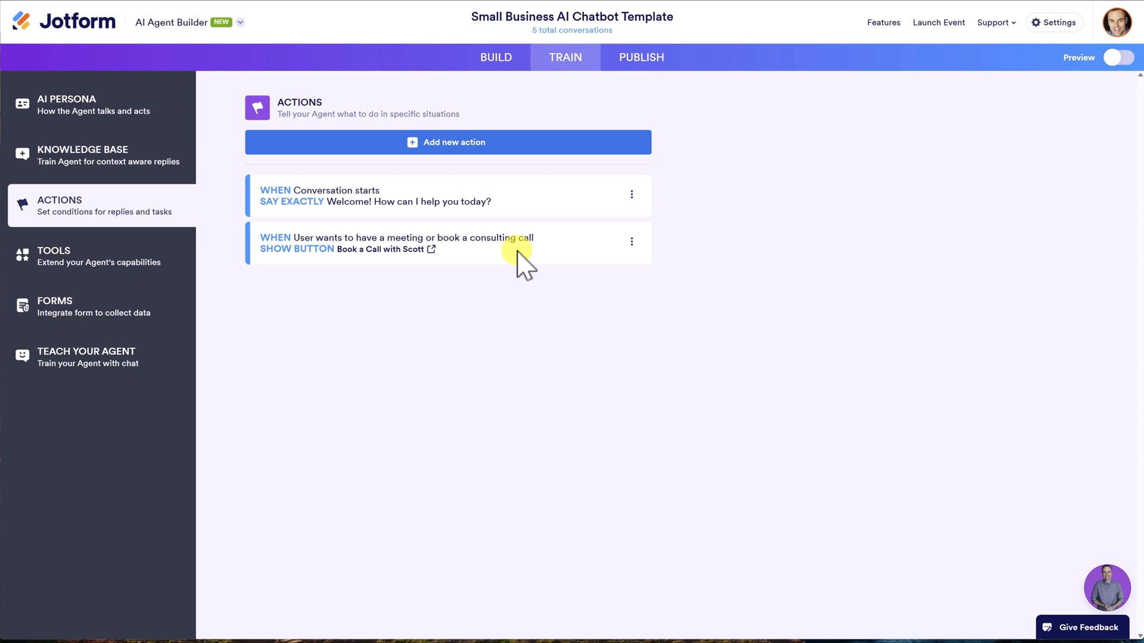
pyautogui.moveTo(1117, 69)
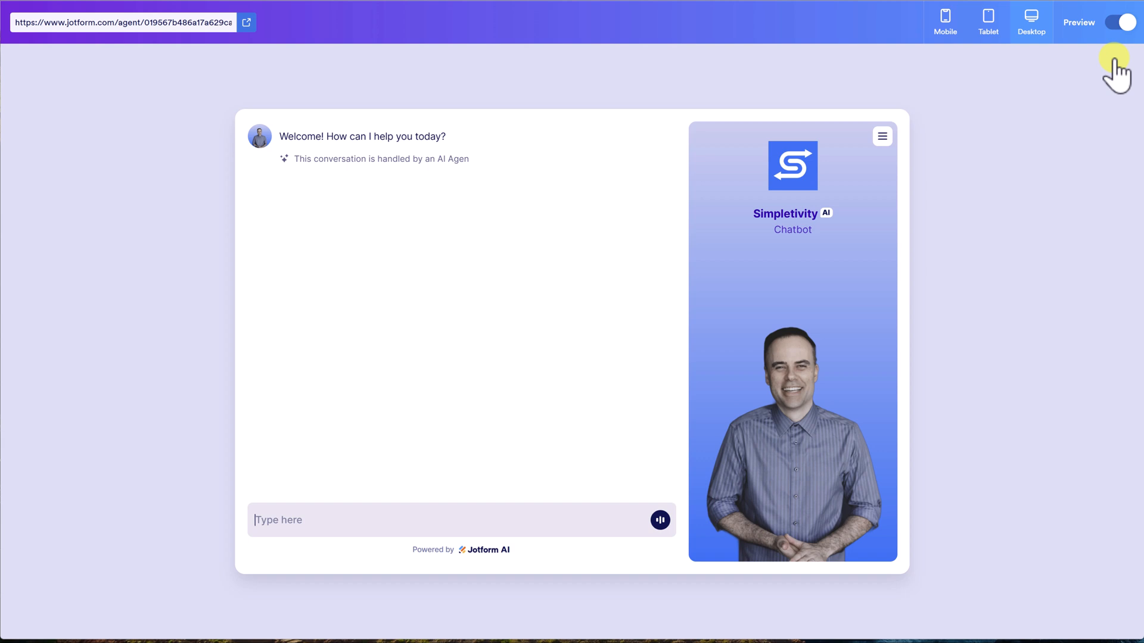
# Step: Ask the chatbot preview 'I'd like to book a call with Scott' and send the request
pyautogui.write("I'd like to book a")
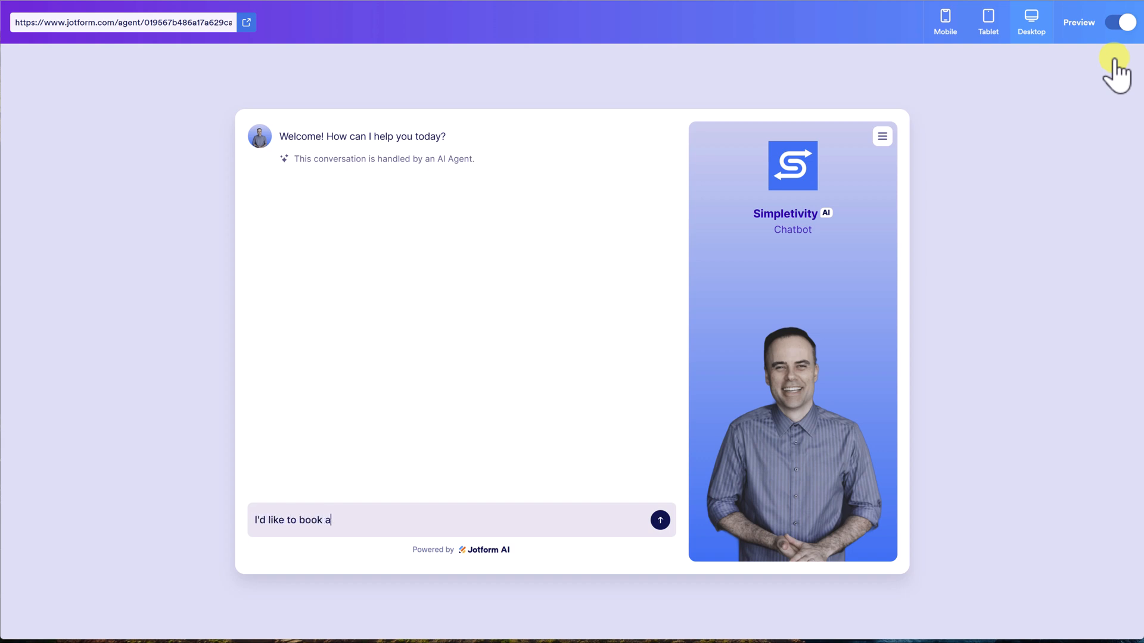
pyautogui.write('call with Sc')
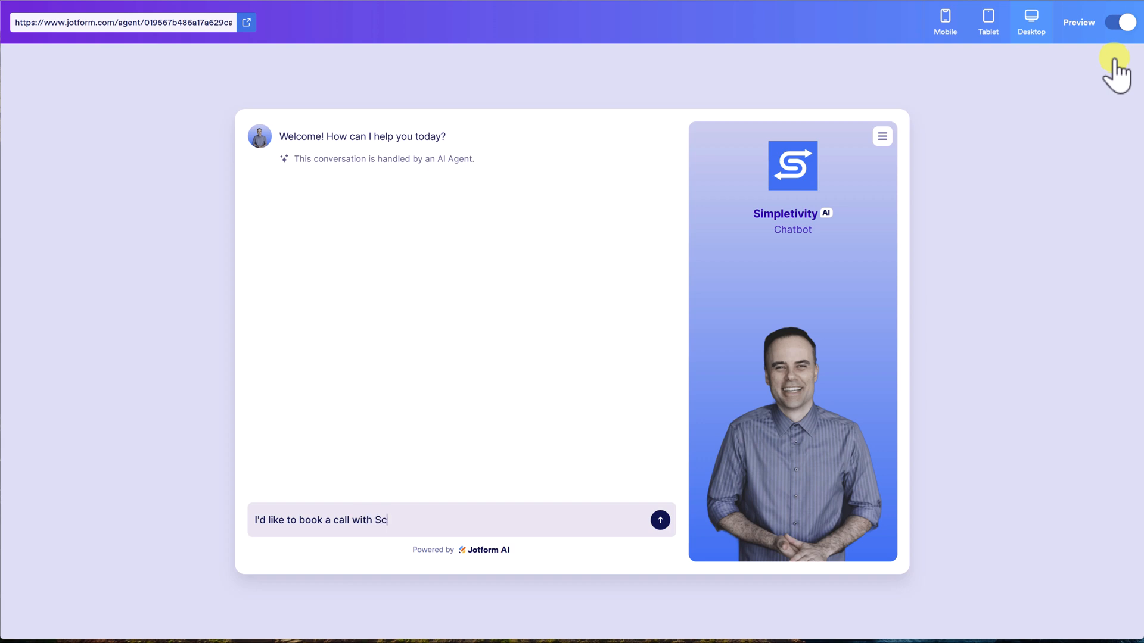
pyautogui.click(659, 520)
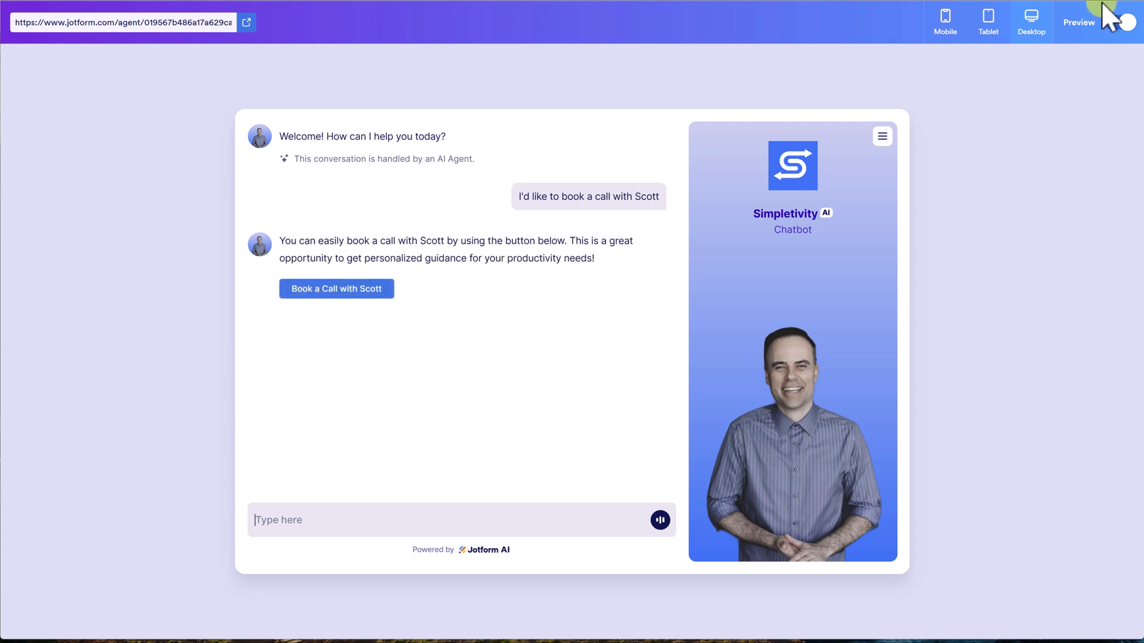
pyautogui.click(1126, 21)
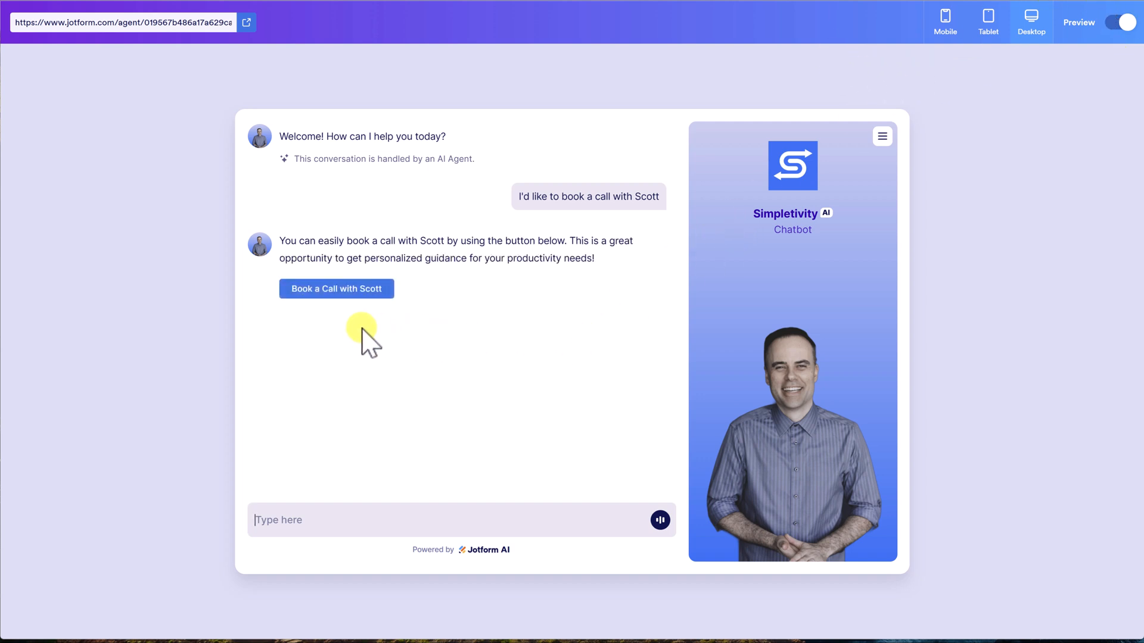
# Step: Follow the Book a Call with Scott link to the booking page, then leave the preview
pyautogui.click(336, 289)
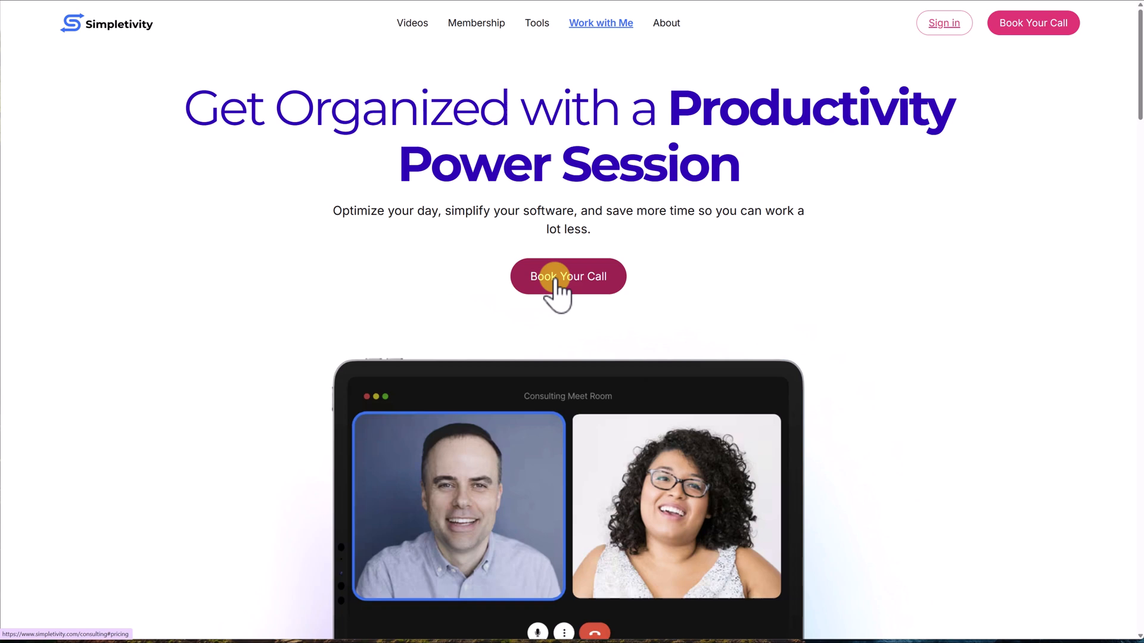
pyautogui.click(567, 277)
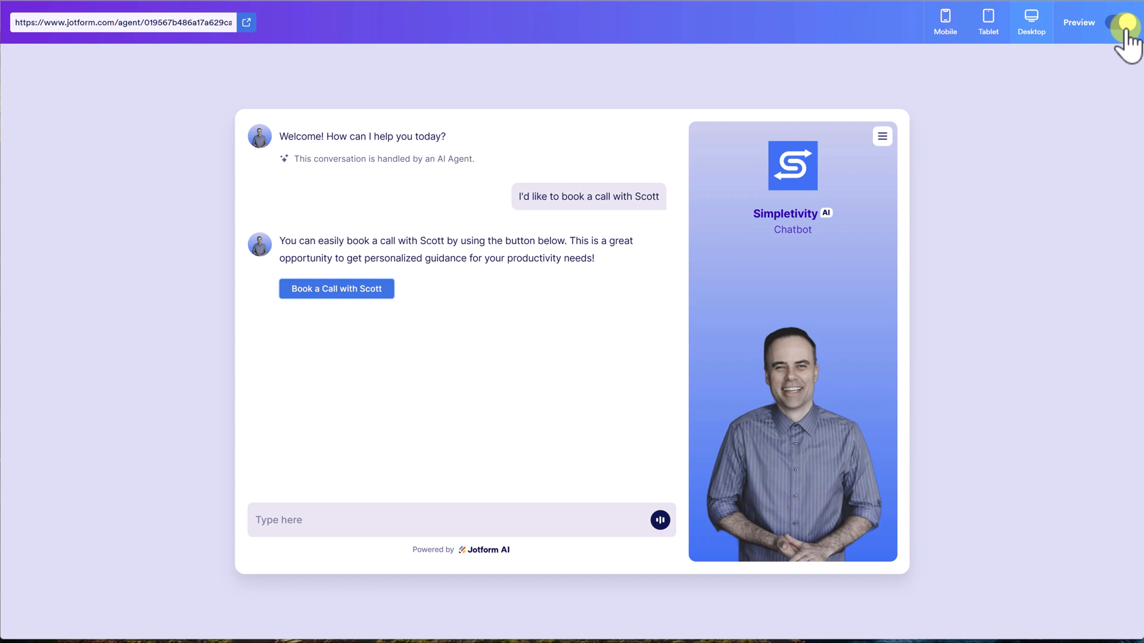
pyautogui.click(1129, 29)
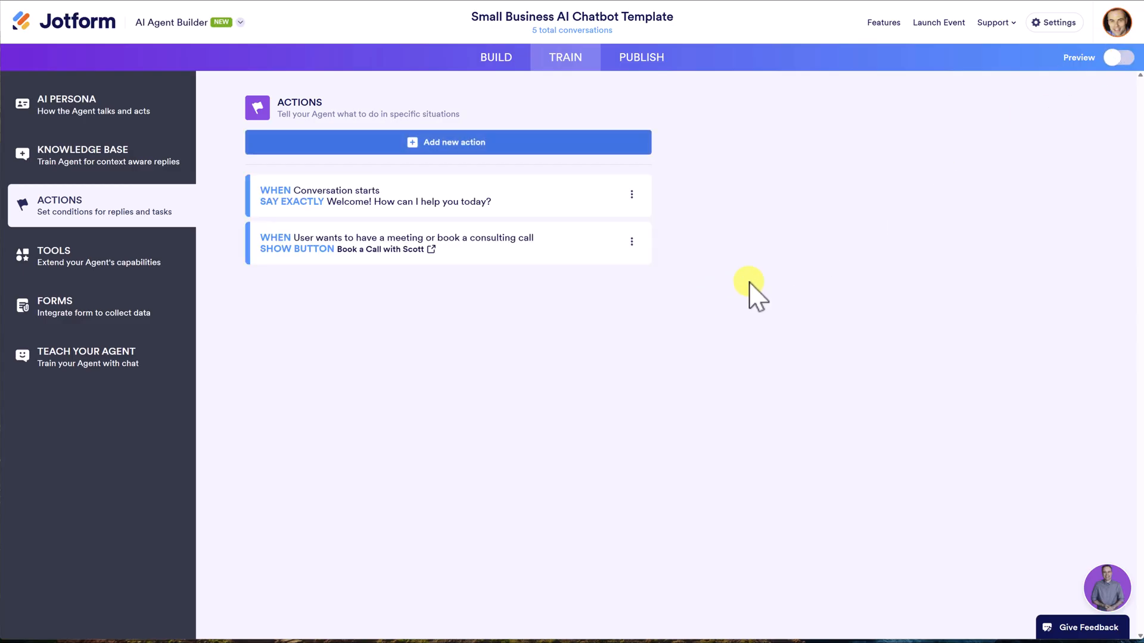
pyautogui.moveTo(791, 281)
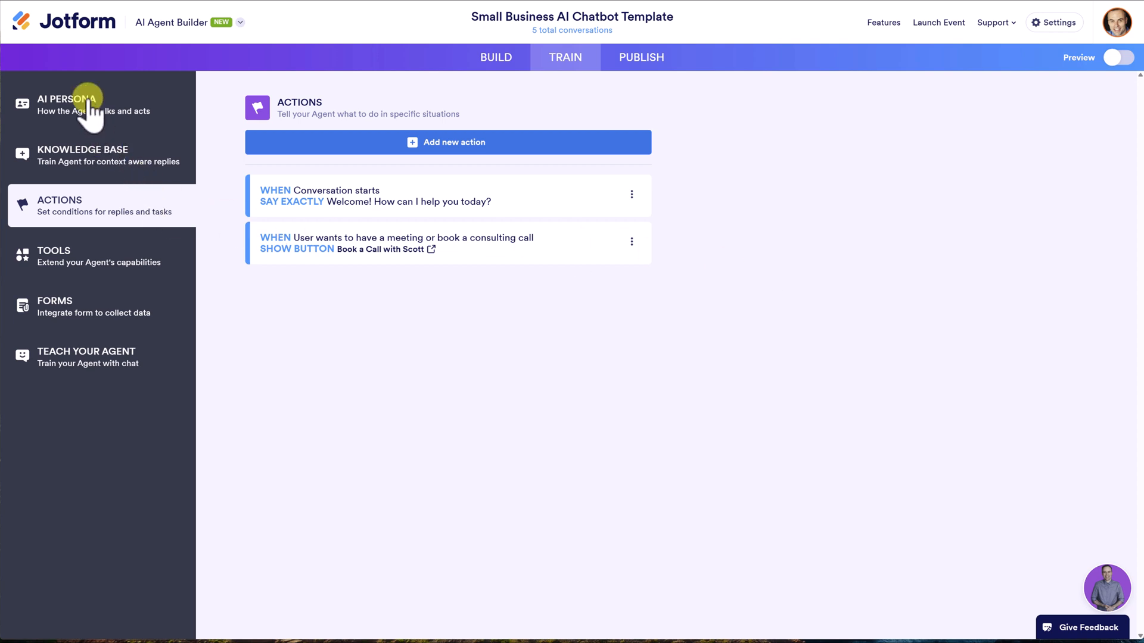
# Step: Review the AI Persona settings (Simpletivity, Chatbot, English, Professional) and leave chat response length at Short
pyautogui.click(66, 105)
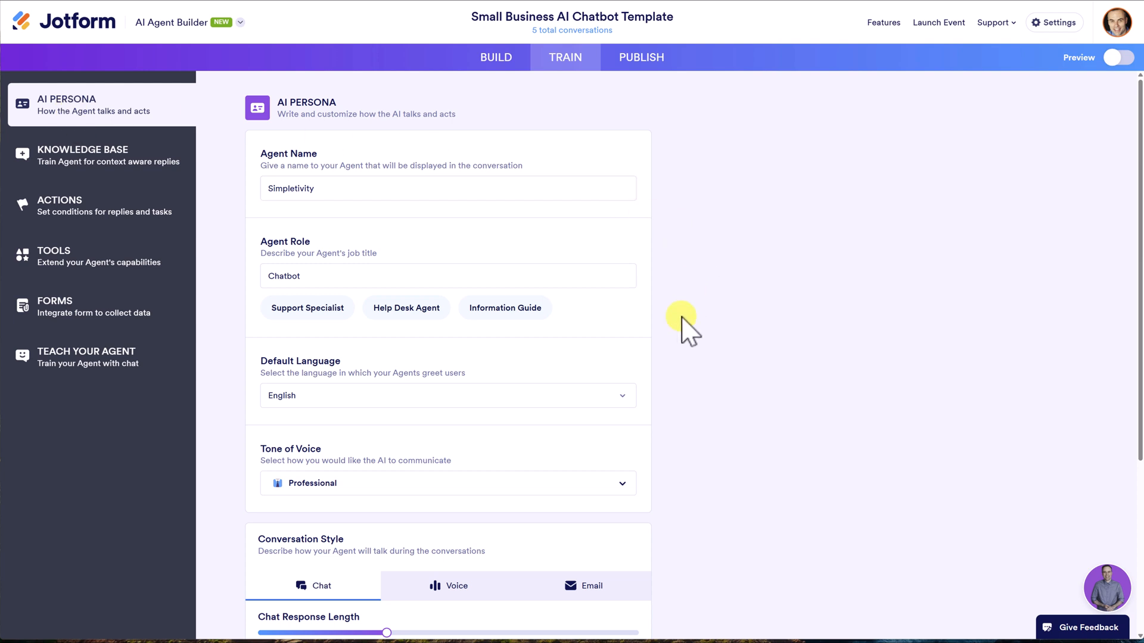
pyautogui.scroll(-3)
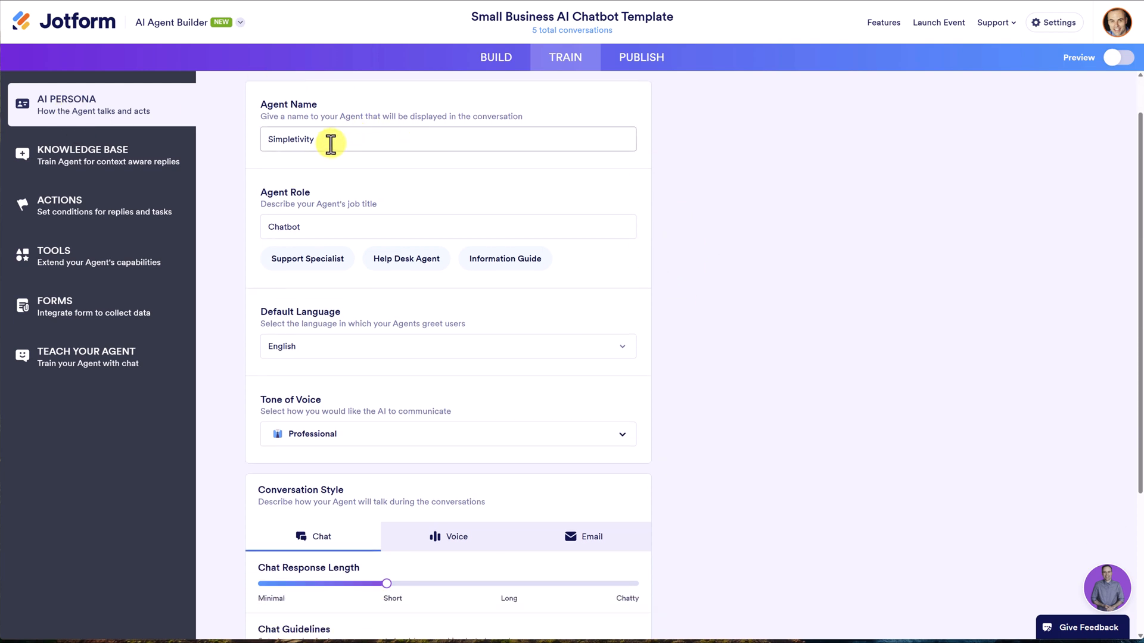
pyautogui.scroll(-3)
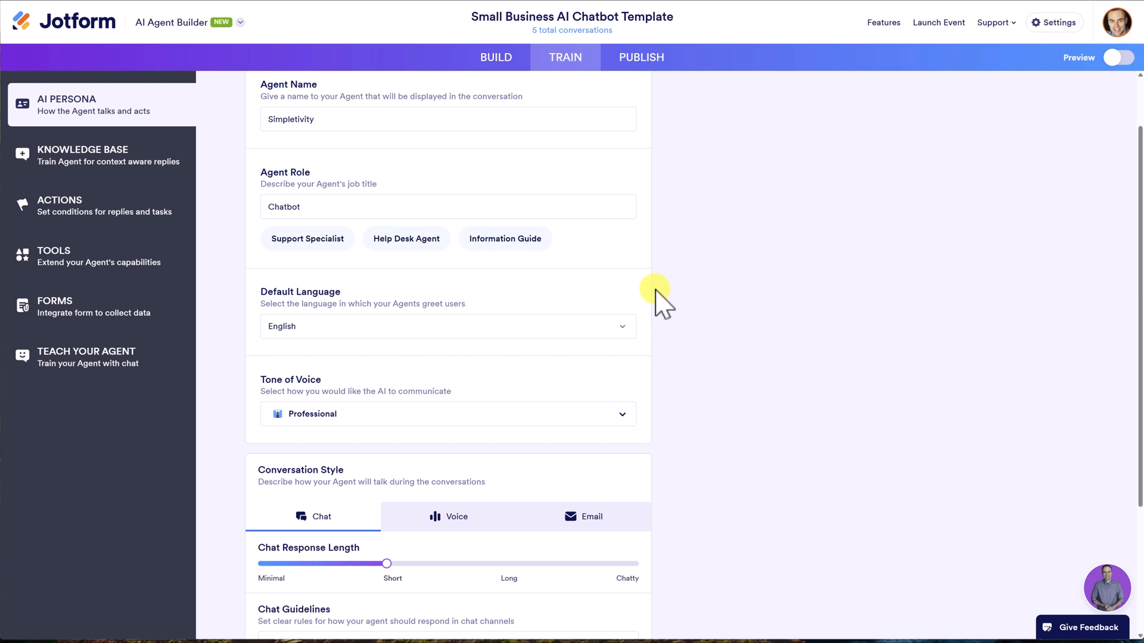
pyautogui.scroll(-3)
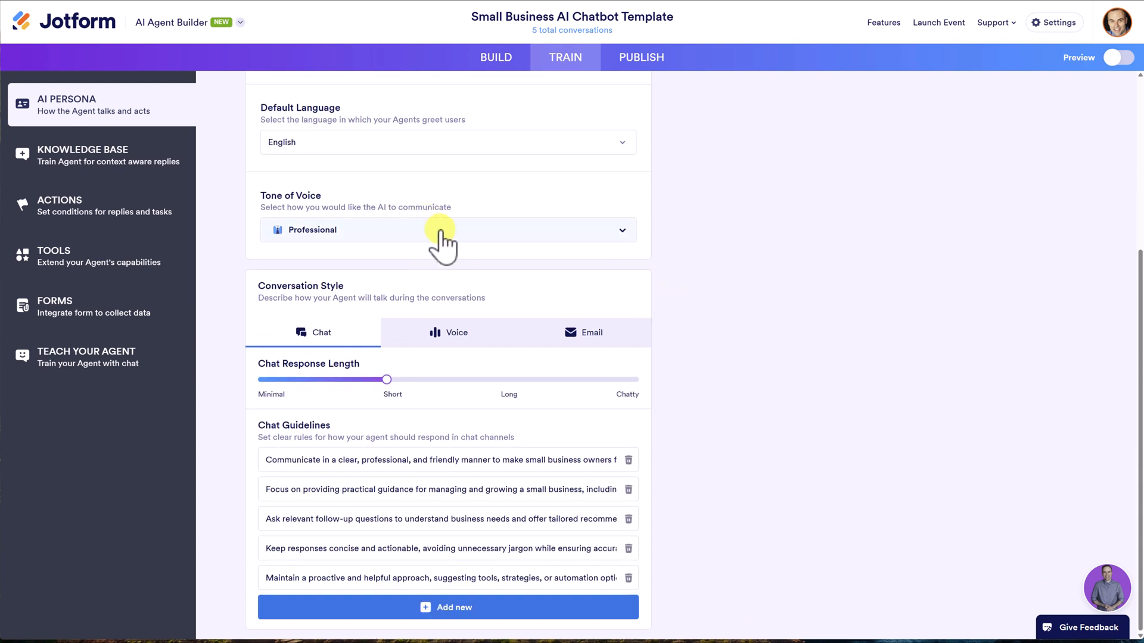
pyautogui.moveTo(441, 402)
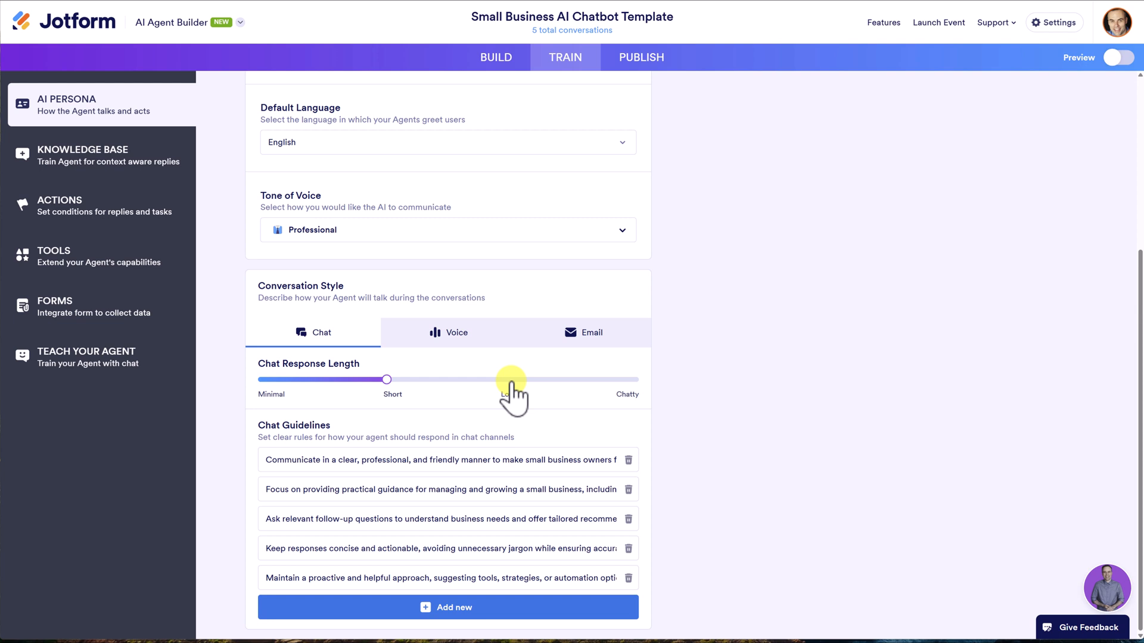
pyautogui.moveTo(511, 379); pyautogui.dragTo(386, 379)
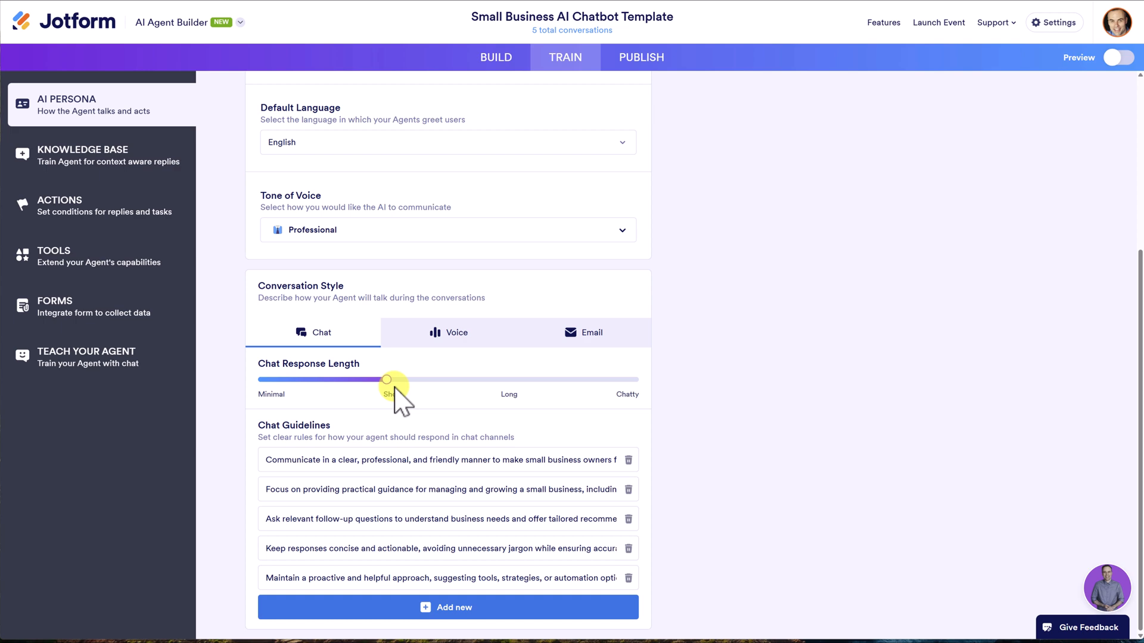
pyautogui.moveTo(396, 379); pyautogui.dragTo(386, 378)
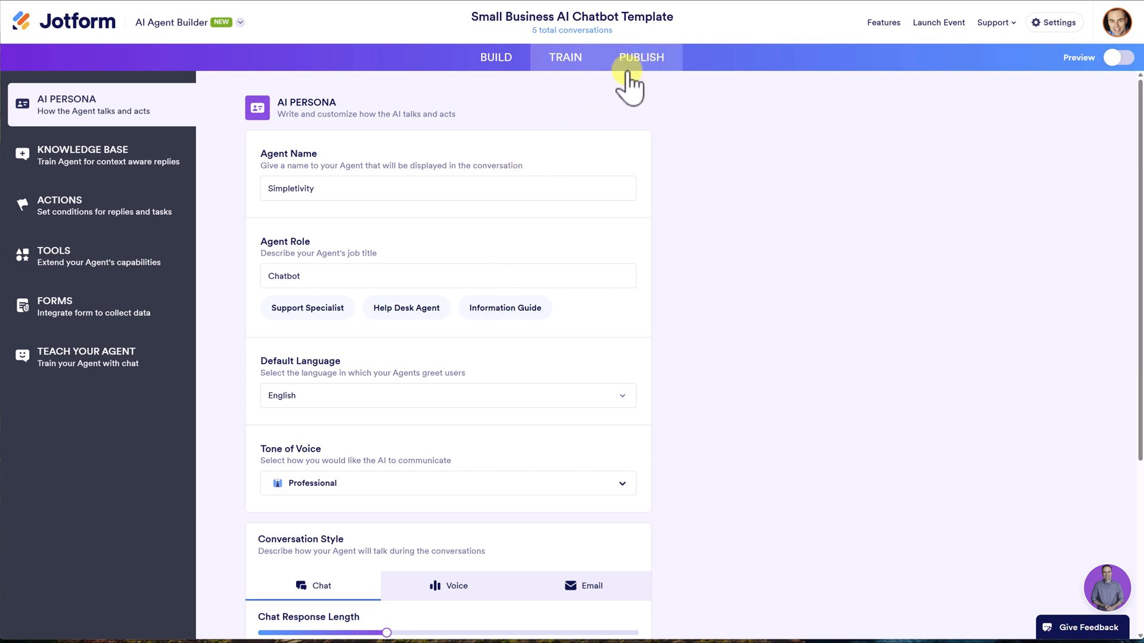
# Step: Copy the agent's standalone public link and switch the website embed code to the Chatbot style
pyautogui.click(641, 57)
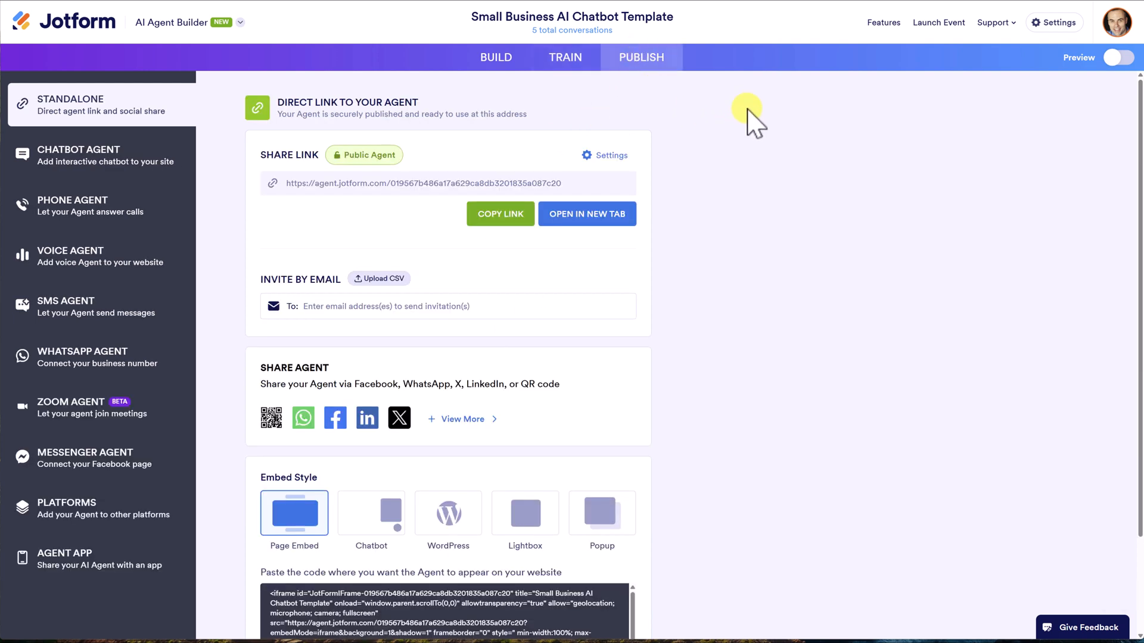
pyautogui.moveTo(762, 175)
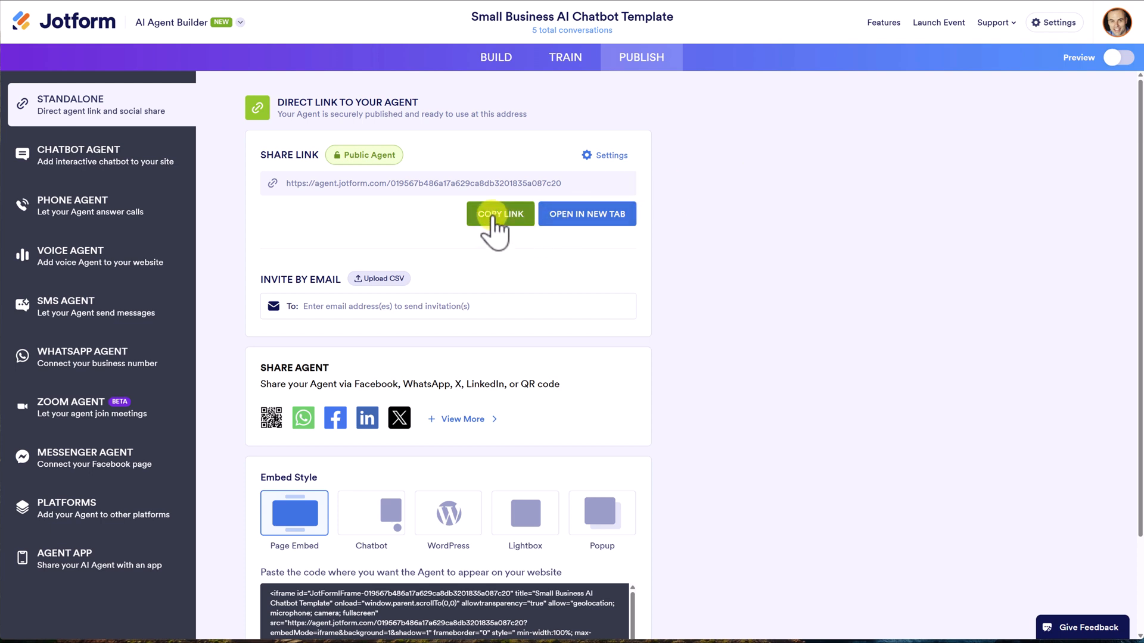
pyautogui.click(499, 213)
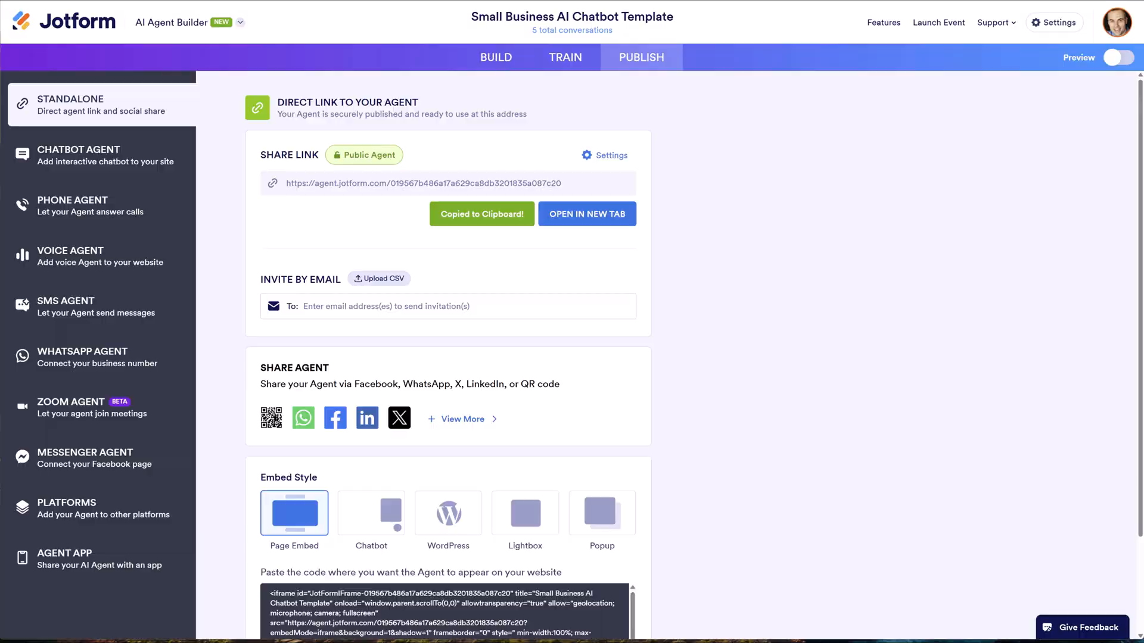
pyautogui.click(587, 214)
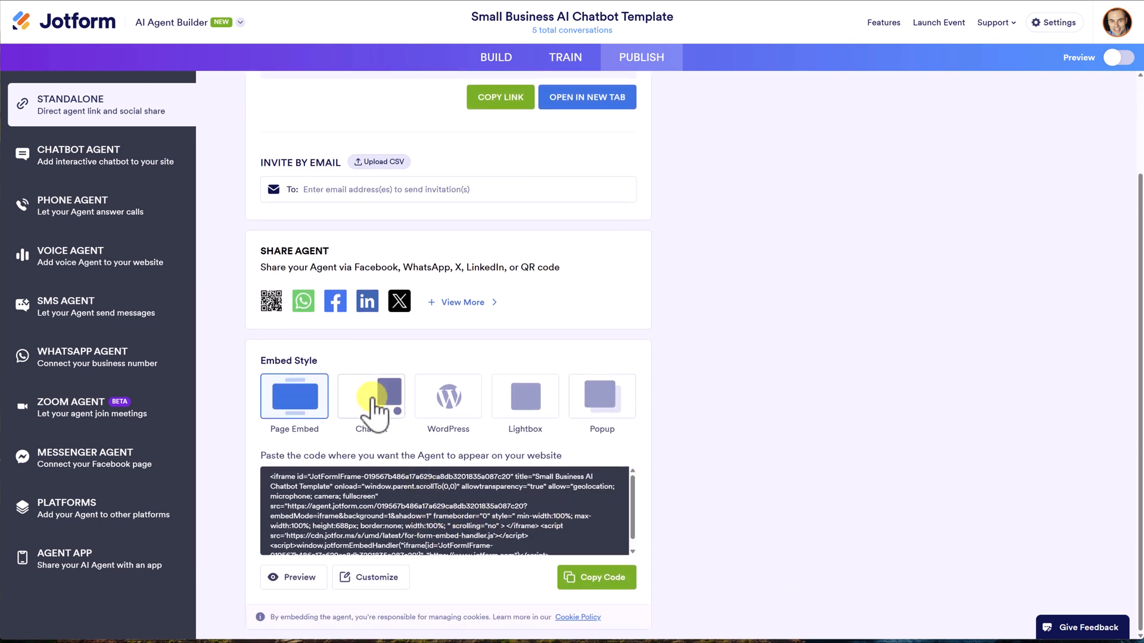
pyautogui.click(370, 397)
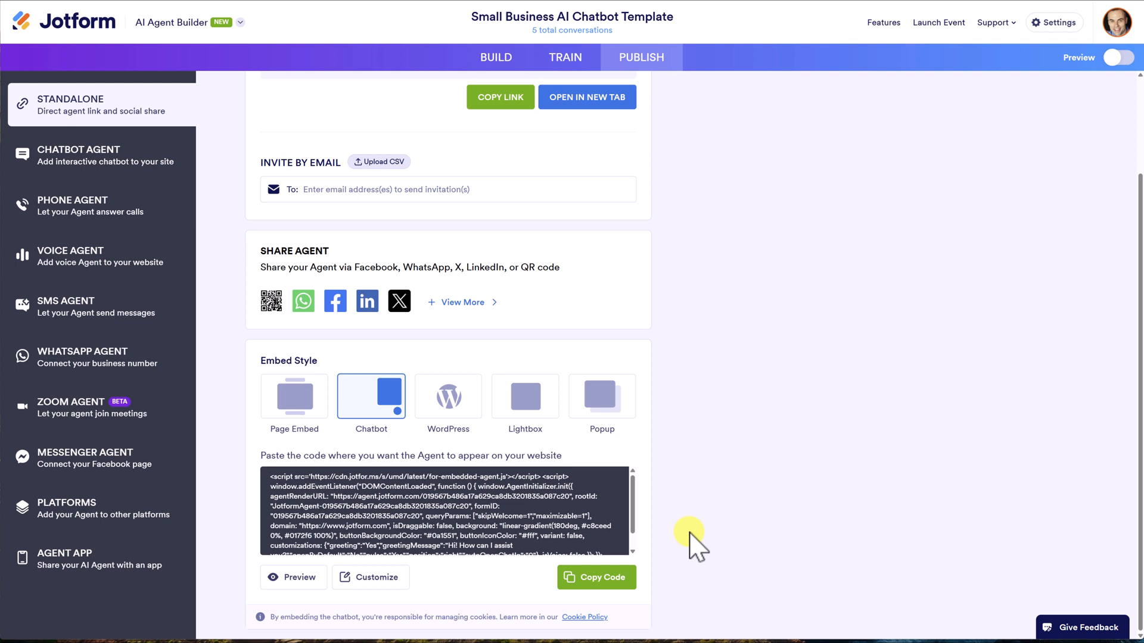
pyautogui.moveTo(781, 487)
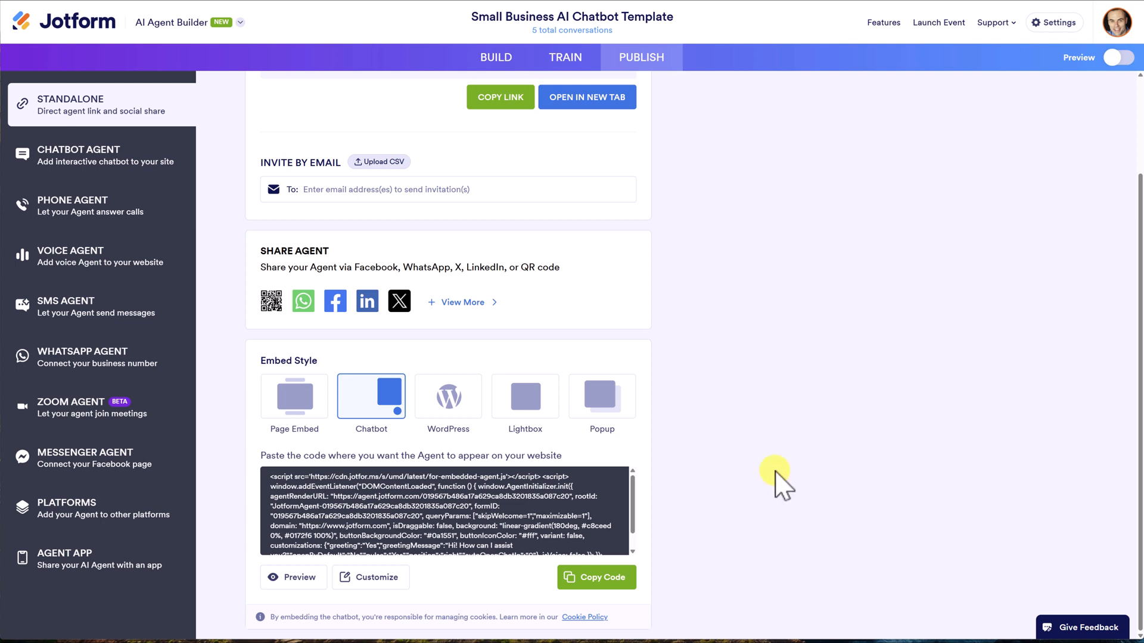
pyautogui.moveTo(753, 295)
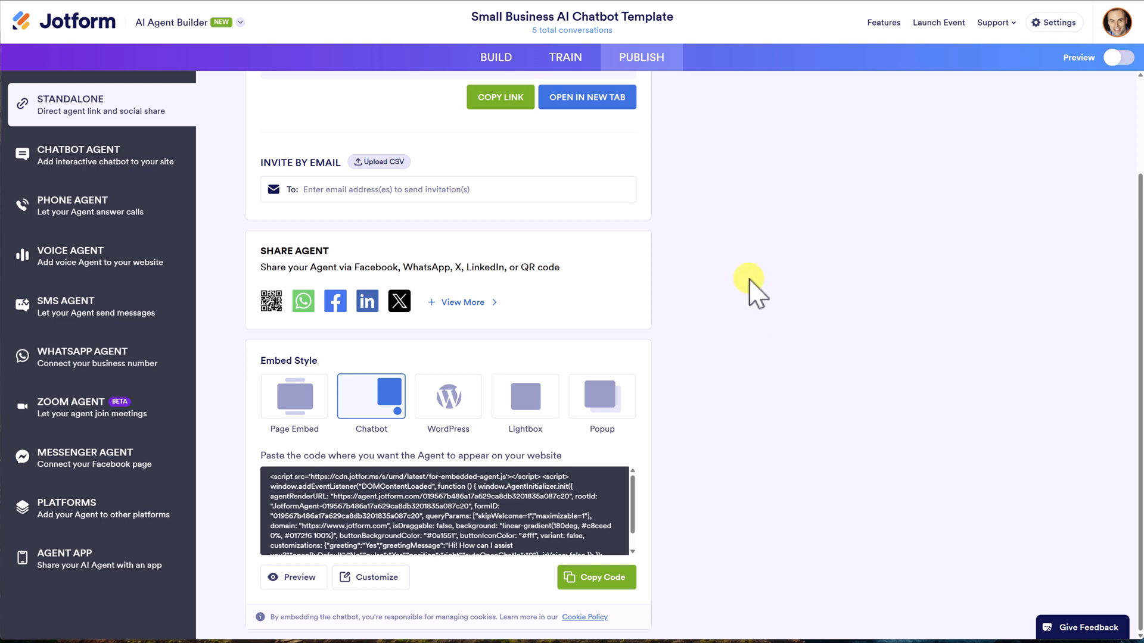
pyautogui.scroll(3)
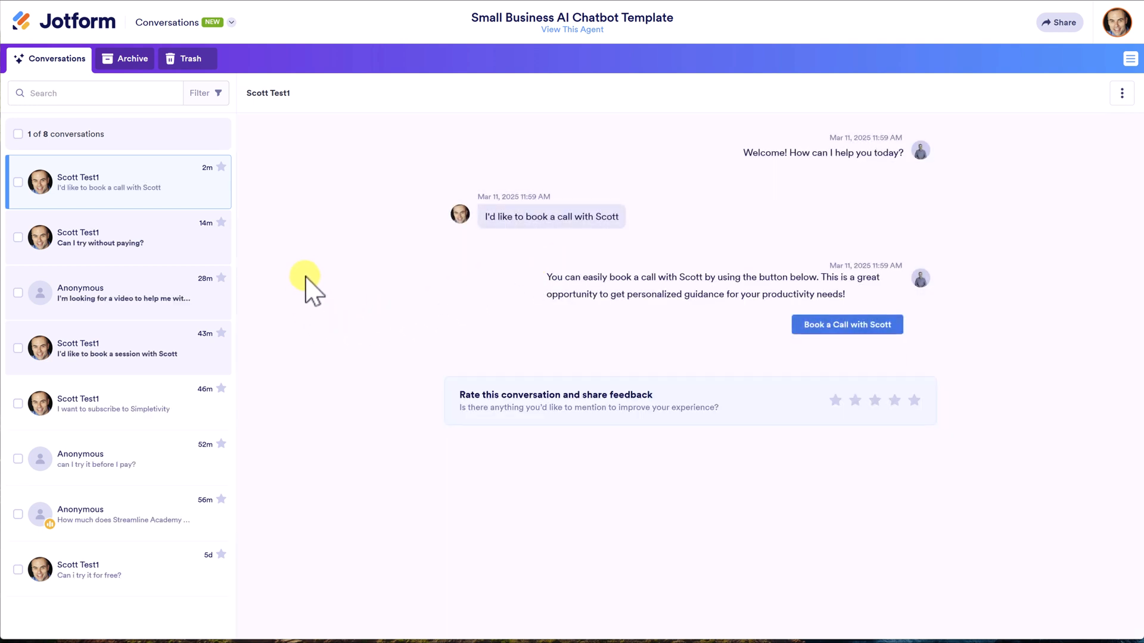
pyautogui.moveTo(120, 295)
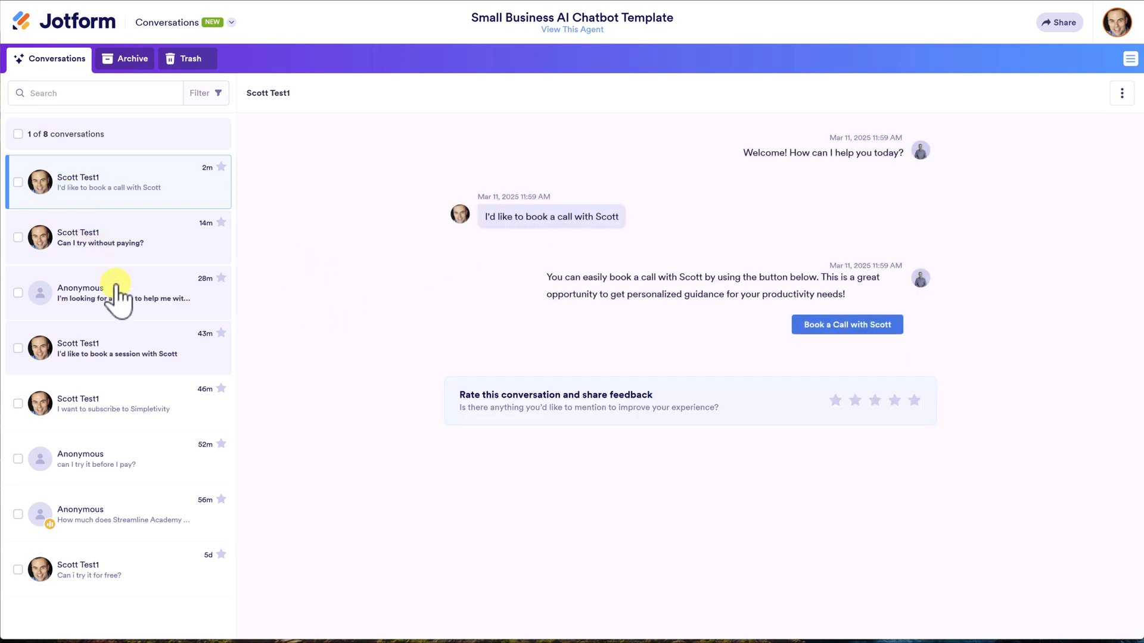
pyautogui.moveTo(109, 153)
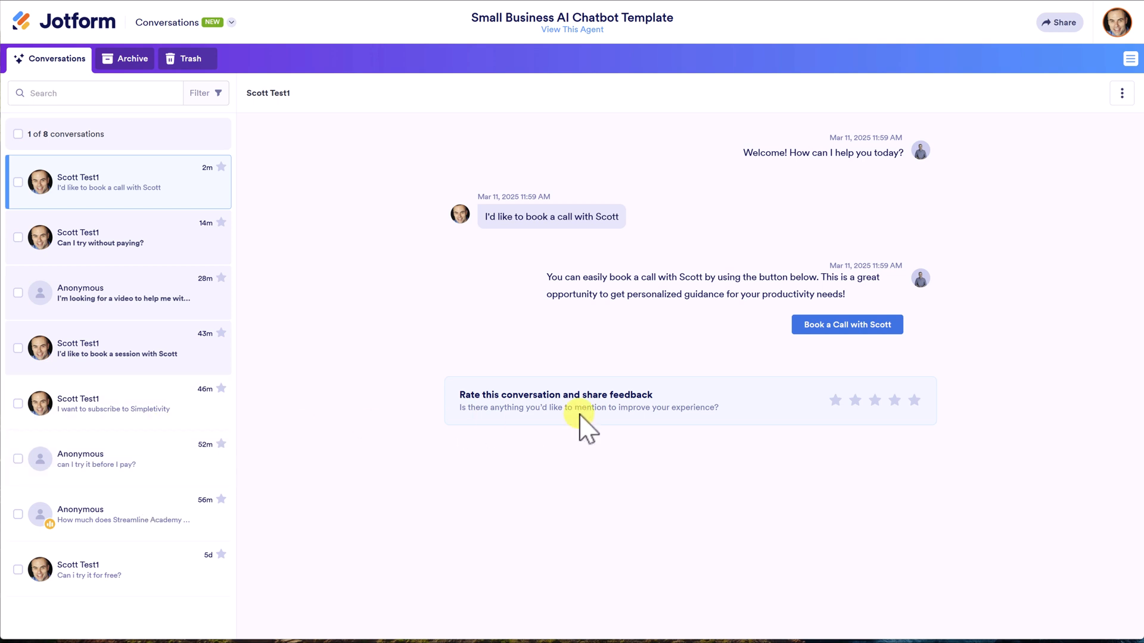
pyautogui.moveTo(665, 254)
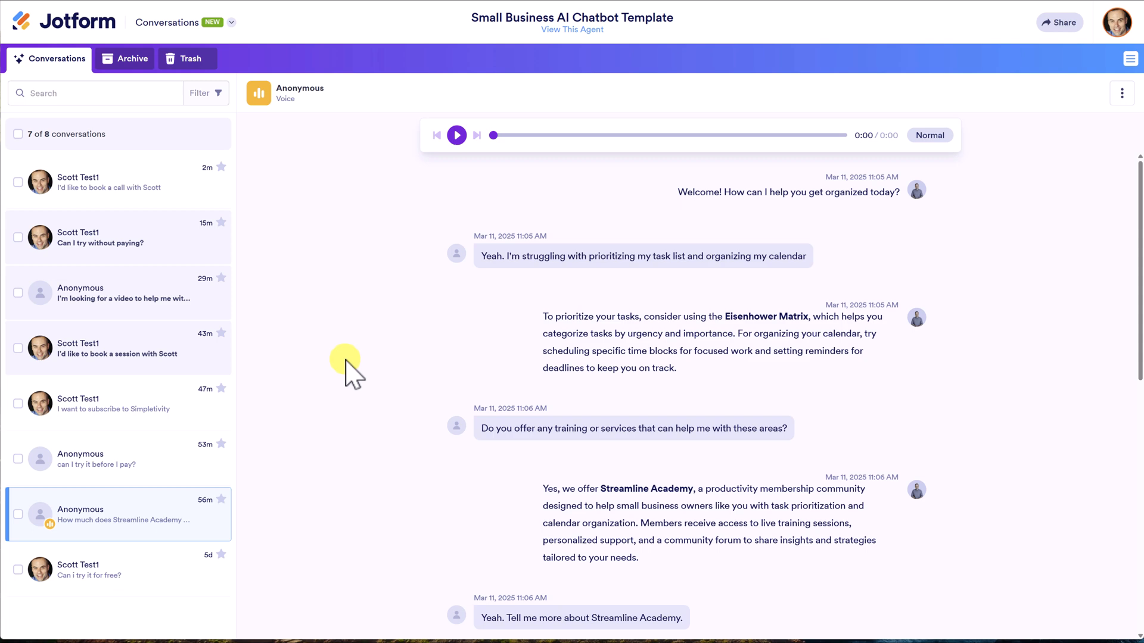
# Step: Scroll through the chat and give the live-training reply a thumbs-up, dismissing the feedback box
pyautogui.scroll(-3)
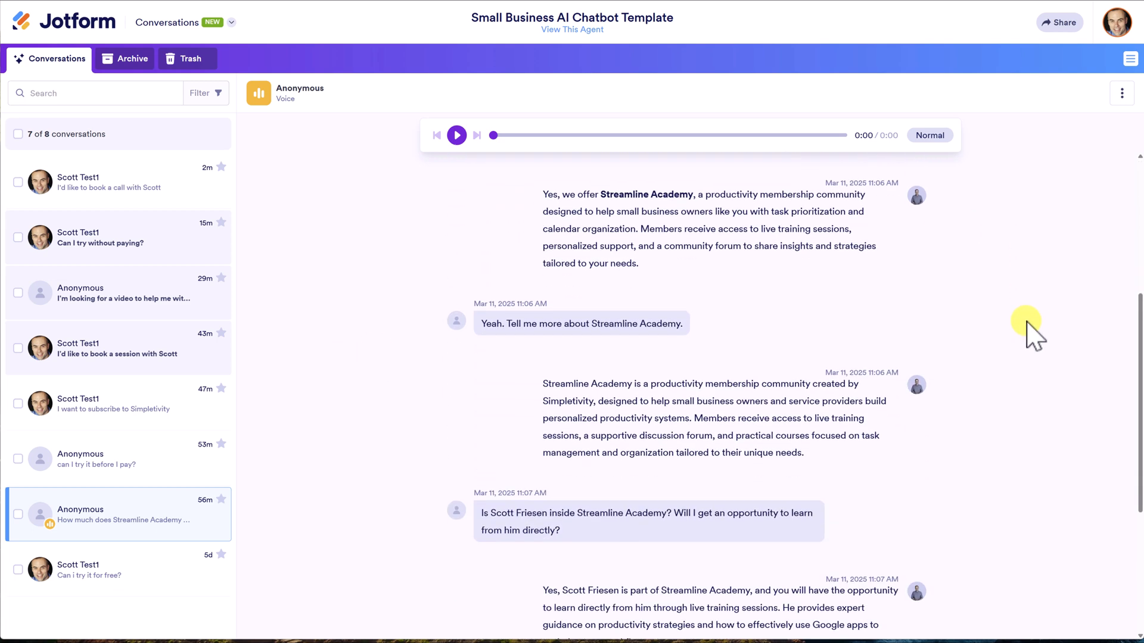
pyautogui.scroll(-3)
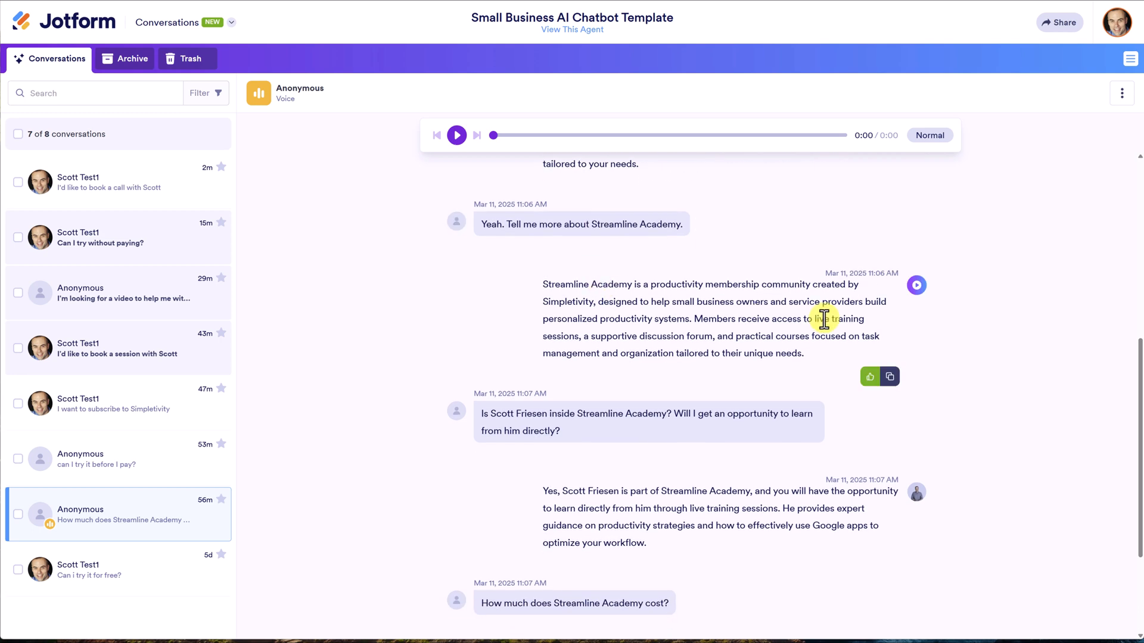
pyautogui.moveTo(735, 313)
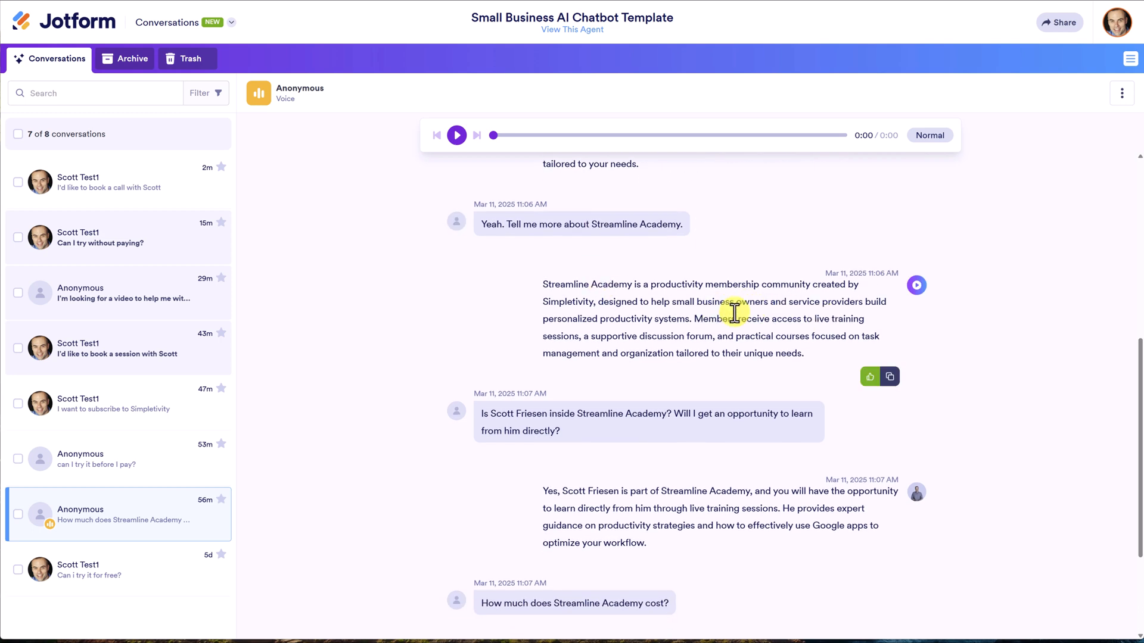
pyautogui.scroll(-3)
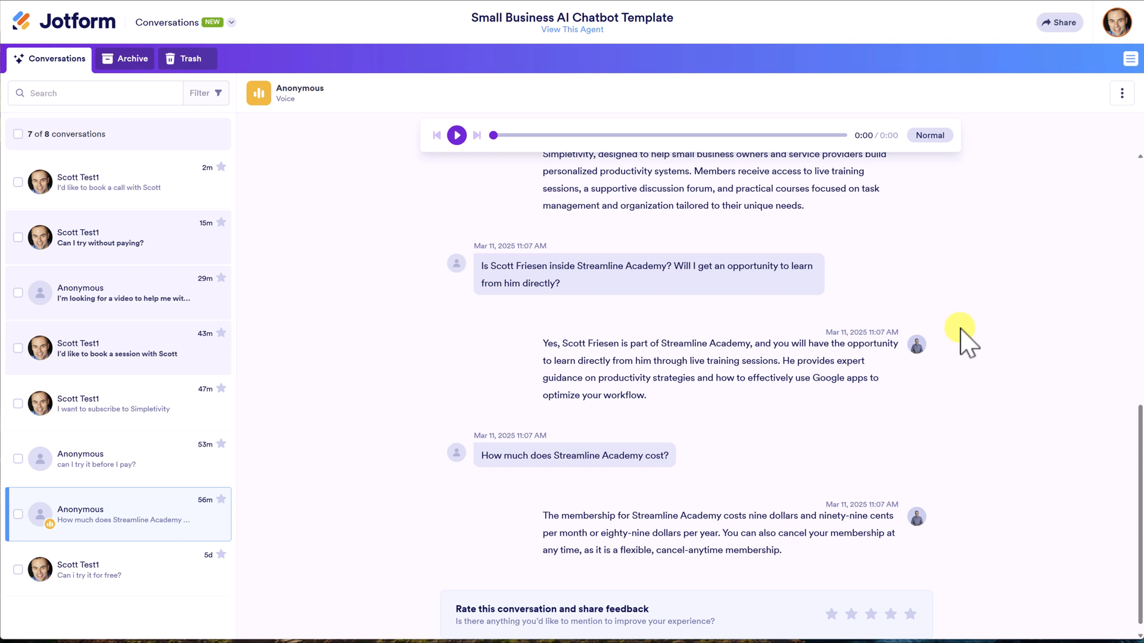
pyautogui.moveTo(1055, 340)
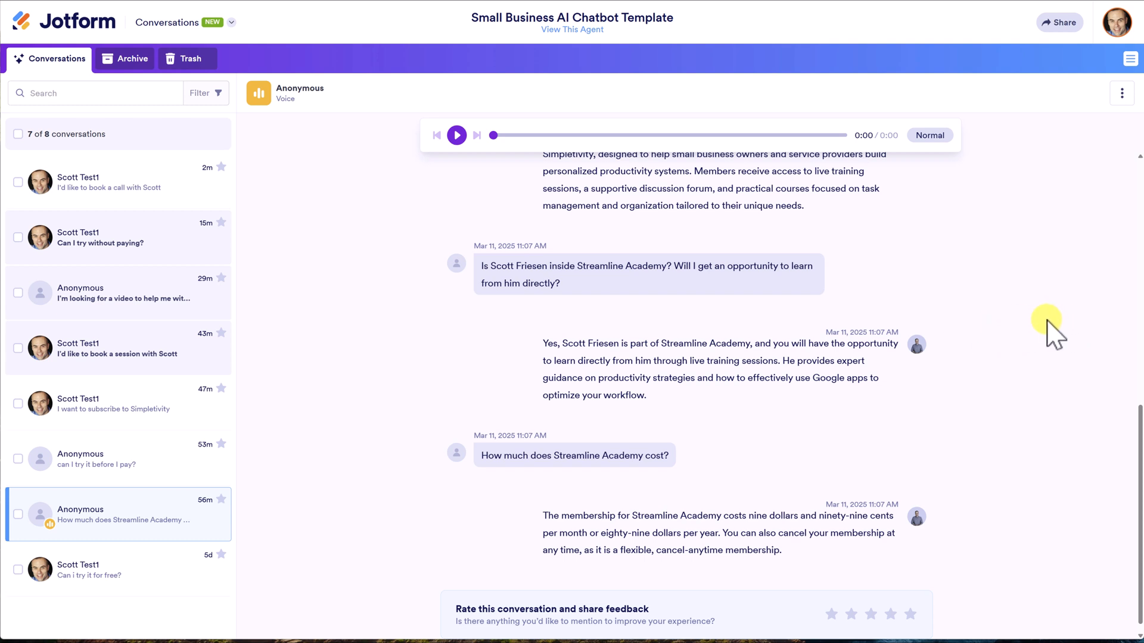
pyautogui.scroll(-3)
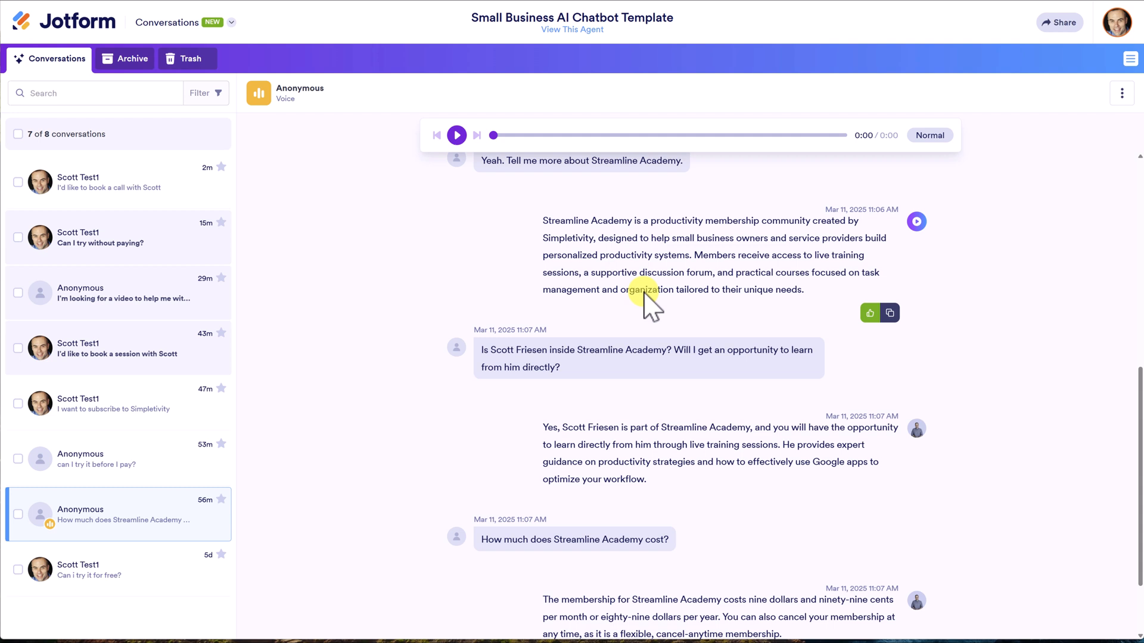
pyautogui.scroll(-3)
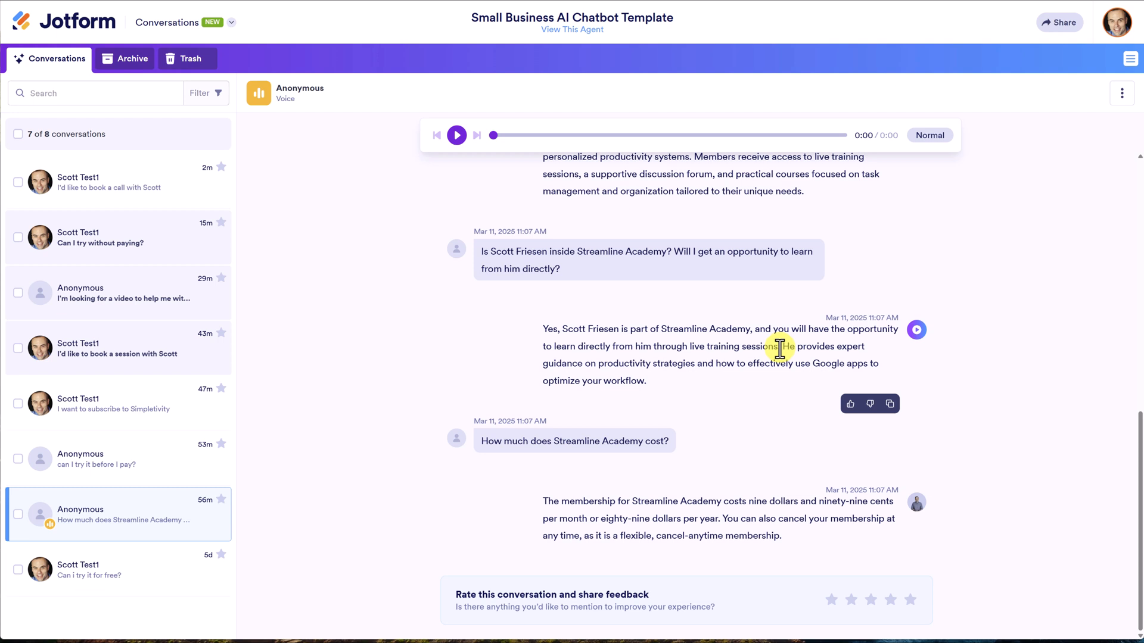
pyautogui.click(850, 404)
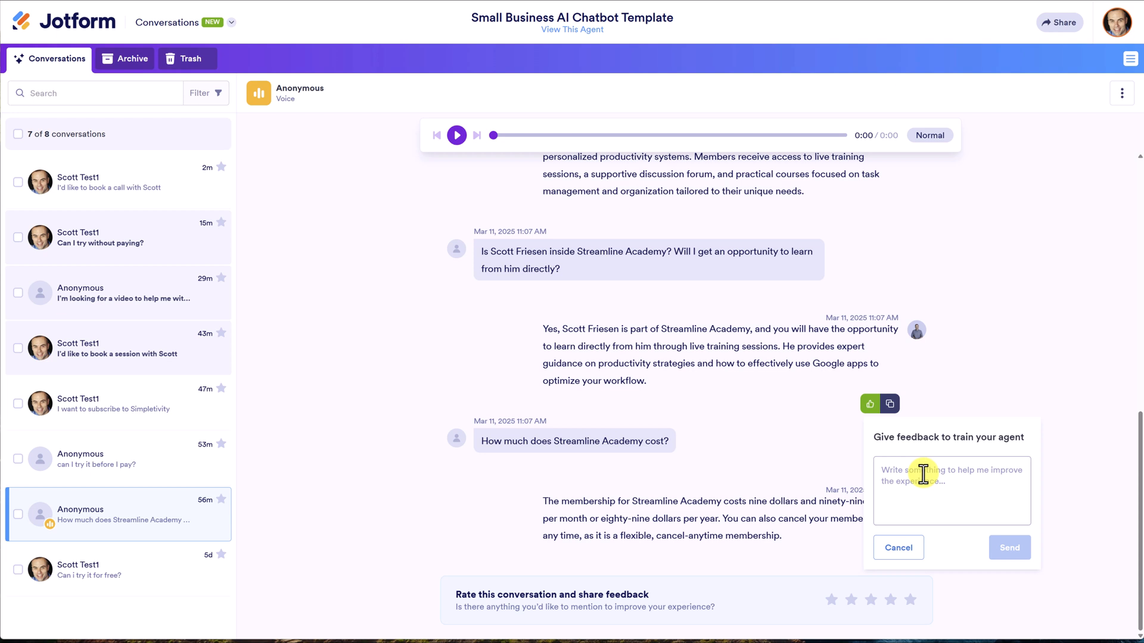
pyautogui.click(899, 547)
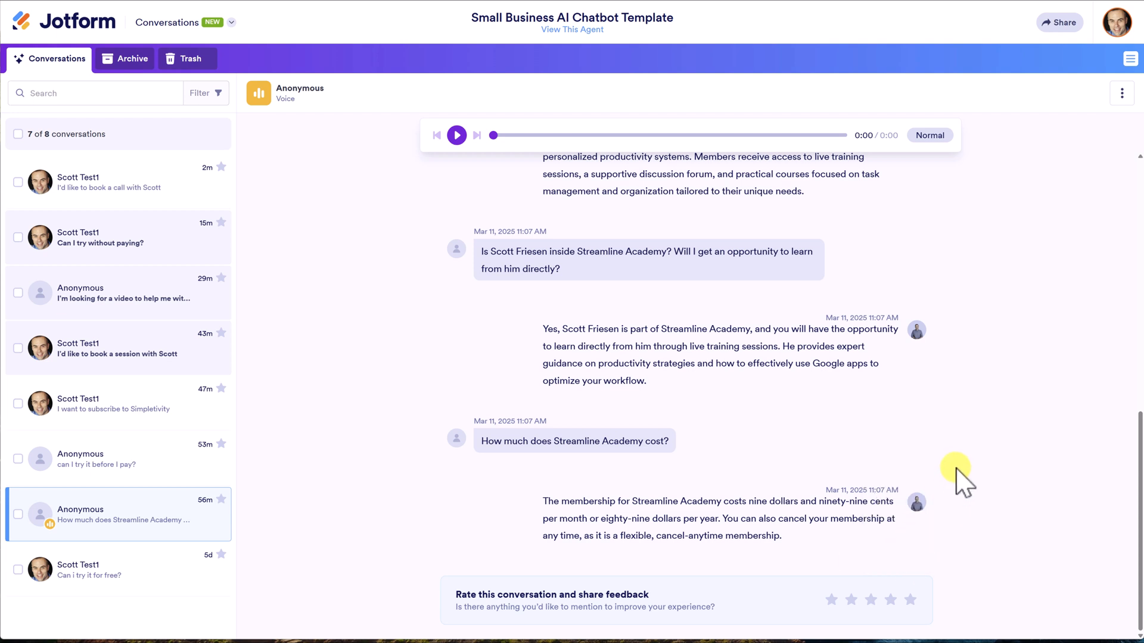
pyautogui.moveTo(791, 533)
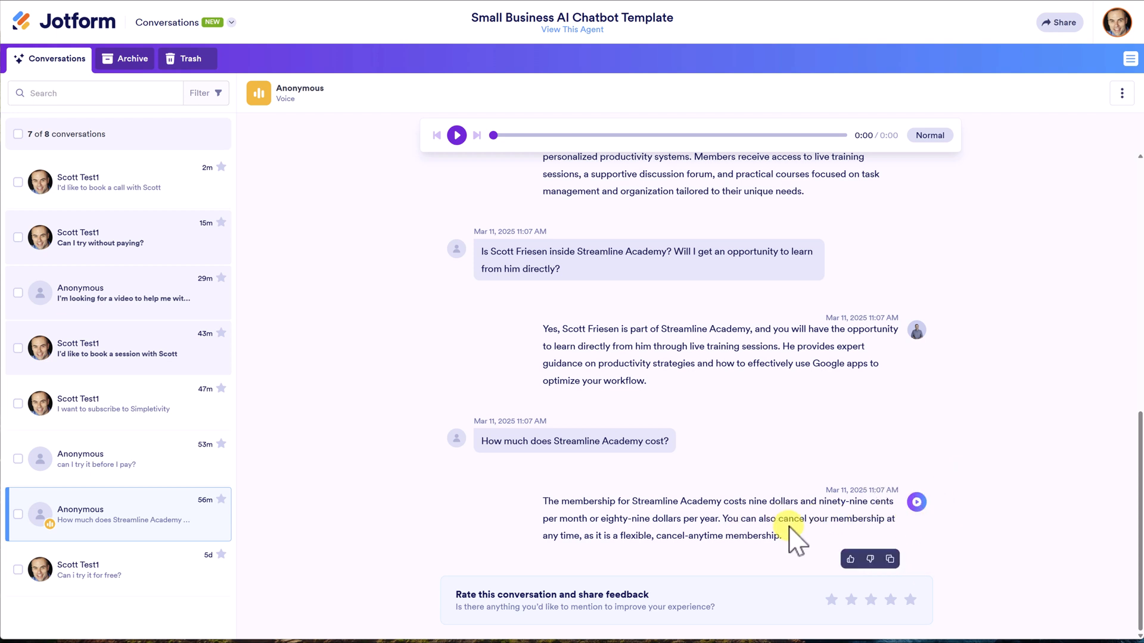
# Step: Thumbs-down the membership price reply without sending feedback, then open the 'Can I try without paying?' conversation
pyautogui.click(869, 559)
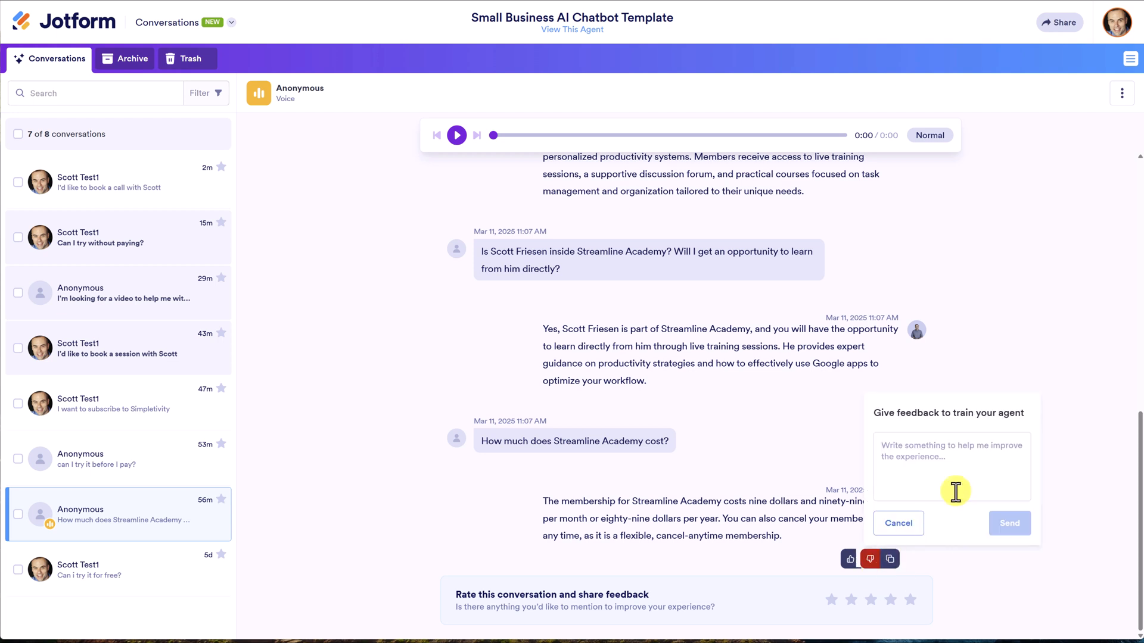
pyautogui.moveTo(943, 449)
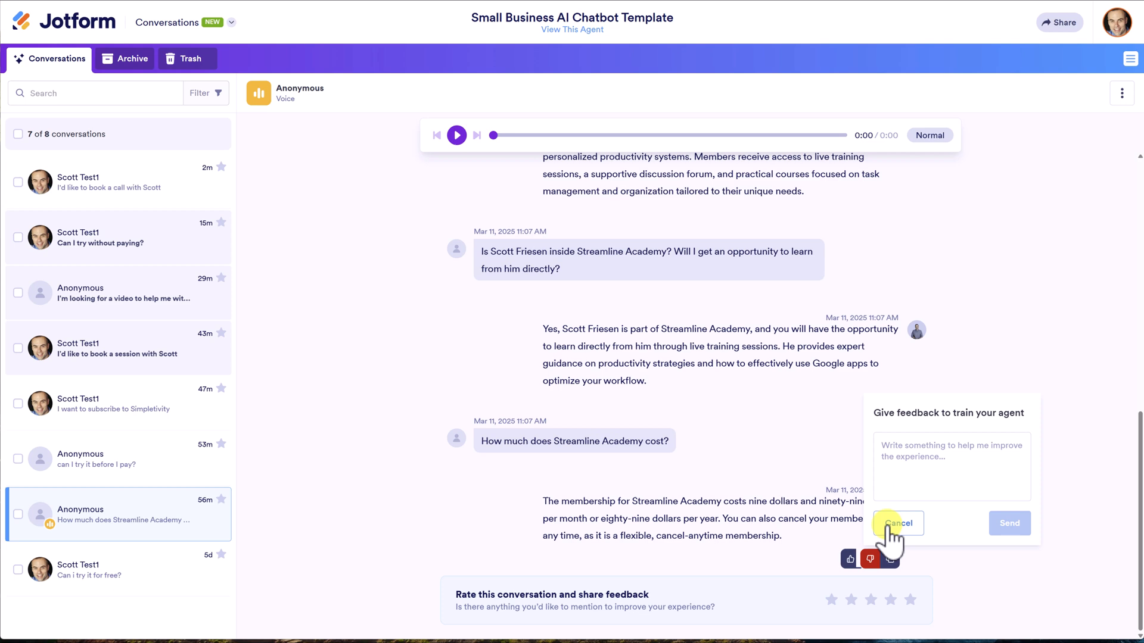
pyautogui.click(899, 524)
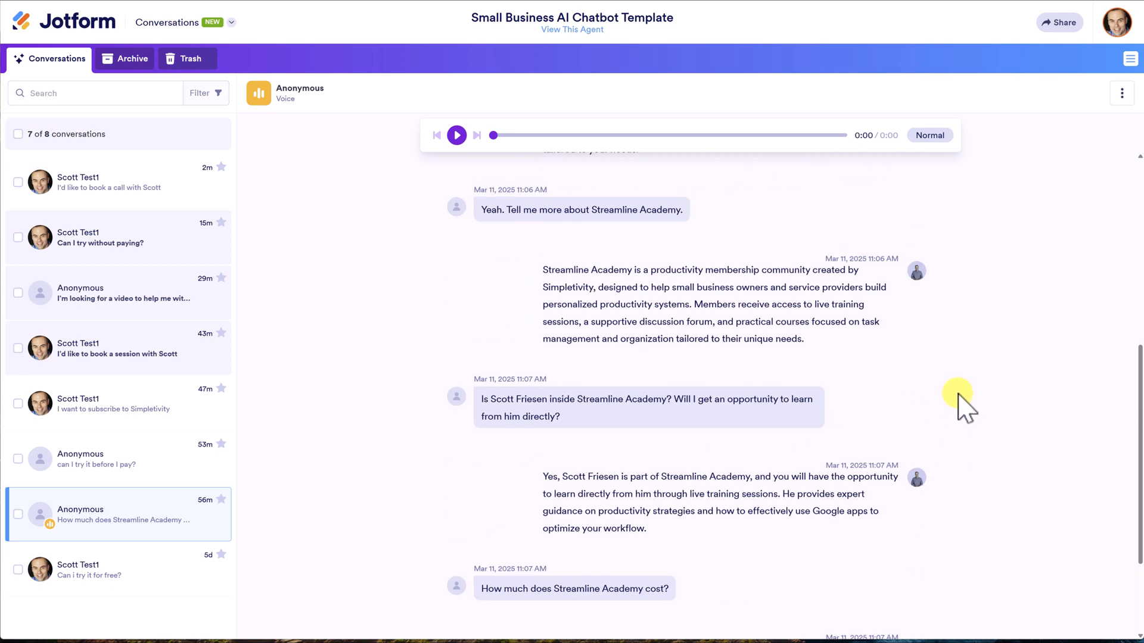
pyautogui.click(110, 236)
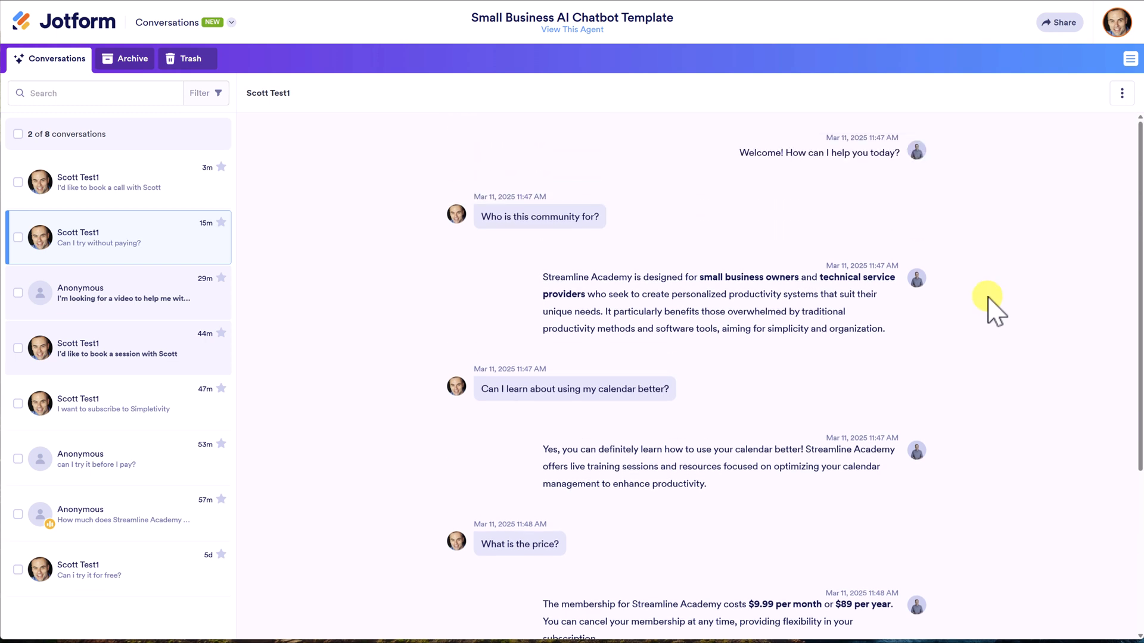
pyautogui.scroll(-3)
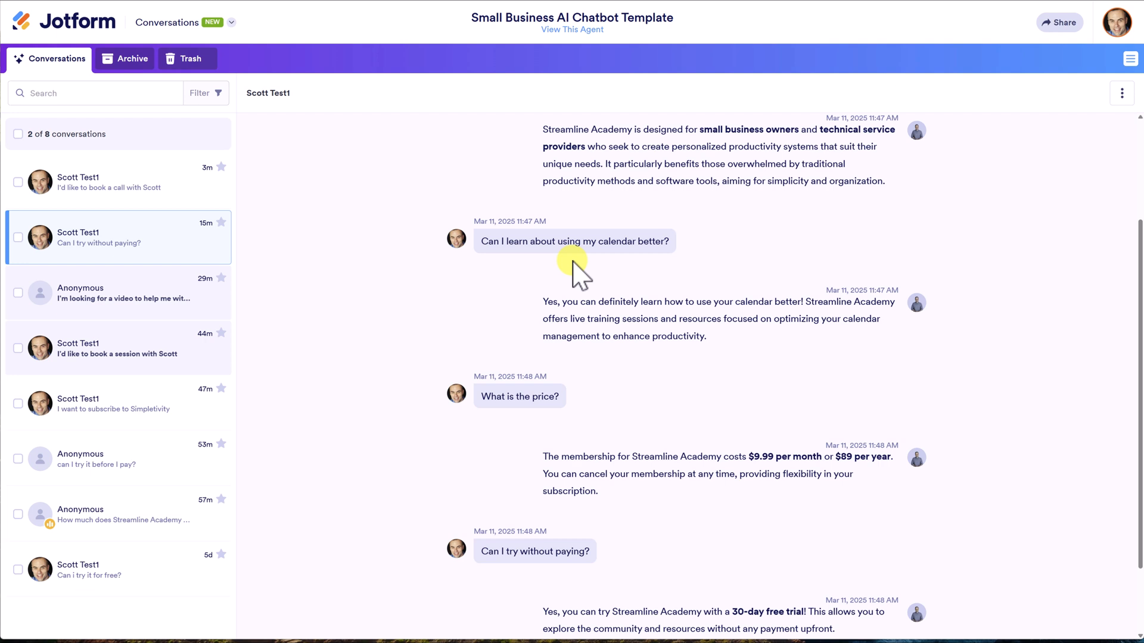